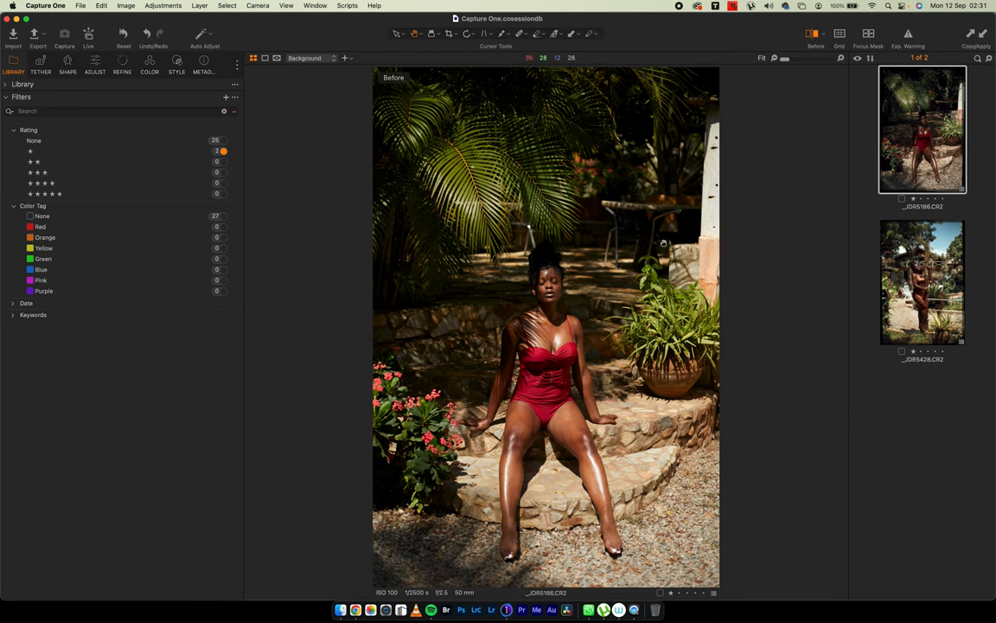
{"action": "mouse_move", "coordinate": [806, 169]}
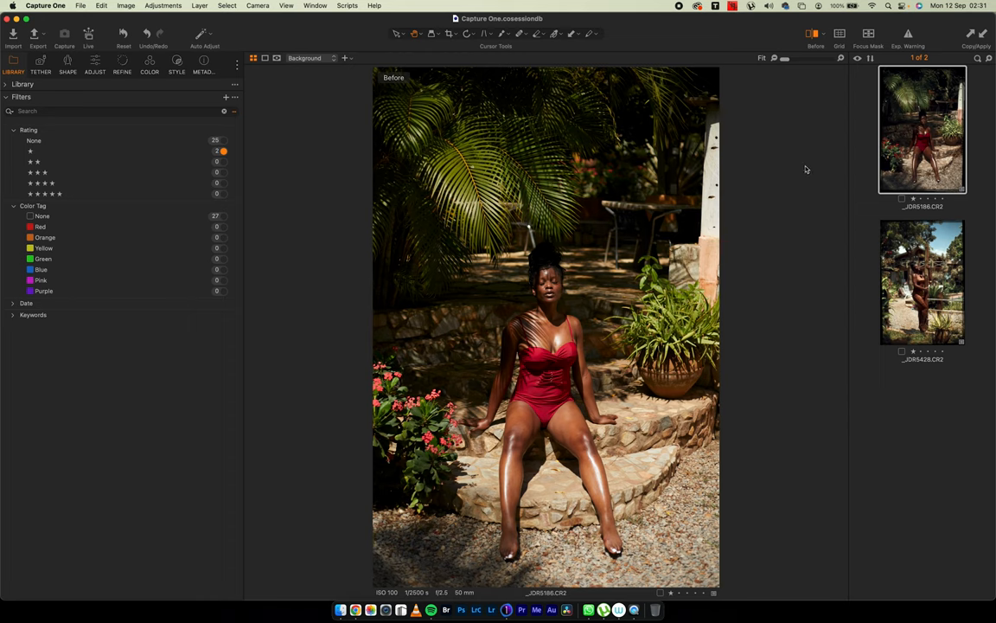
{"action": "mouse_move", "coordinate": [796, 171]}
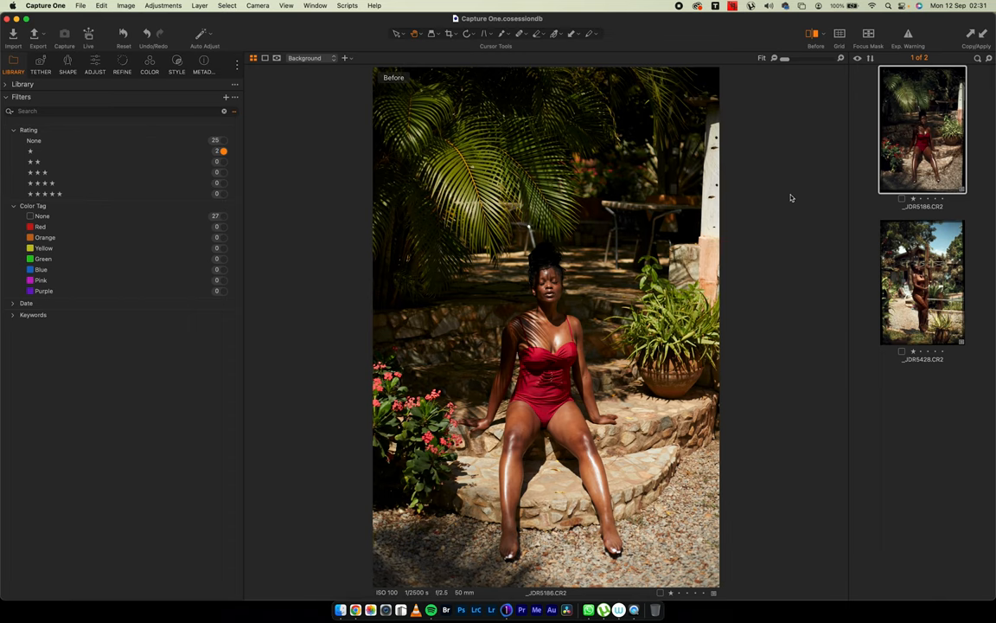
{"action": "mouse_move", "coordinate": [798, 189]}
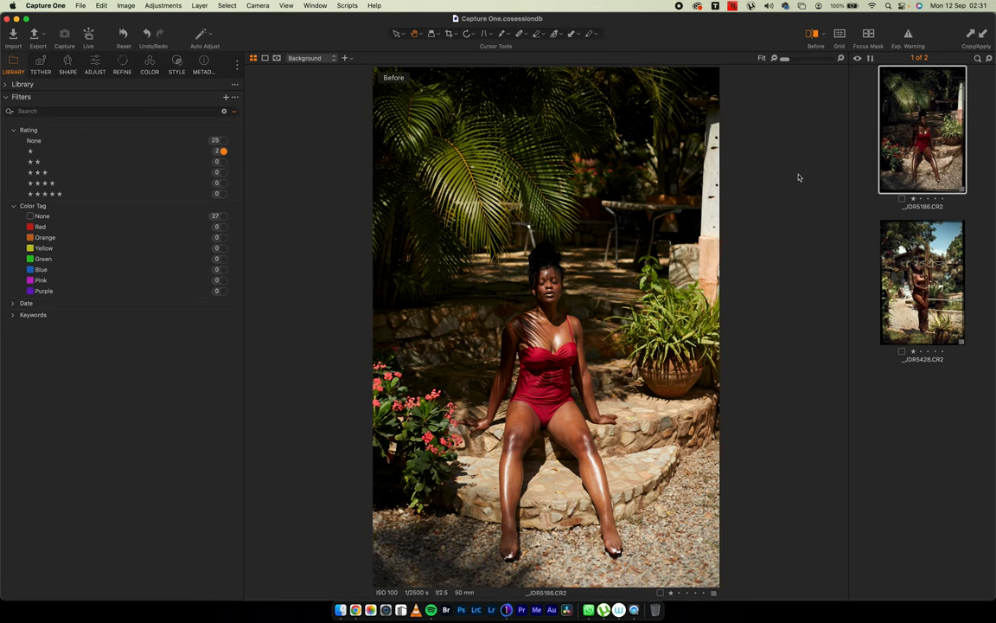
{"action": "mouse_move", "coordinate": [799, 186]}
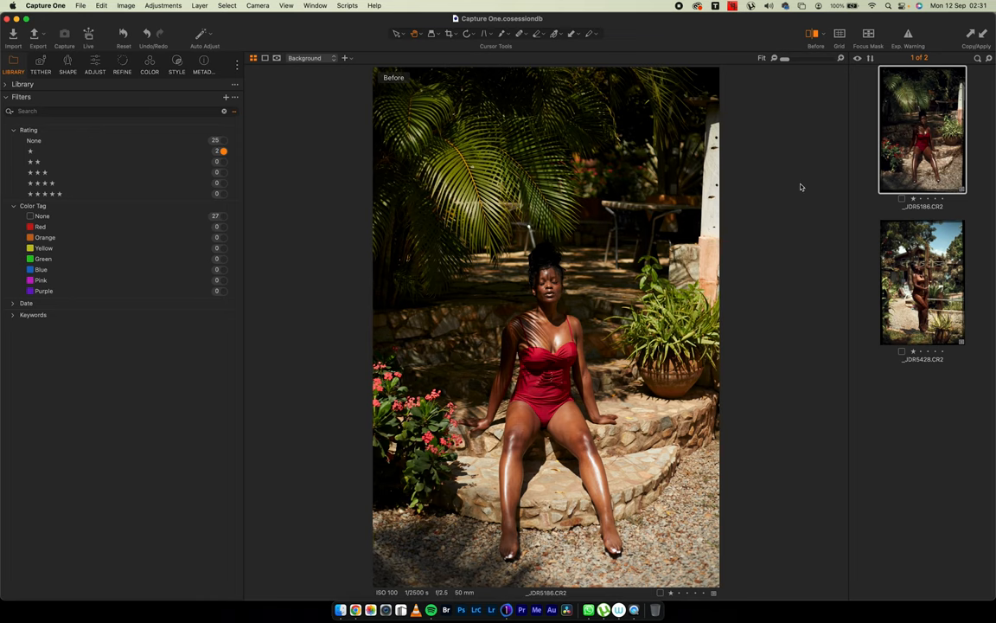
{"action": "mouse_move", "coordinate": [799, 166]}
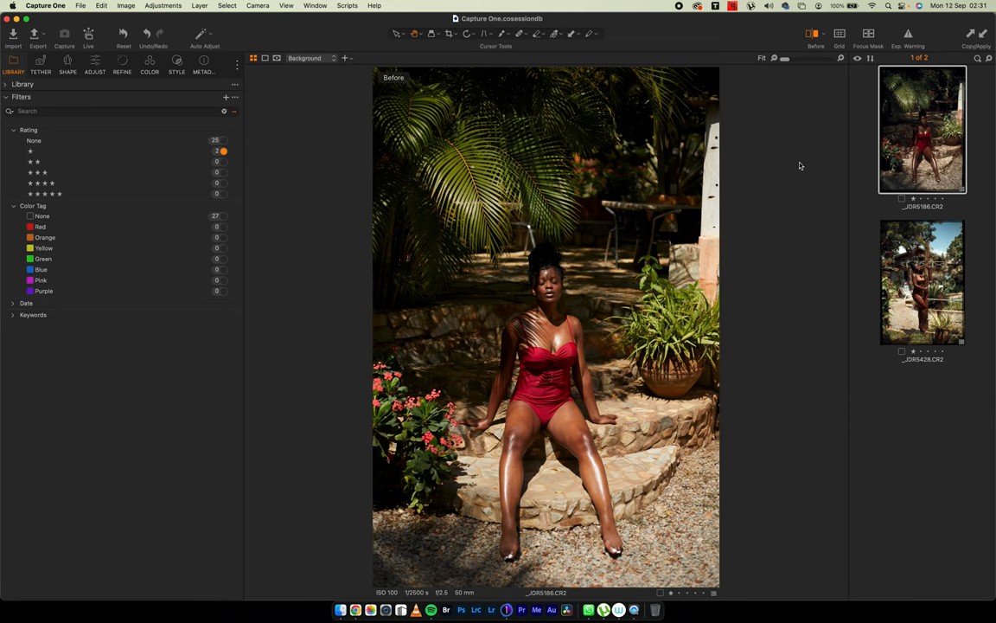
{"action": "mouse_move", "coordinate": [789, 143]}
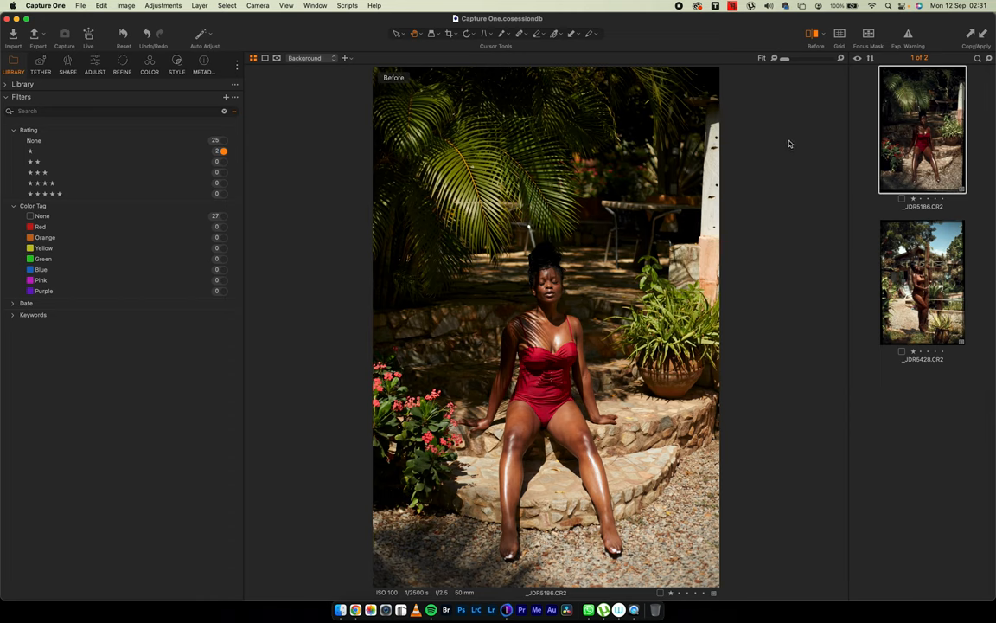
{"action": "mouse_move", "coordinate": [820, 142]}
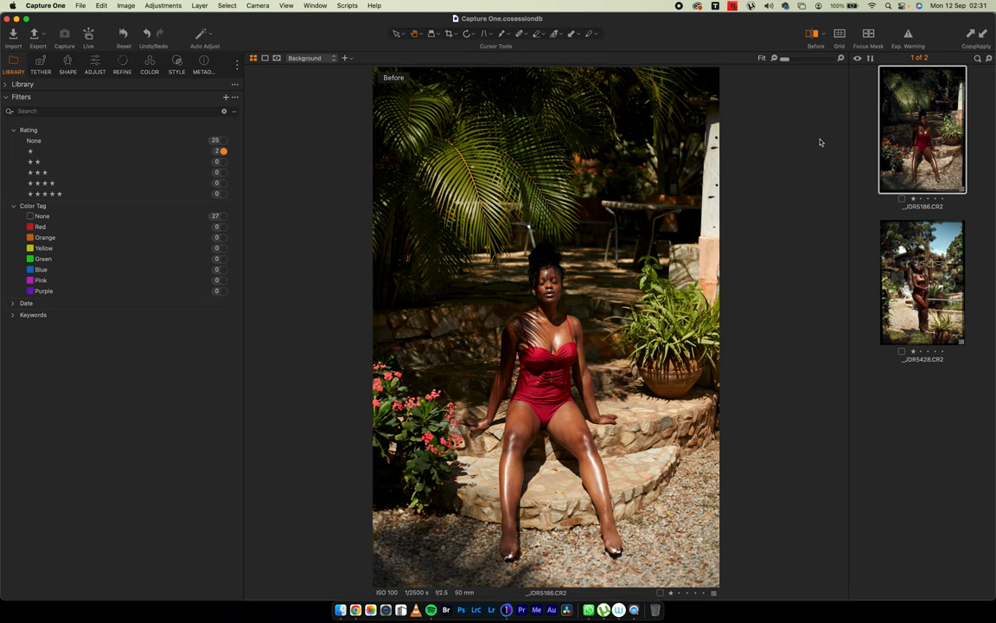
{"action": "mouse_move", "coordinate": [816, 62]}
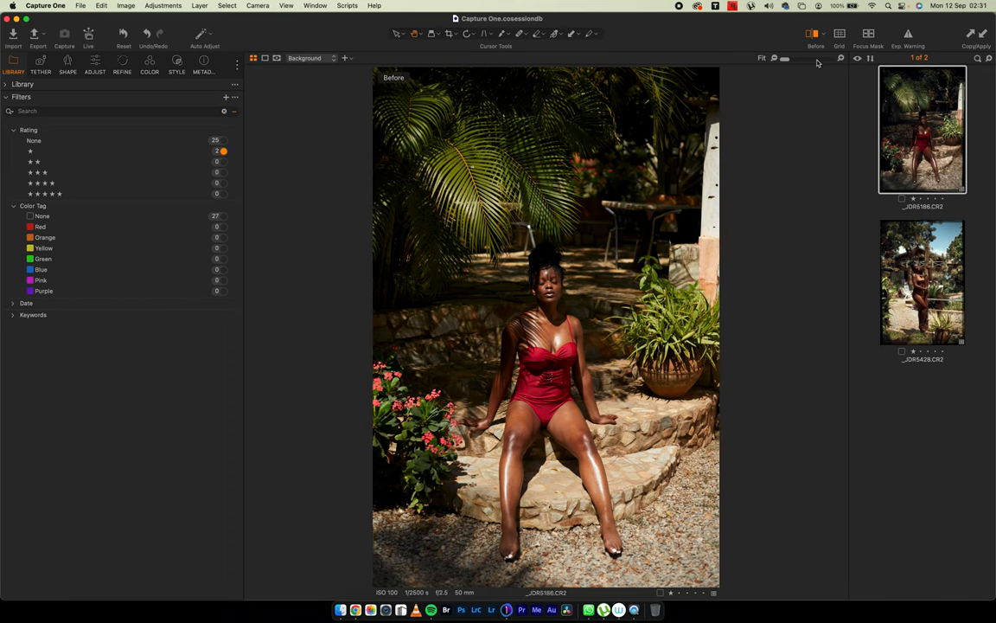
{"action": "mouse_move", "coordinate": [789, 144]}
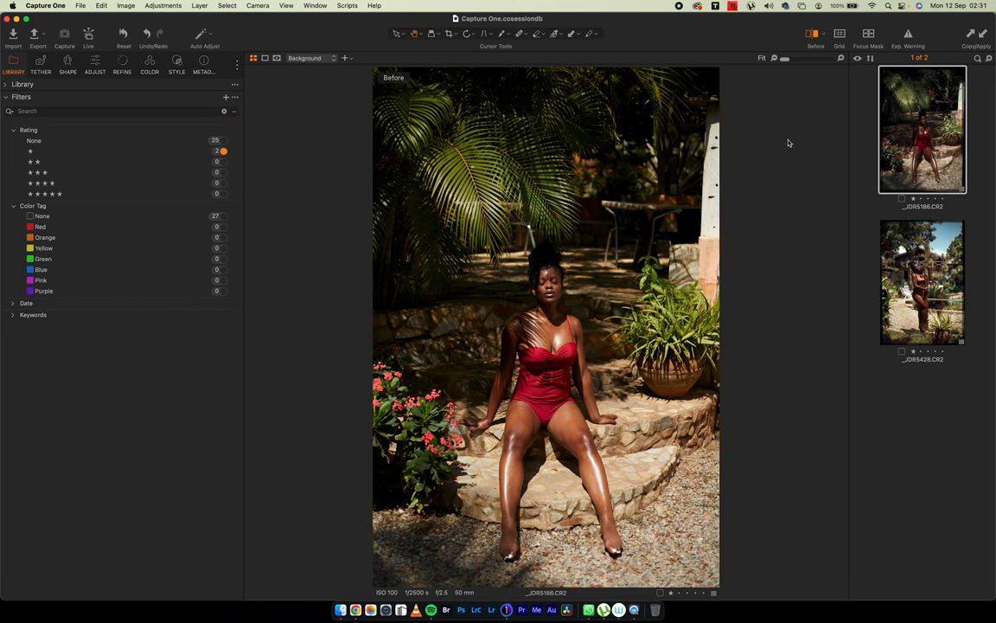
{"action": "mouse_move", "coordinate": [740, 177]}
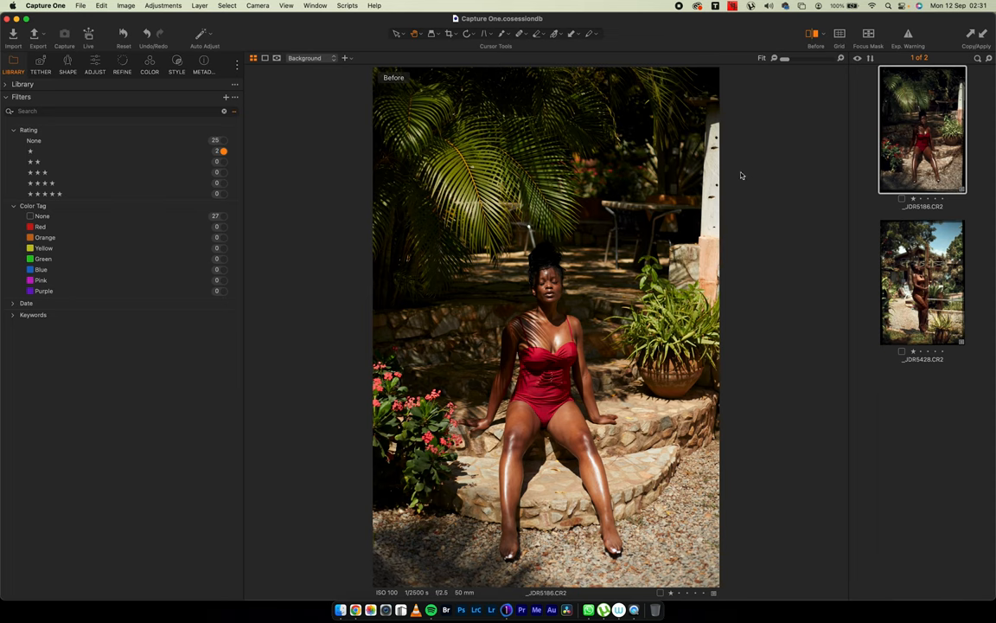
{"action": "mouse_move", "coordinate": [834, 69]}
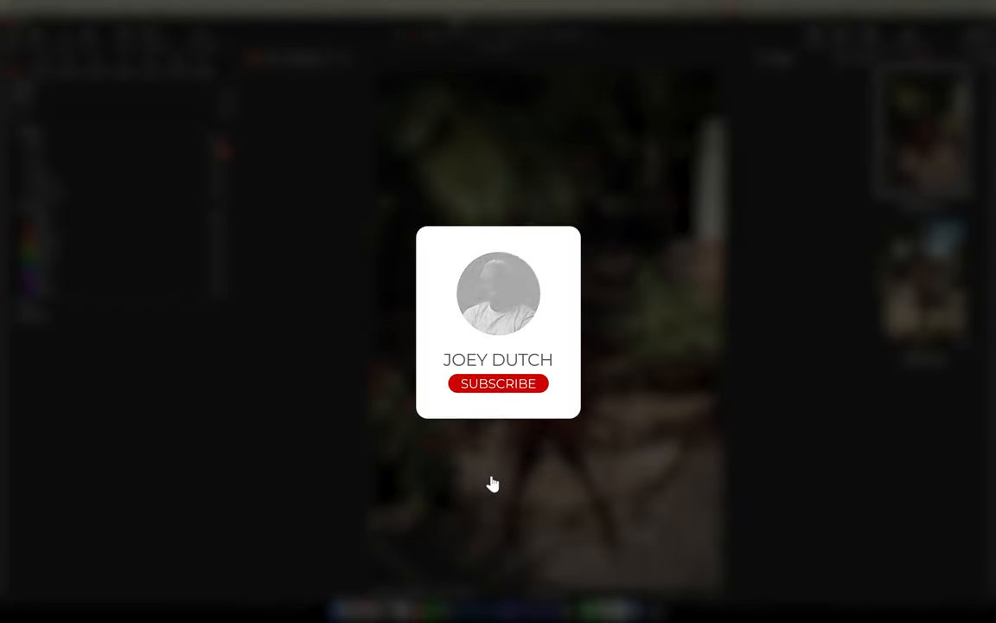
- Turn off the before view so the edited, contrastier portrait is displayed
{"action": "left_click", "coordinate": [498, 384]}
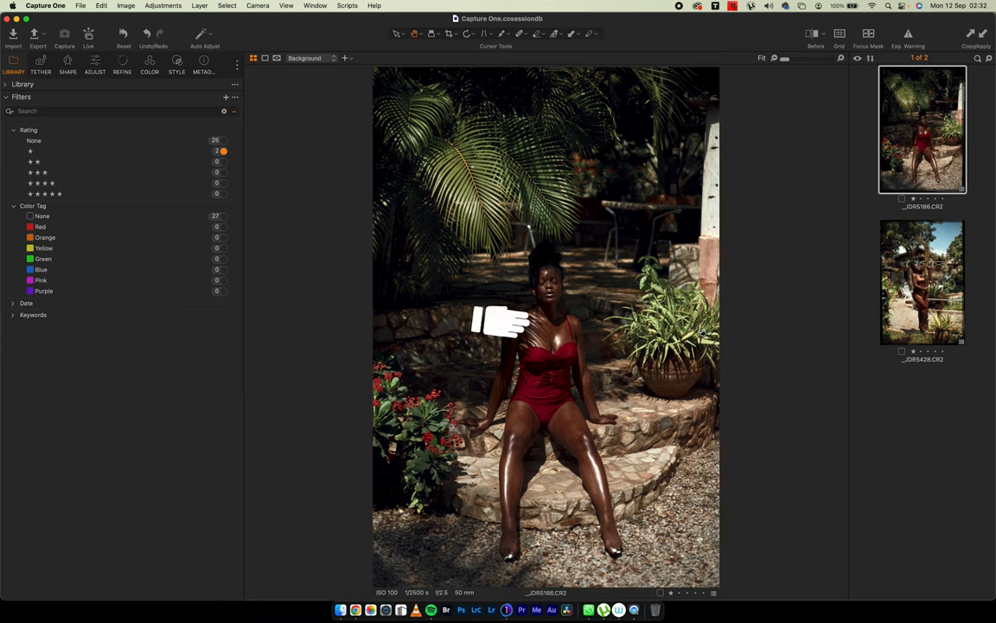
{"action": "mouse_move", "coordinate": [495, 313]}
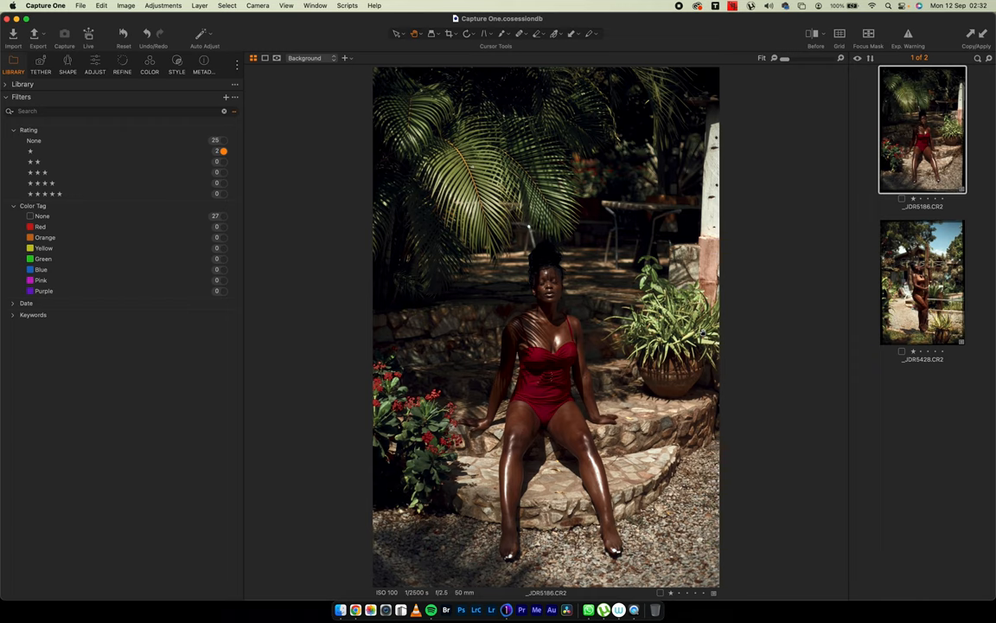
{"action": "mouse_move", "coordinate": [83, 114]}
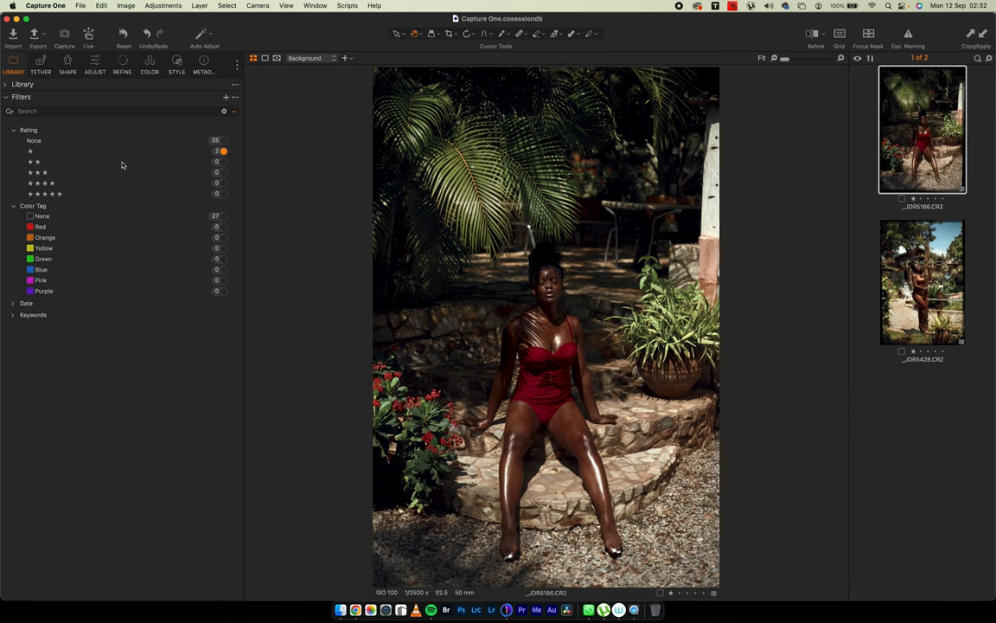
{"action": "mouse_move", "coordinate": [96, 126]}
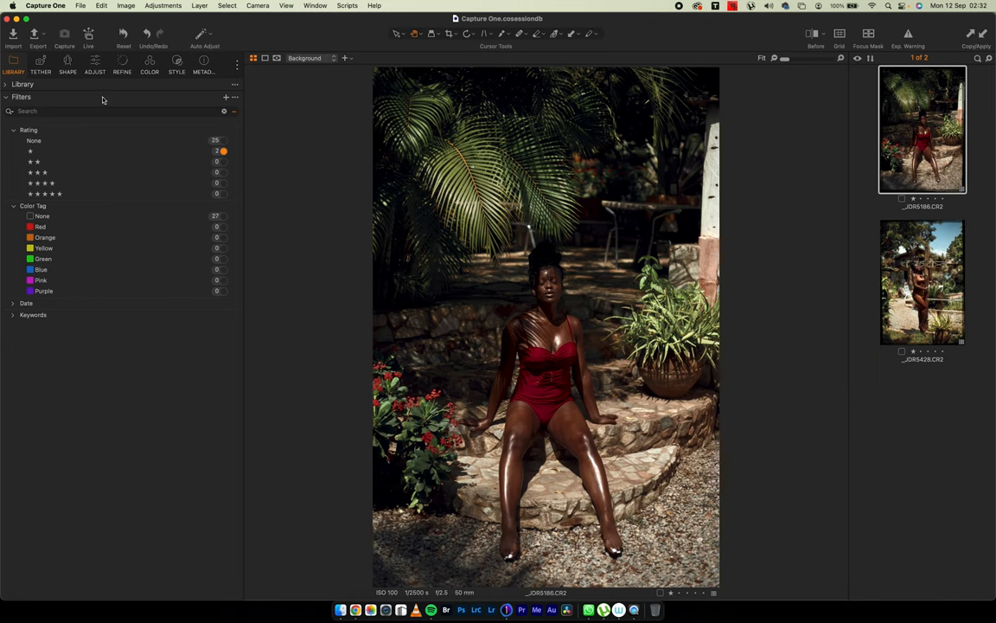
{"action": "mouse_move", "coordinate": [322, 277]}
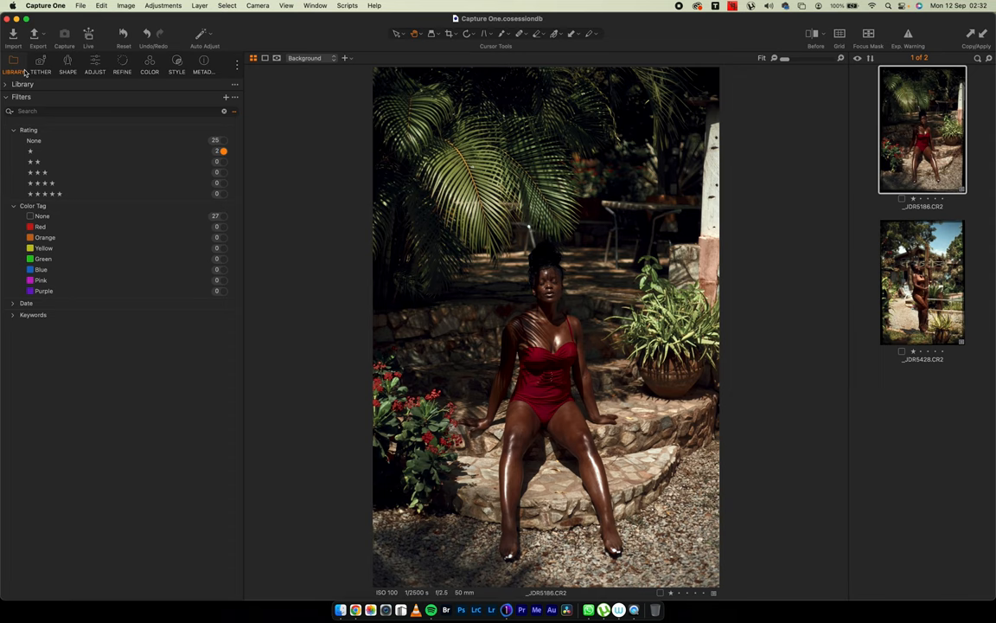
{"action": "mouse_move", "coordinate": [50, 90]}
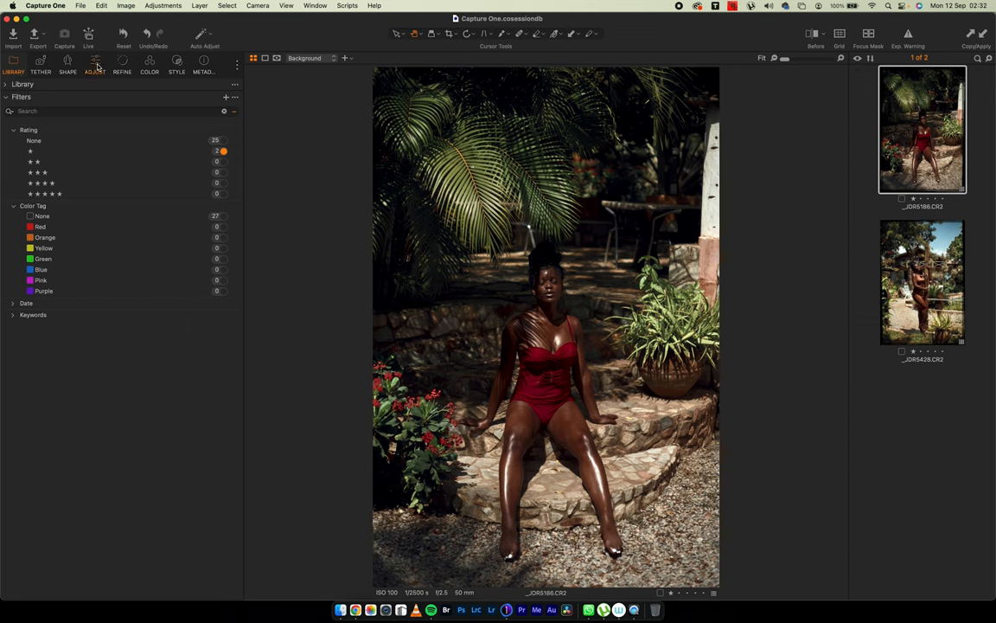
- Show the Adjust tools with the portrait's layers listed and Exposure expanded
{"action": "left_click", "coordinate": [96, 62]}
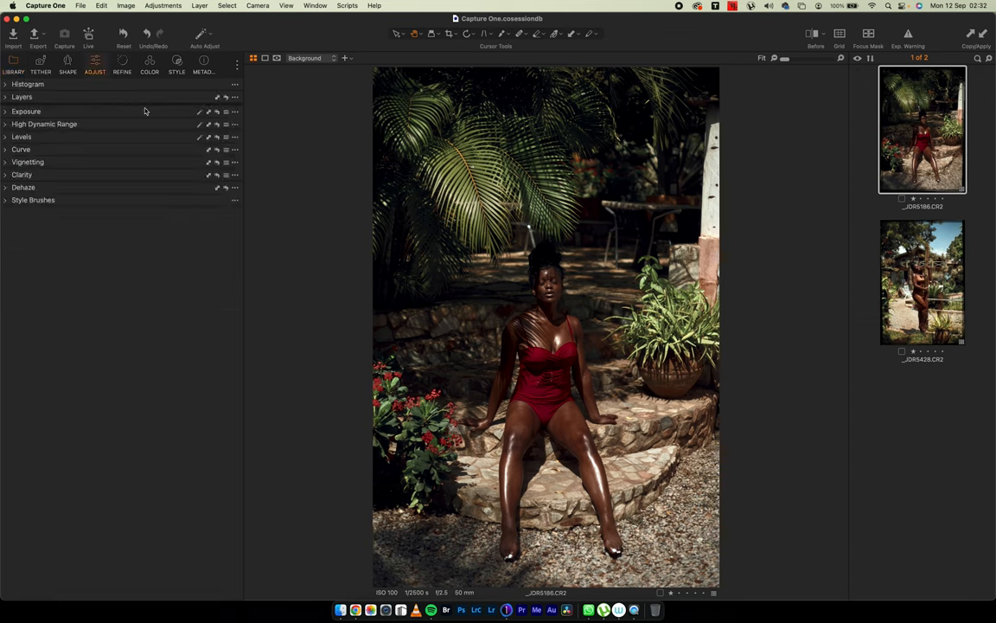
{"action": "left_click", "coordinate": [21, 97]}
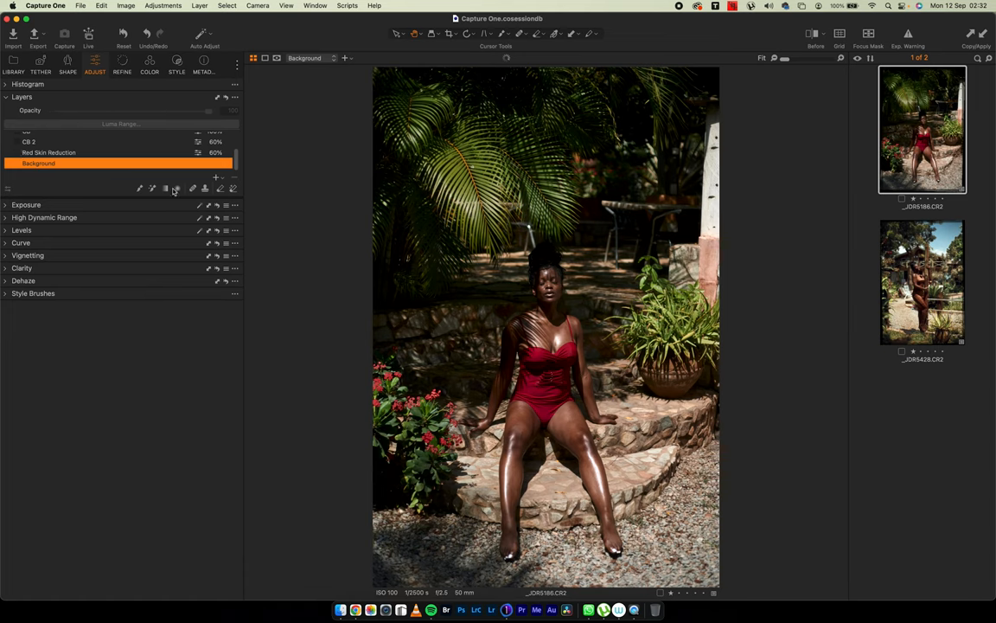
{"action": "left_click", "coordinate": [7, 204]}
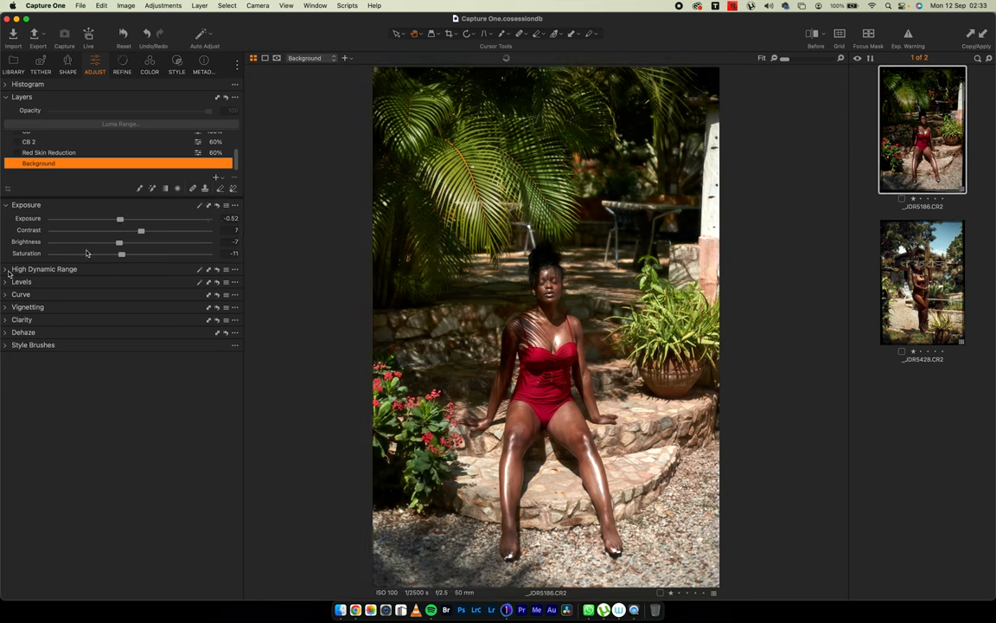
- Expand High Dynamic Range beneath Exposure for the background layer
{"action": "left_click", "coordinate": [7, 270]}
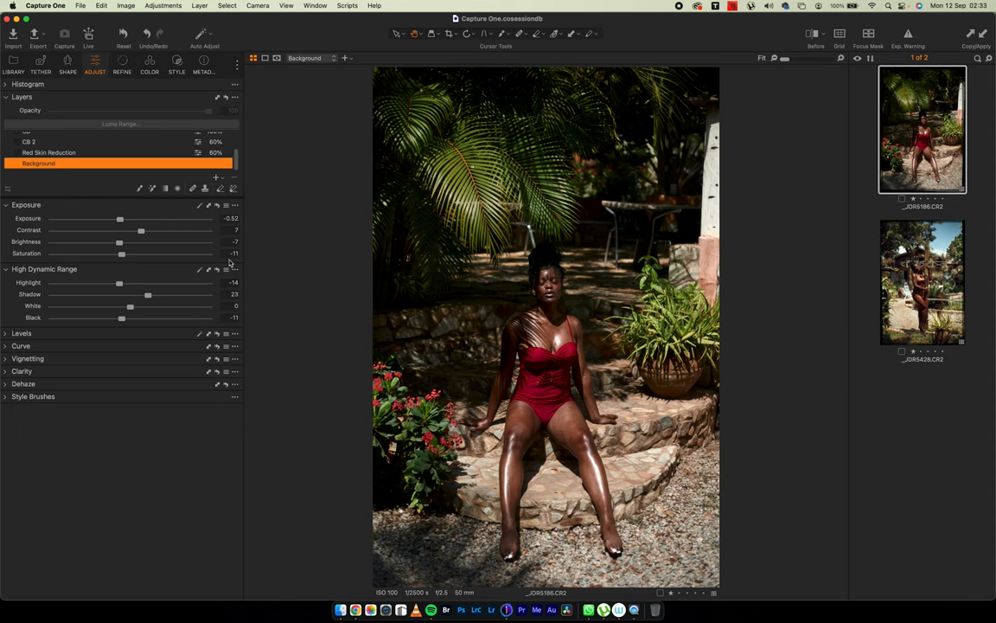
{"action": "left_click", "coordinate": [217, 269]}
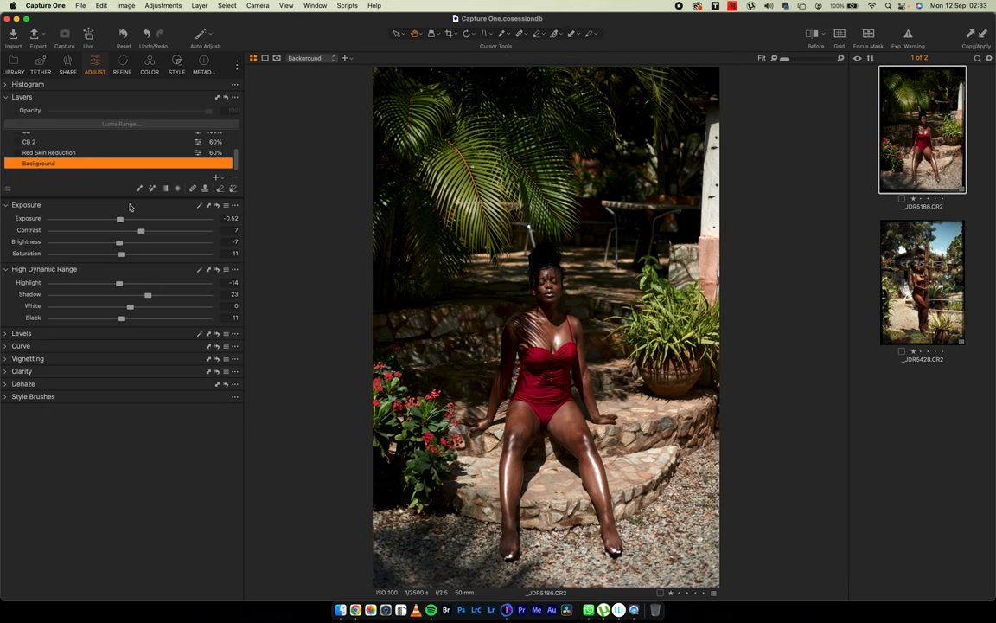
{"action": "mouse_move", "coordinate": [443, 173]}
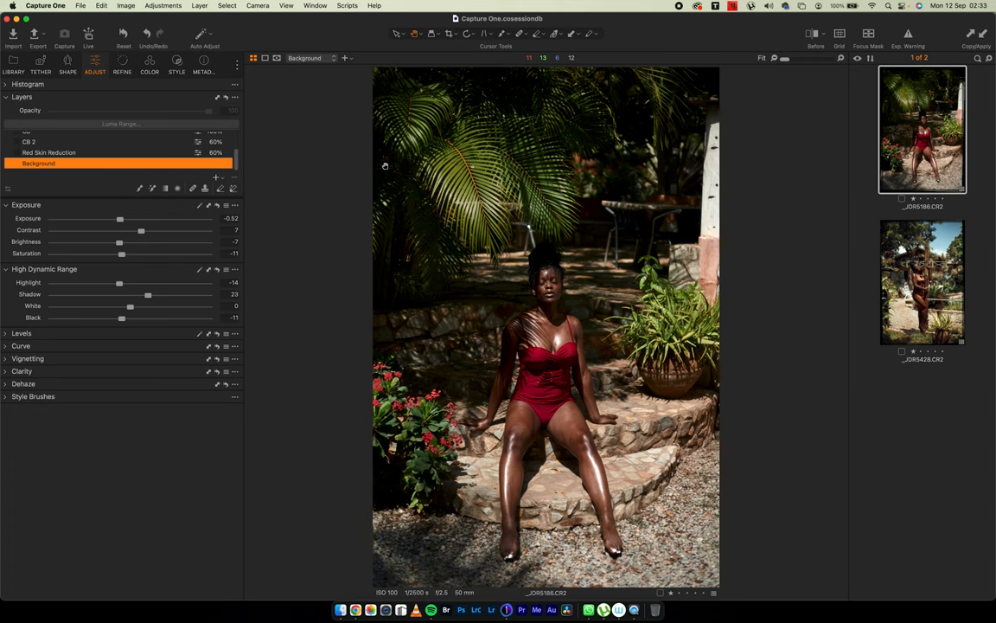
{"action": "mouse_move", "coordinate": [558, 402]}
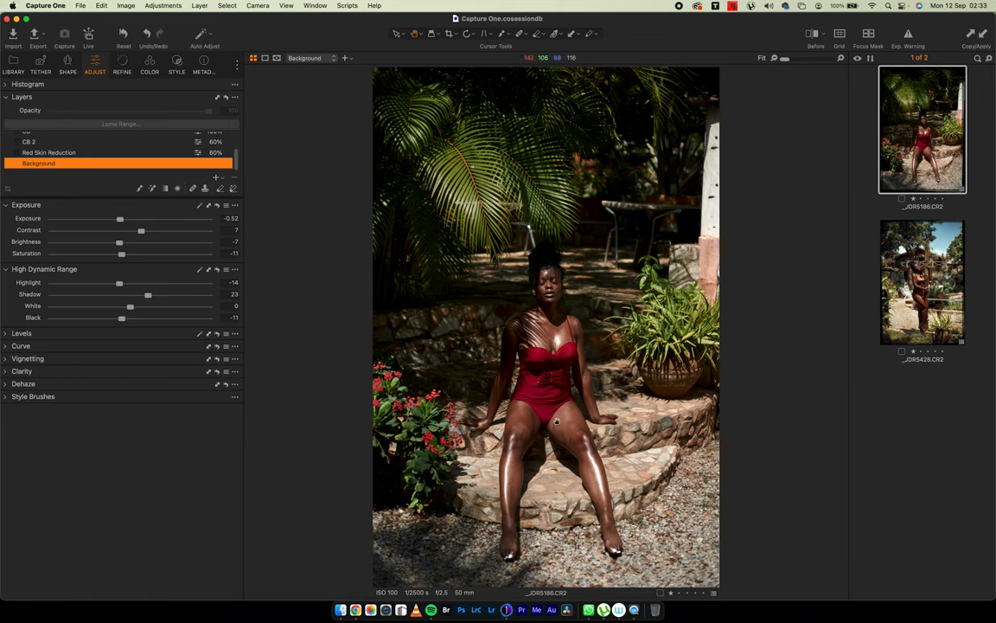
{"action": "mouse_move", "coordinate": [538, 439]}
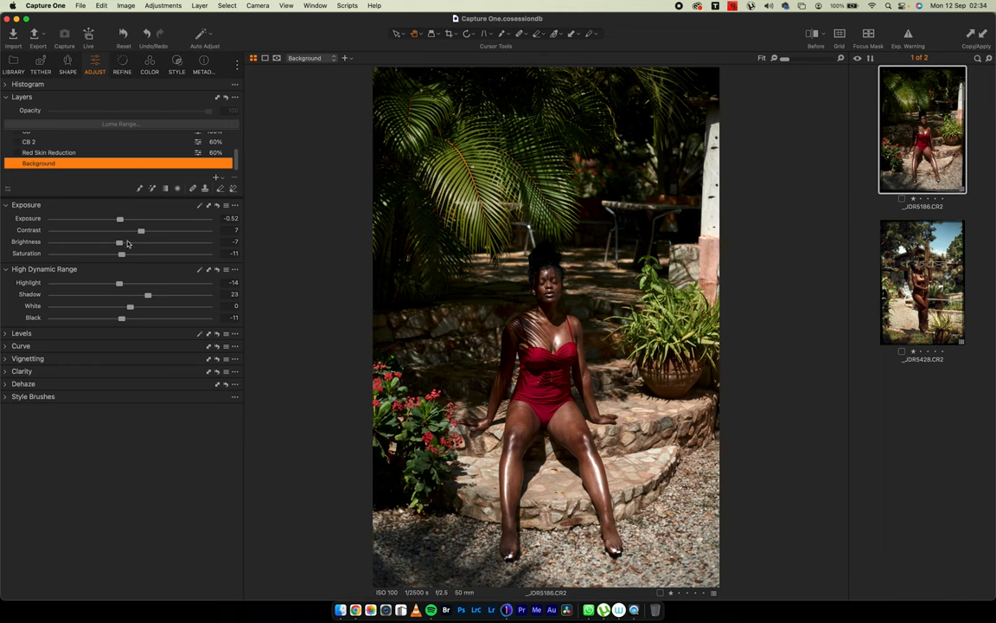
{"action": "mouse_move", "coordinate": [121, 253]}
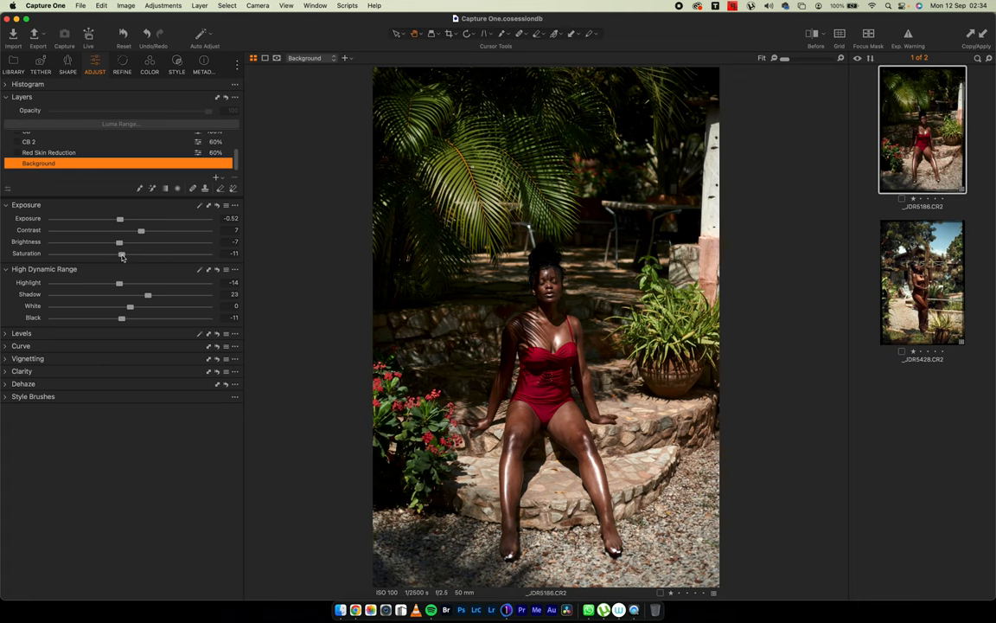
{"action": "mouse_move", "coordinate": [71, 186]}
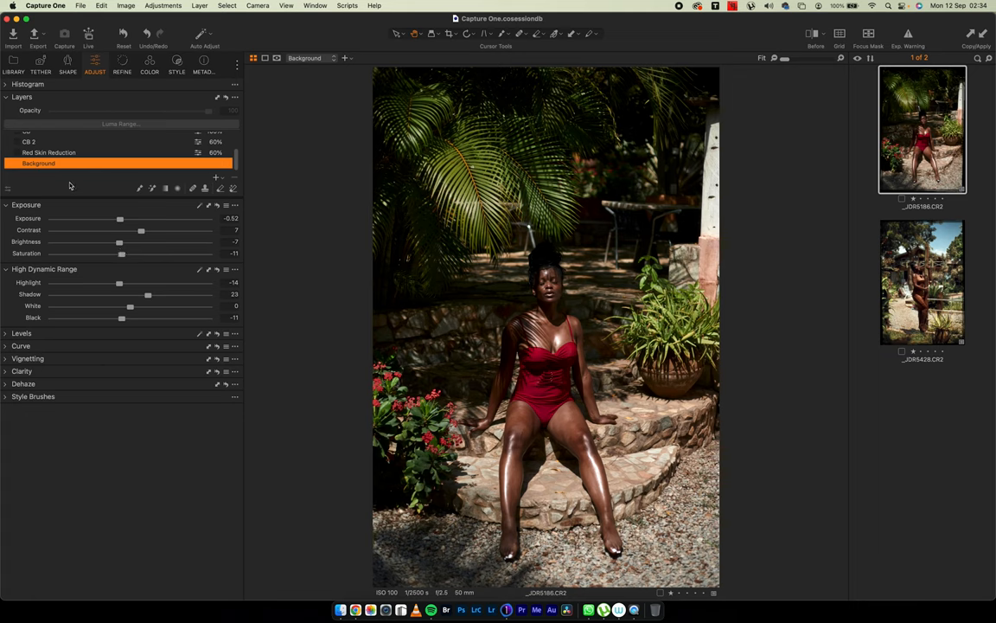
{"action": "mouse_move", "coordinate": [169, 267]}
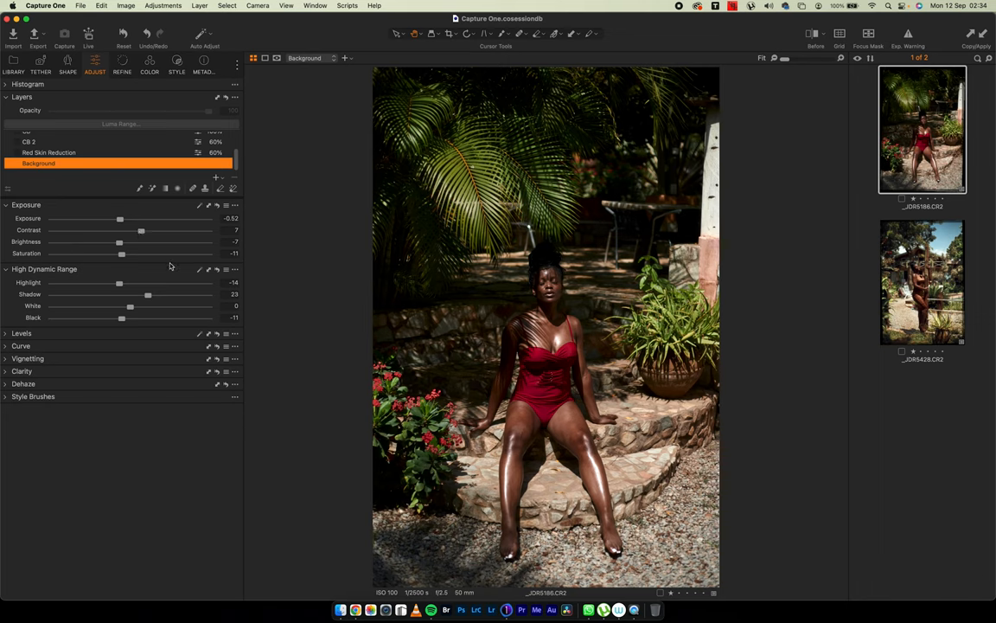
{"action": "mouse_move", "coordinate": [180, 277]}
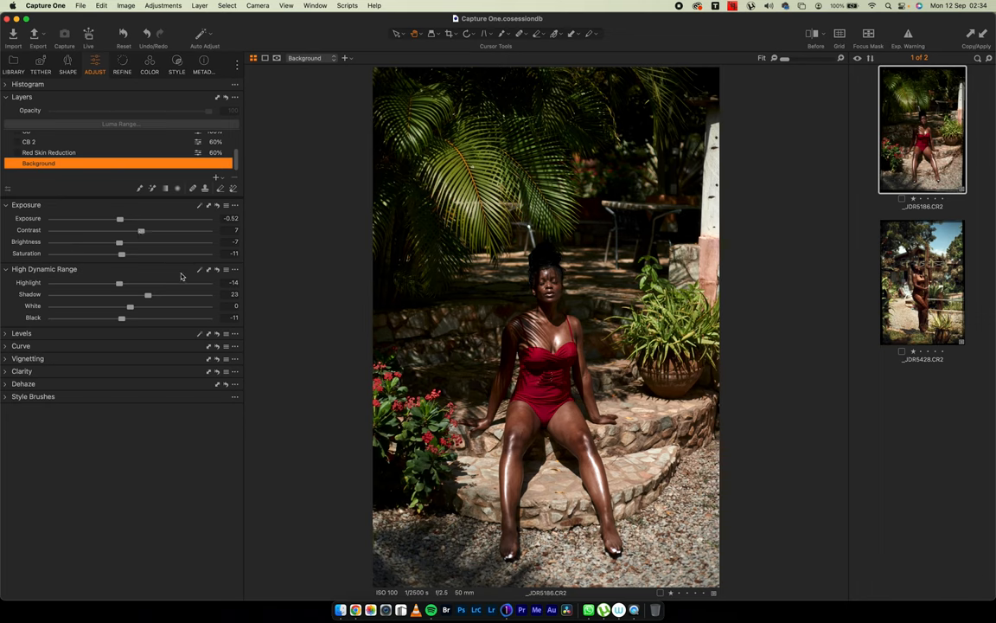
{"action": "mouse_move", "coordinate": [262, 293]}
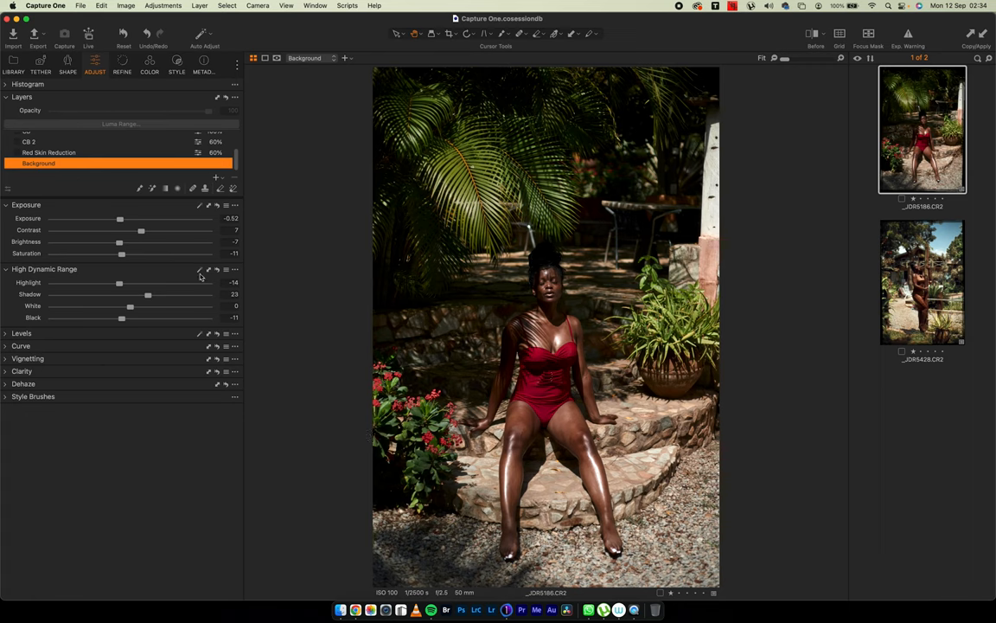
- Lower the HDR Highlight slider to recover bright detail, then ease it back slightly
{"action": "left_click_drag", "start_coordinate": [118, 284], "coordinate": [72, 284]}
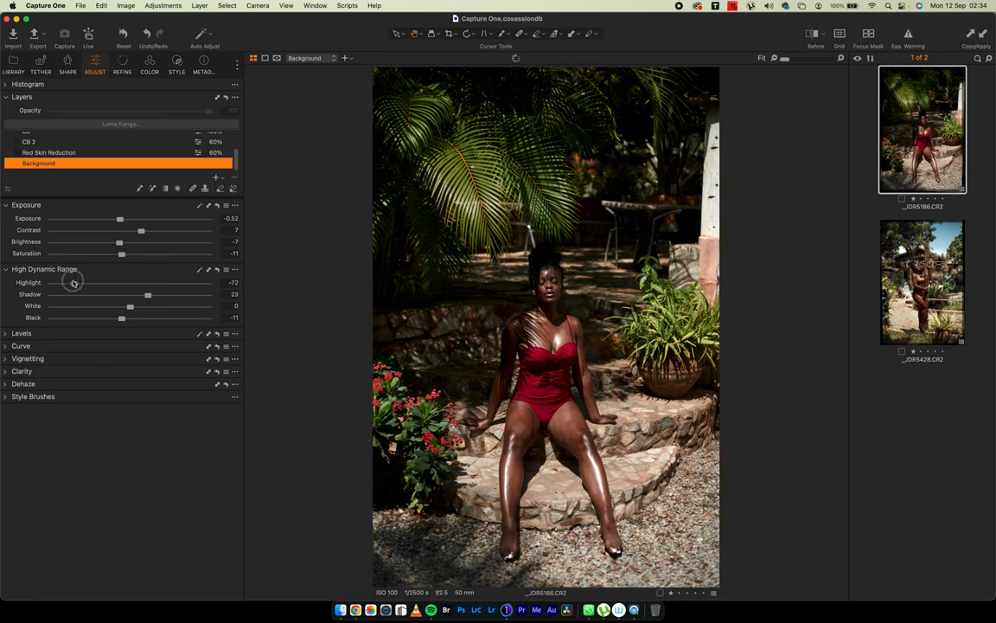
{"action": "left_click_drag", "start_coordinate": [69, 283], "coordinate": [74, 283]}
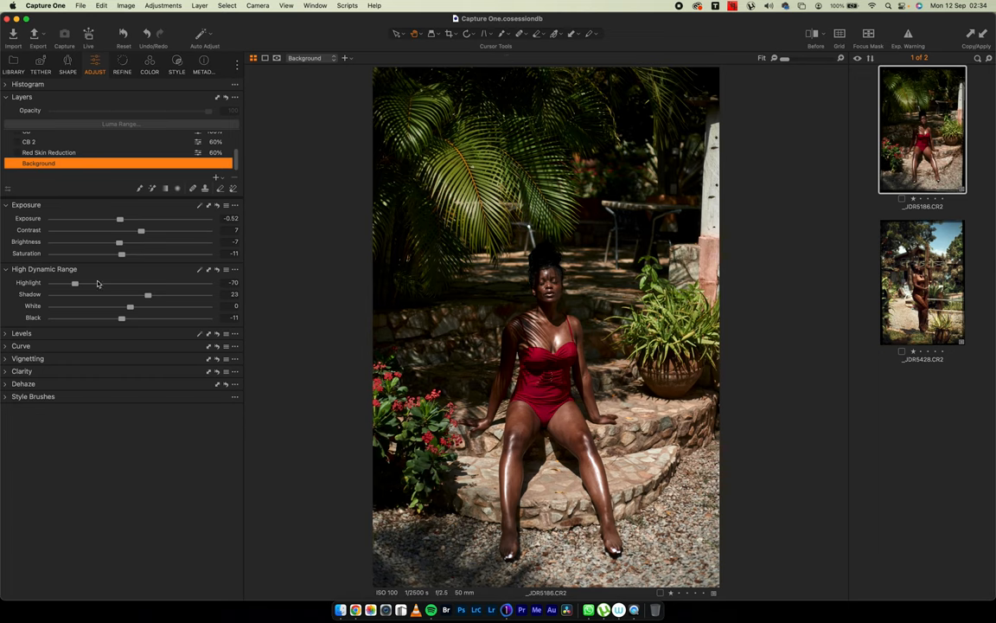
{"action": "left_click_drag", "start_coordinate": [74, 283], "coordinate": [107, 283]}
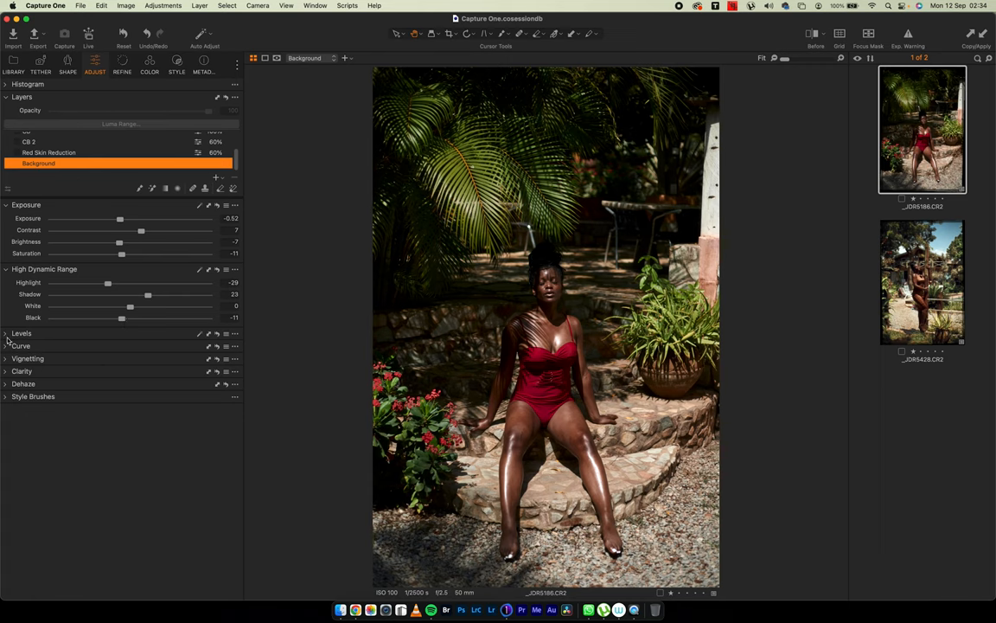
- Expand Levels to show the histogram with input and output controls
{"action": "left_click", "coordinate": [21, 332]}
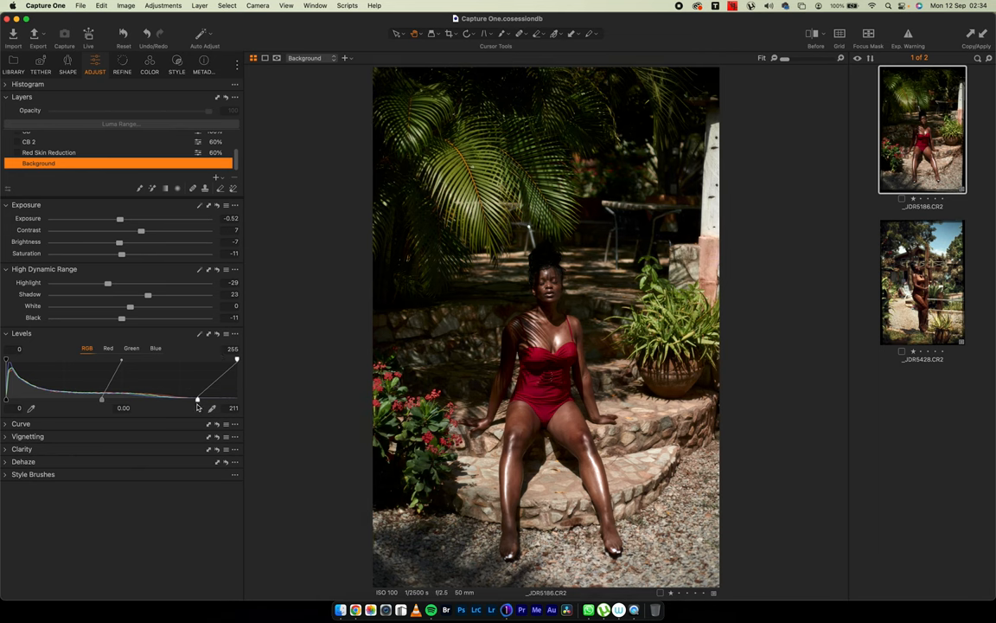
{"action": "mouse_move", "coordinate": [147, 273]}
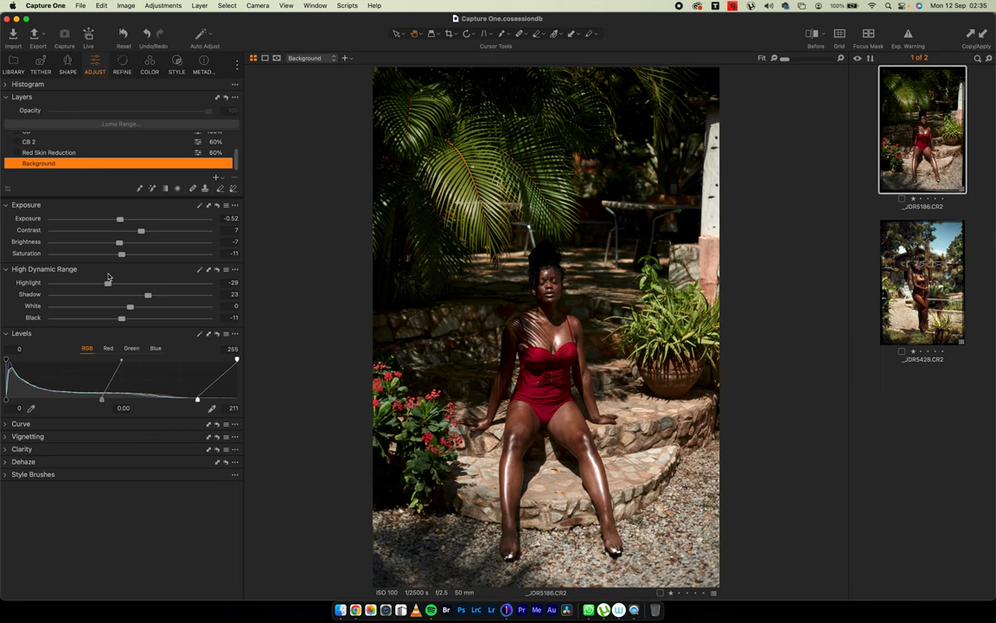
{"action": "mouse_move", "coordinate": [214, 329]}
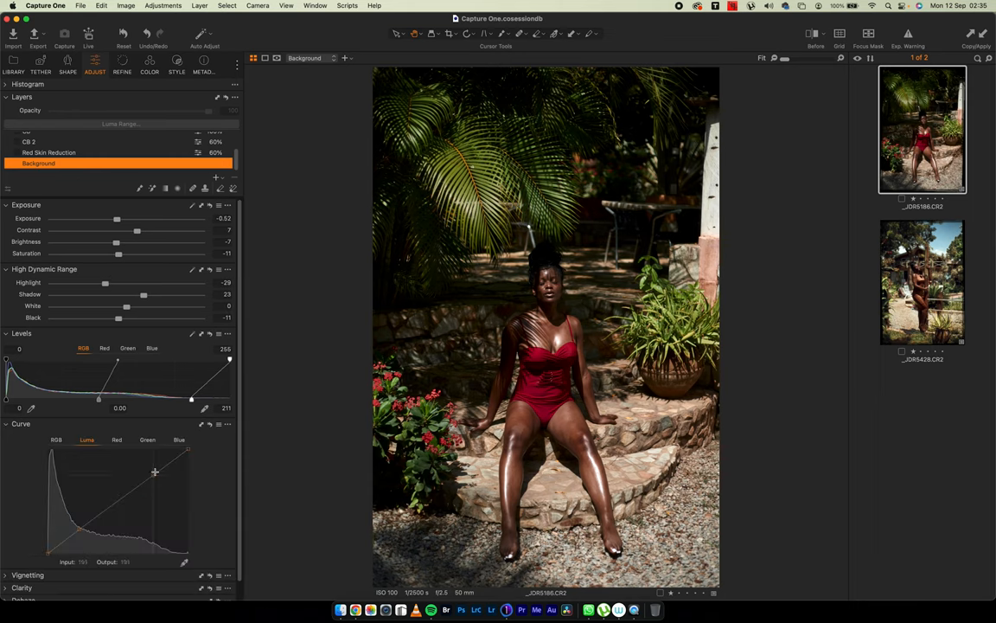
- Nudge the curve point and scroll down to reveal the Clarity settings
{"action": "left_click_drag", "start_coordinate": [156, 472], "coordinate": [159, 486]}
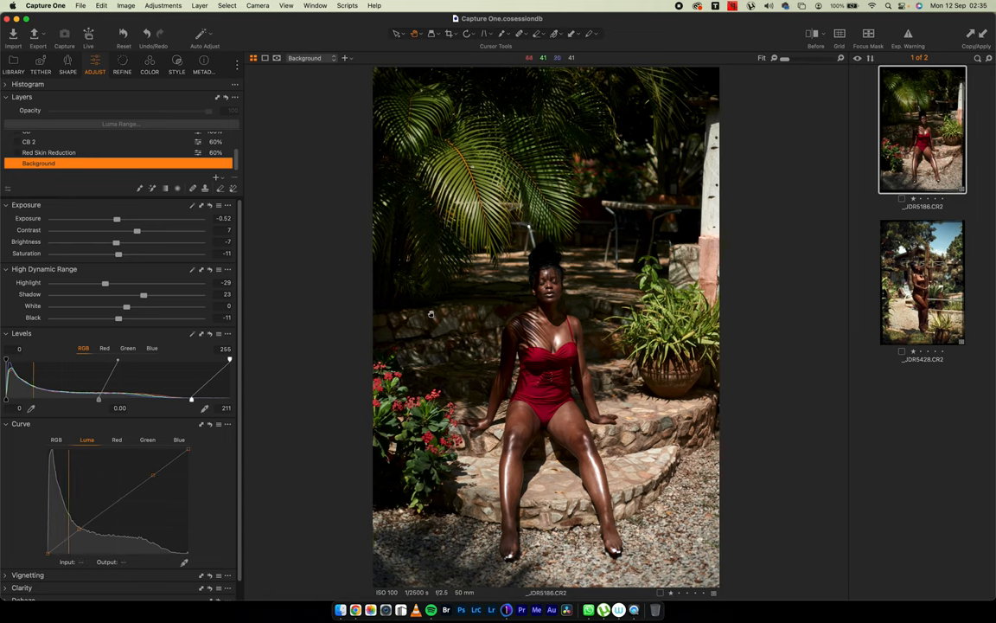
{"action": "mouse_move", "coordinate": [506, 461]}
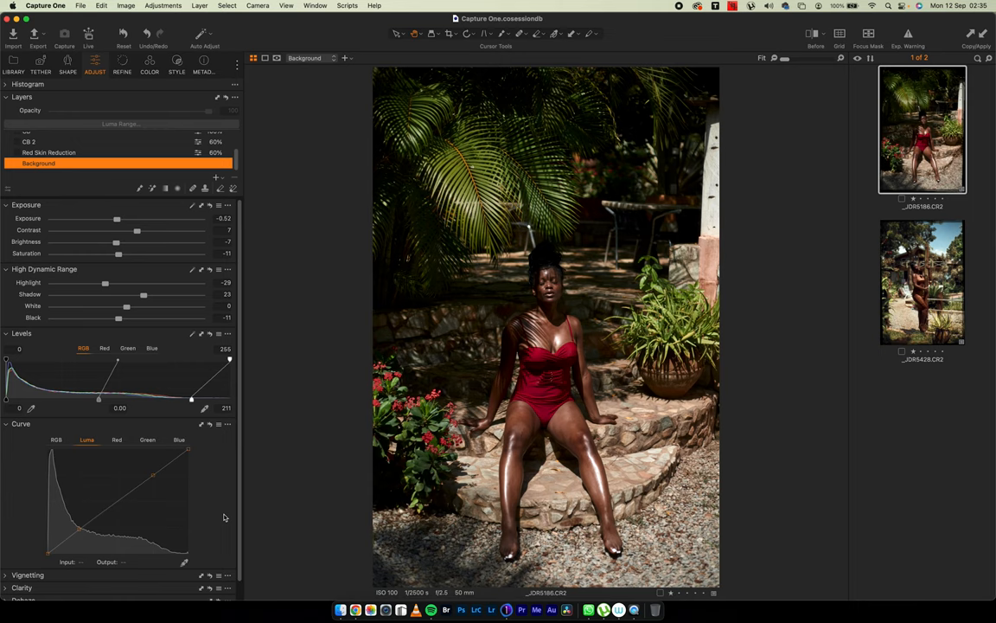
{"action": "scroll", "scroll_direction": "down", "scroll_amount": 3}
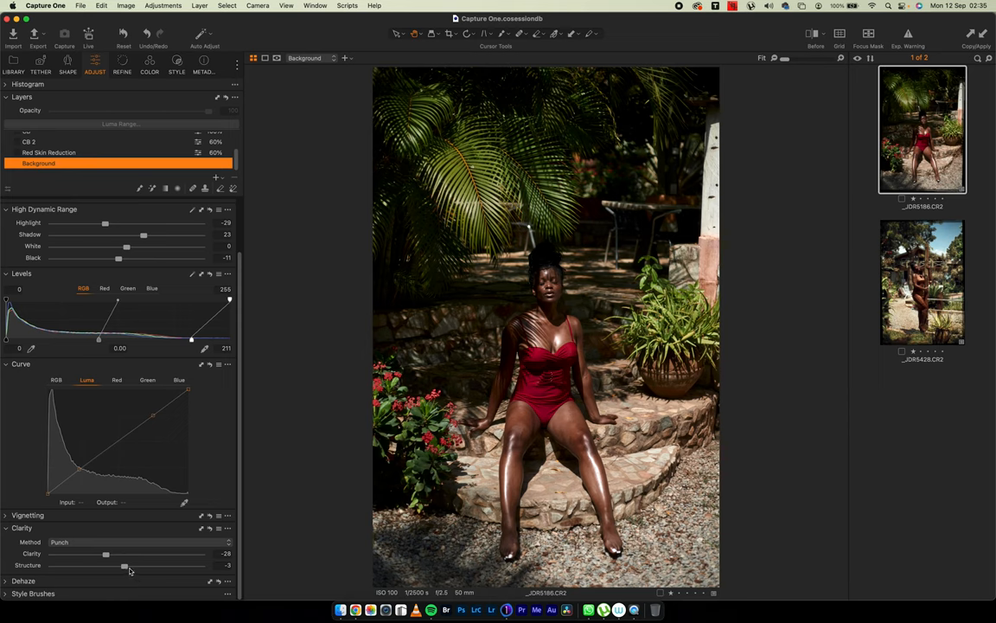
{"action": "mouse_move", "coordinate": [171, 90]}
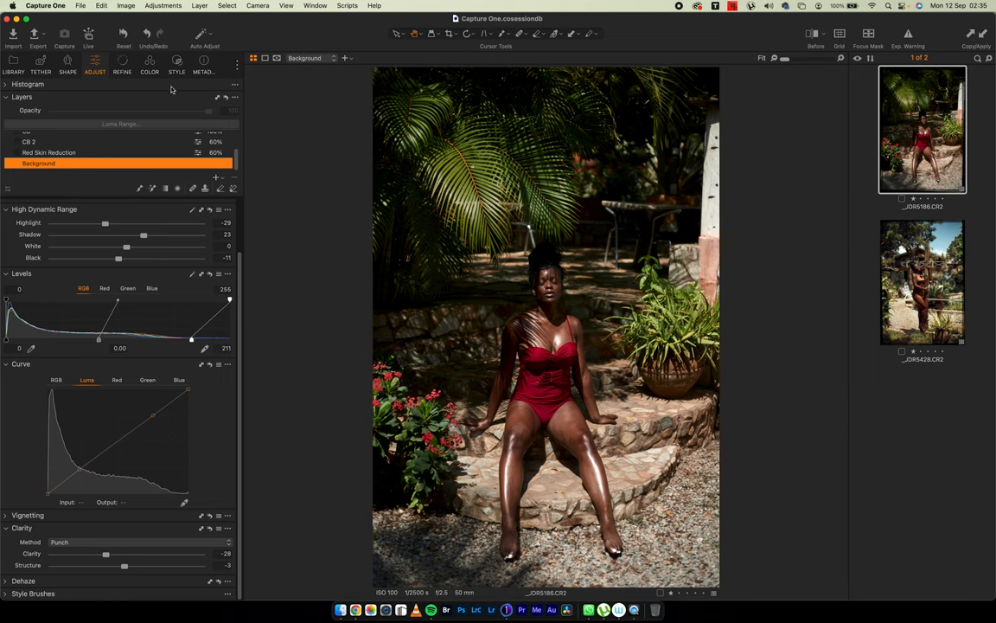
- Switch to the Refine tools showing Sharpening, Noise Reduction and Film Grain
{"action": "left_click", "coordinate": [121, 70]}
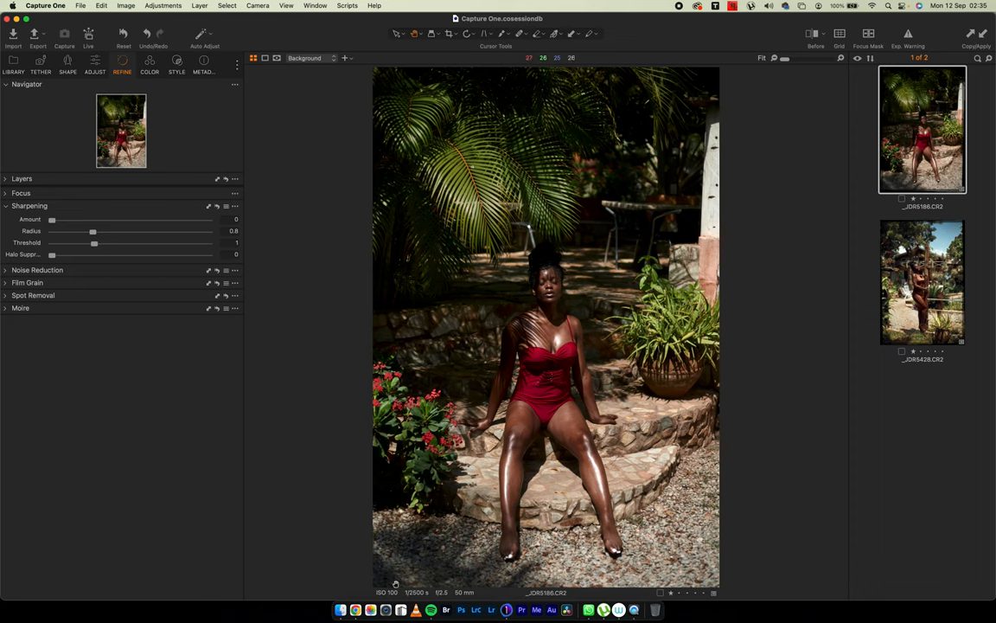
{"action": "mouse_move", "coordinate": [460, 598]}
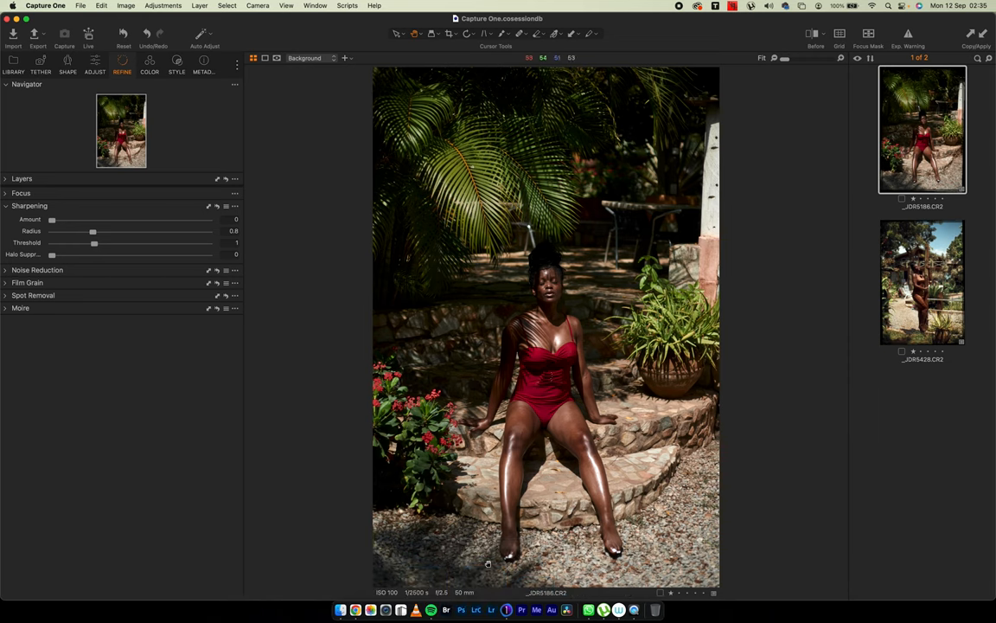
{"action": "mouse_move", "coordinate": [429, 346]}
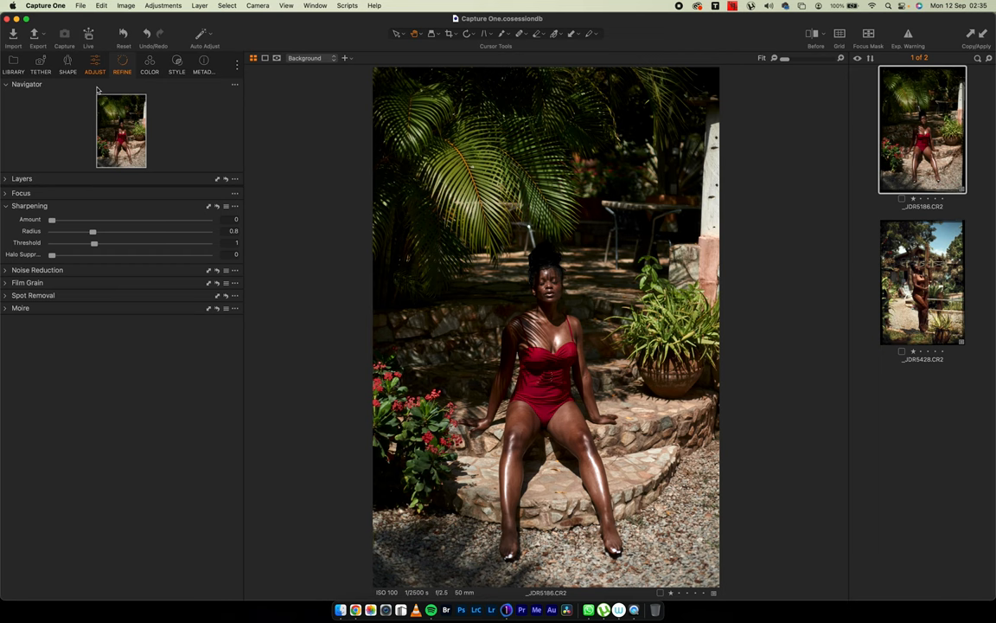
- Switch to the Color tools with Base Characteristics showing the Canon ProStandard profile
{"action": "left_click", "coordinate": [149, 66]}
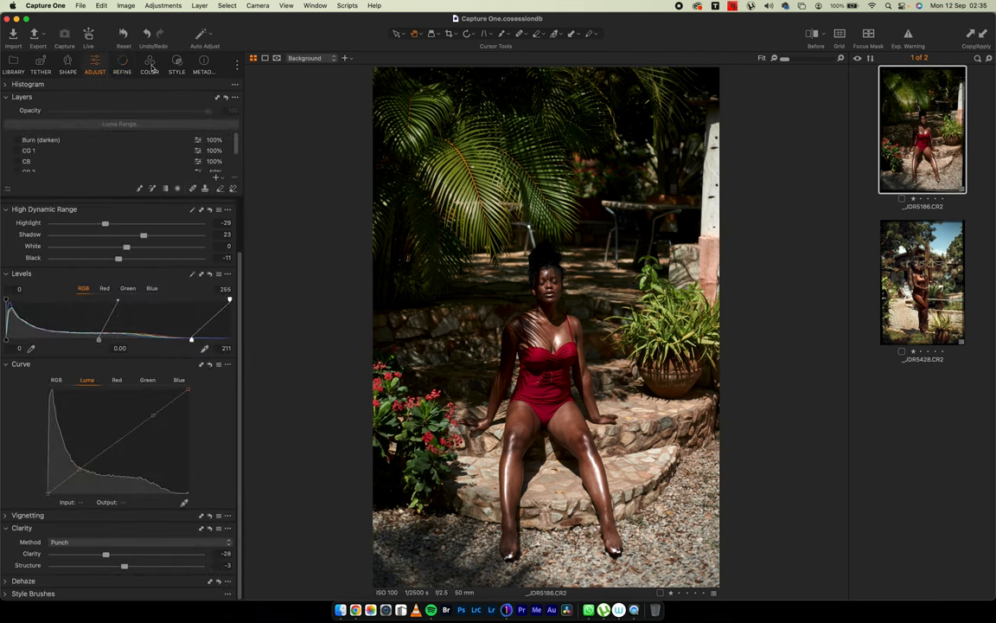
{"action": "left_click", "coordinate": [149, 63]}
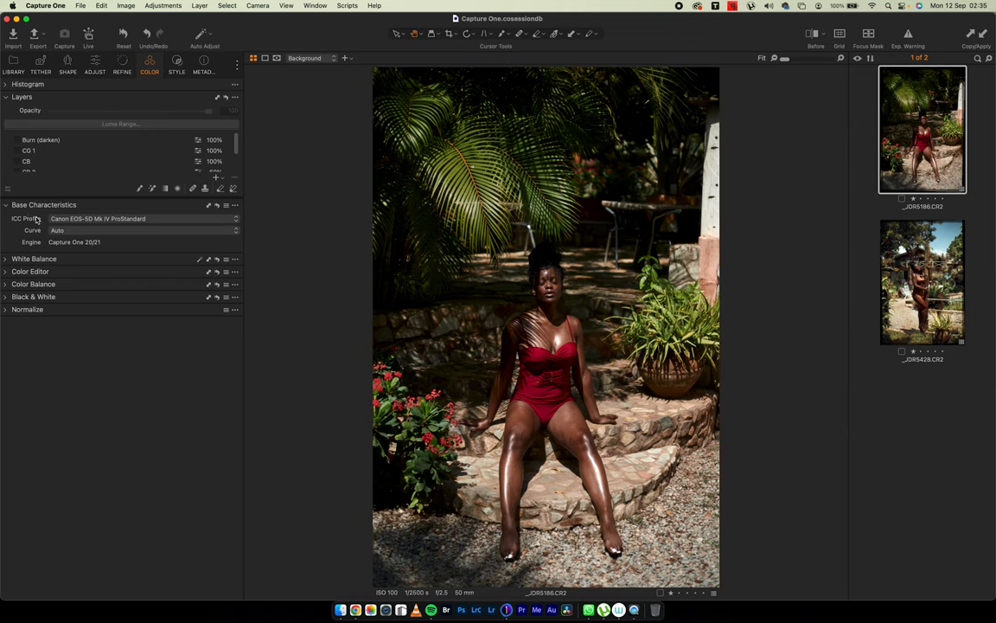
{"action": "mouse_move", "coordinate": [90, 221]}
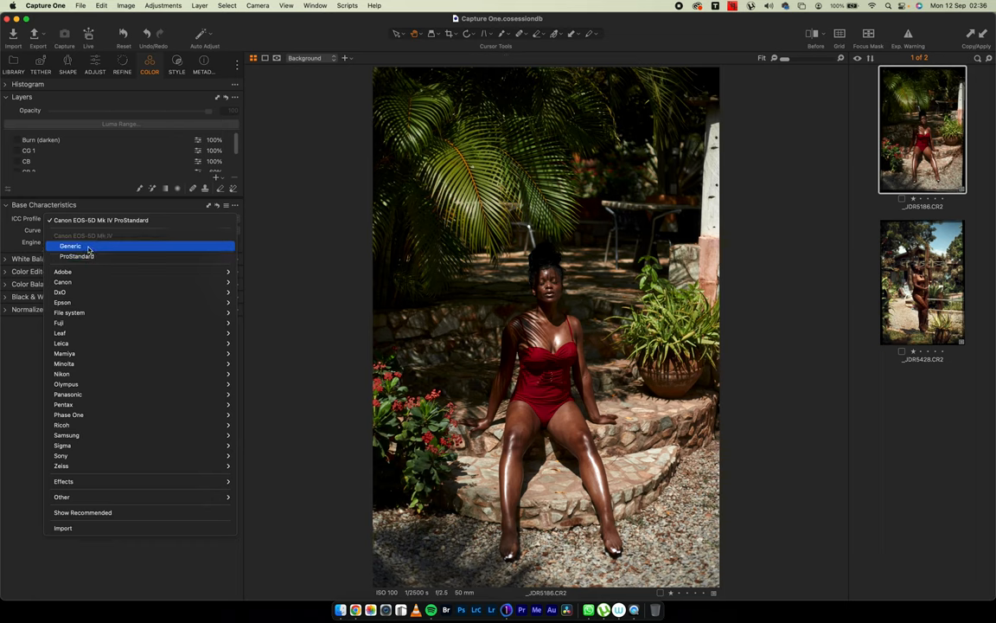
{"action": "mouse_move", "coordinate": [71, 246]}
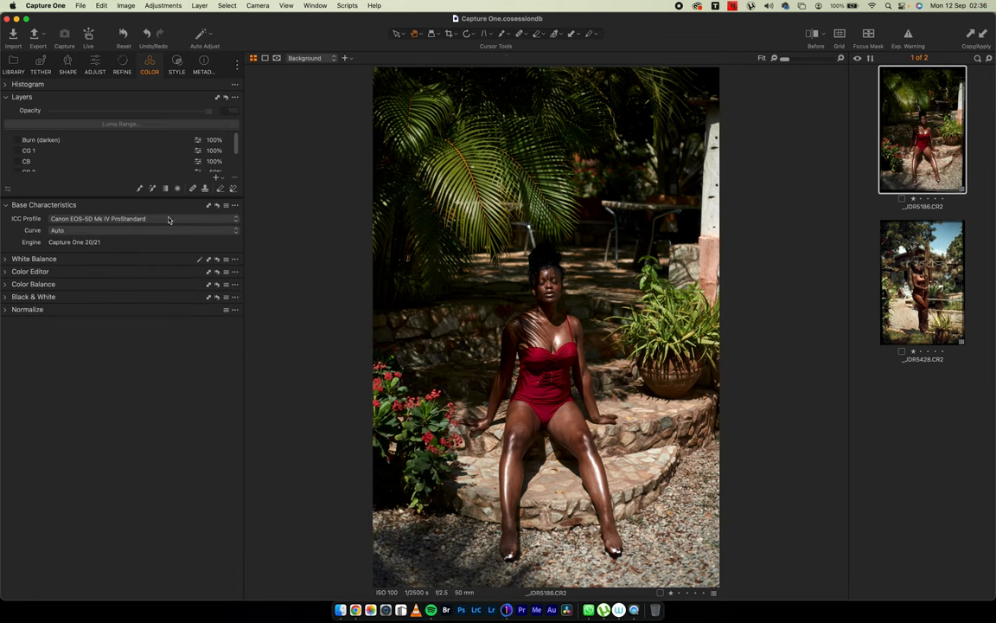
- Expand White Balance to show its custom kelvin and tint values
{"action": "left_click", "coordinate": [5, 259]}
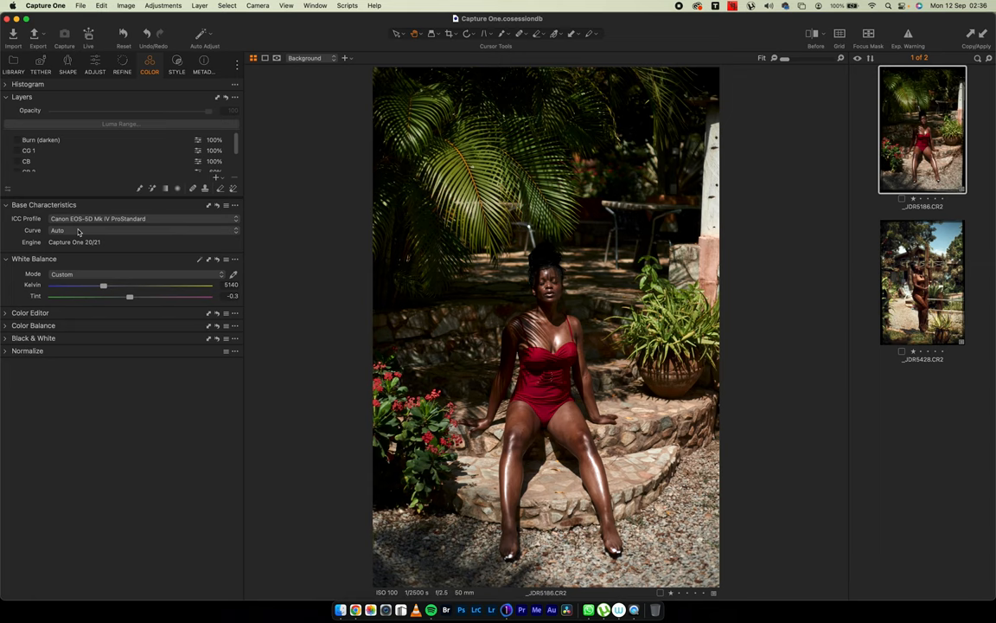
{"action": "mouse_move", "coordinate": [105, 294]}
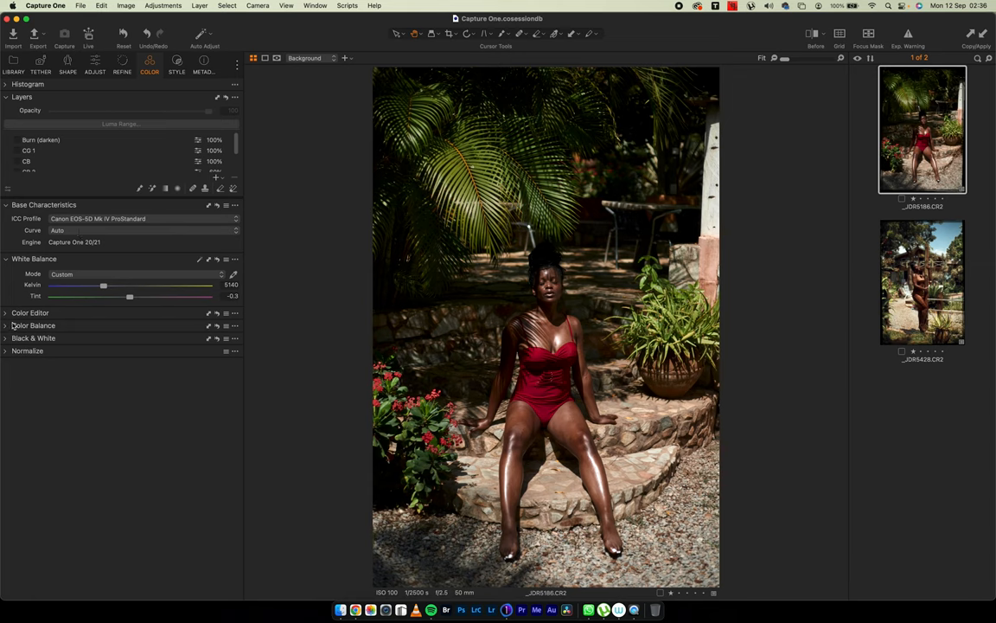
- In Color Editor Basic mode, select the red range and lower its lightness
{"action": "left_click", "coordinate": [31, 311]}
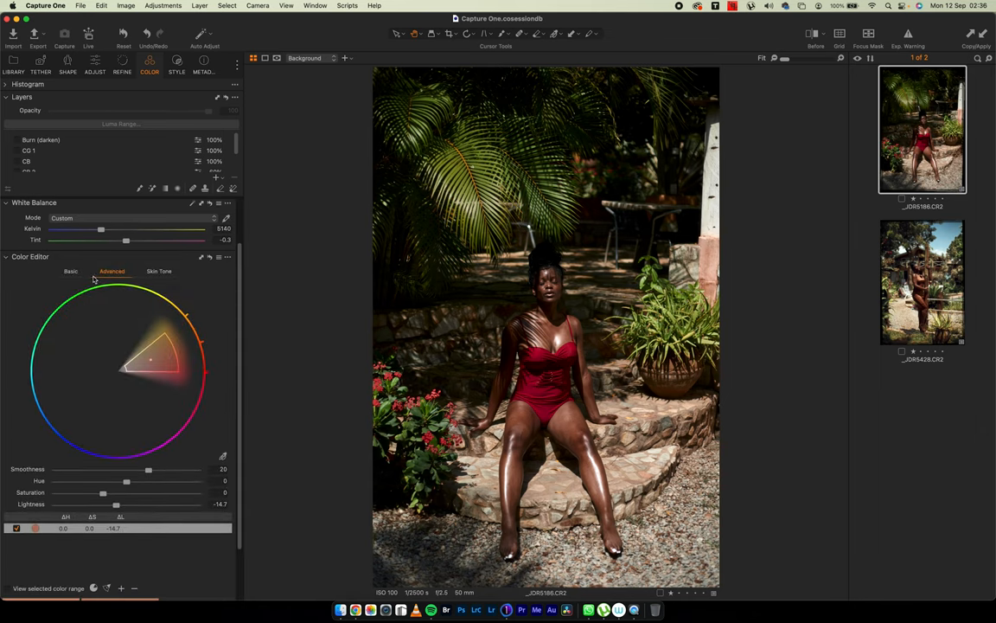
{"action": "left_click", "coordinate": [73, 327]}
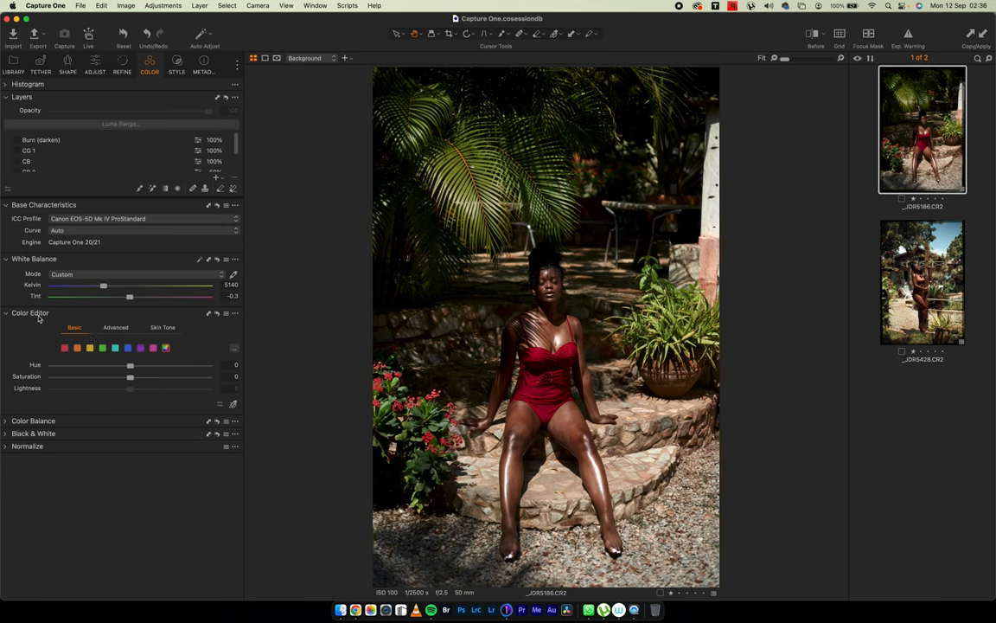
{"action": "mouse_move", "coordinate": [45, 346]}
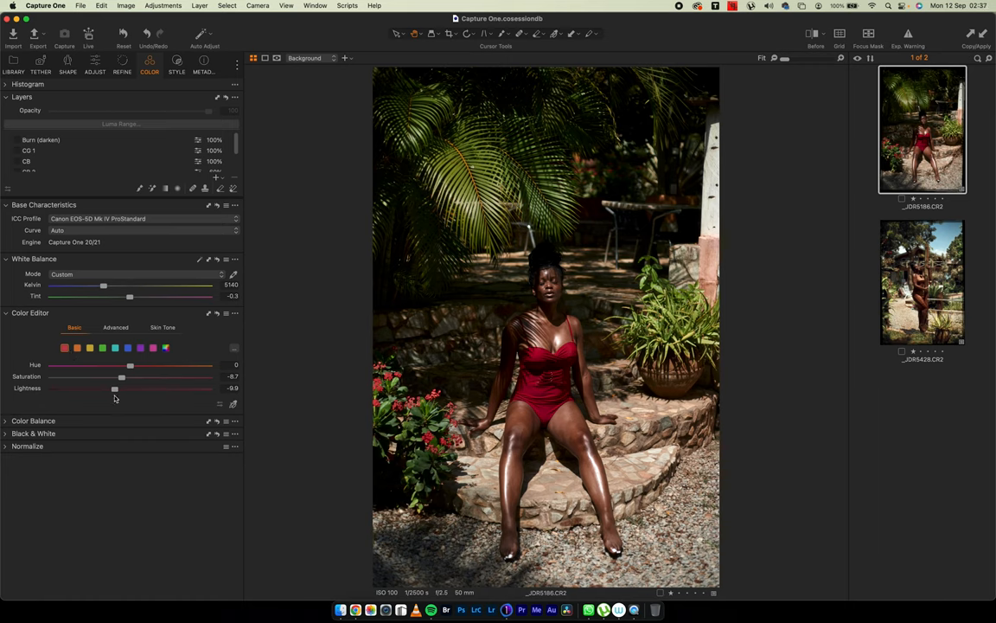
{"action": "left_click", "coordinate": [76, 348]}
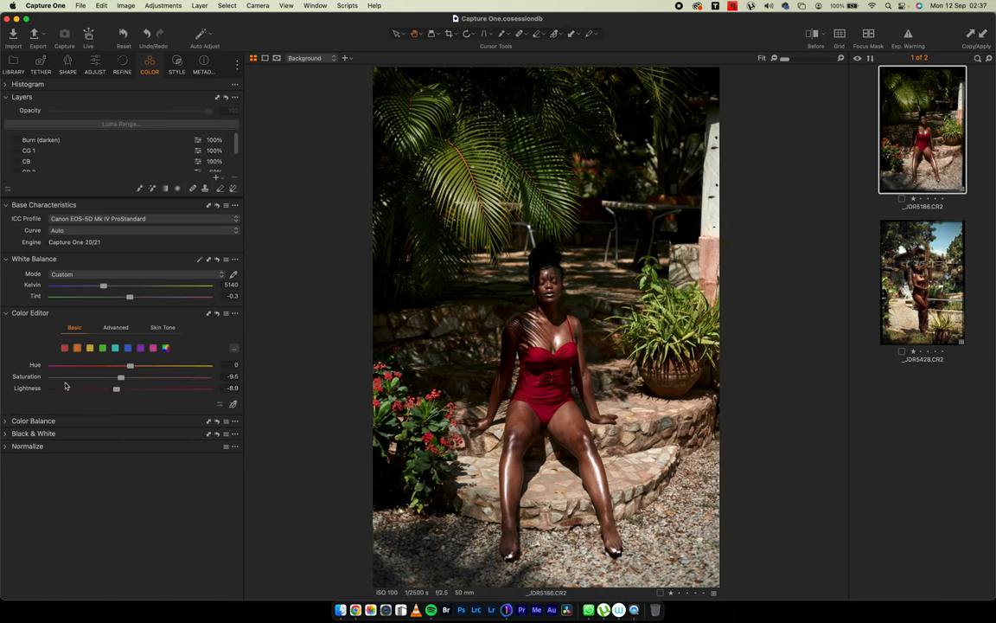
{"action": "left_click_drag", "start_coordinate": [117, 388], "coordinate": [53, 395]}
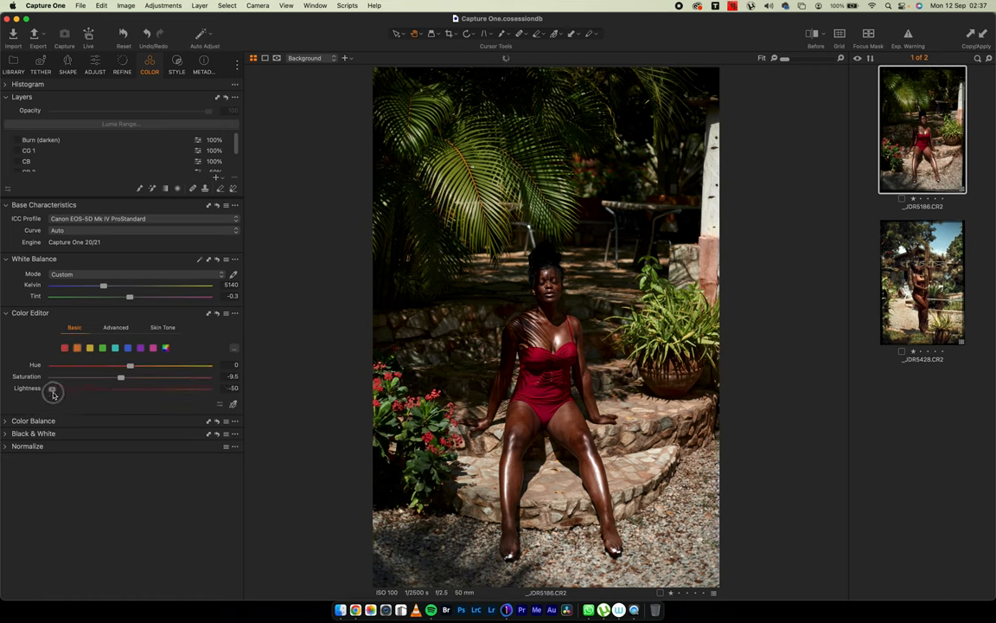
{"action": "left_click_drag", "start_coordinate": [54, 391], "coordinate": [52, 387]}
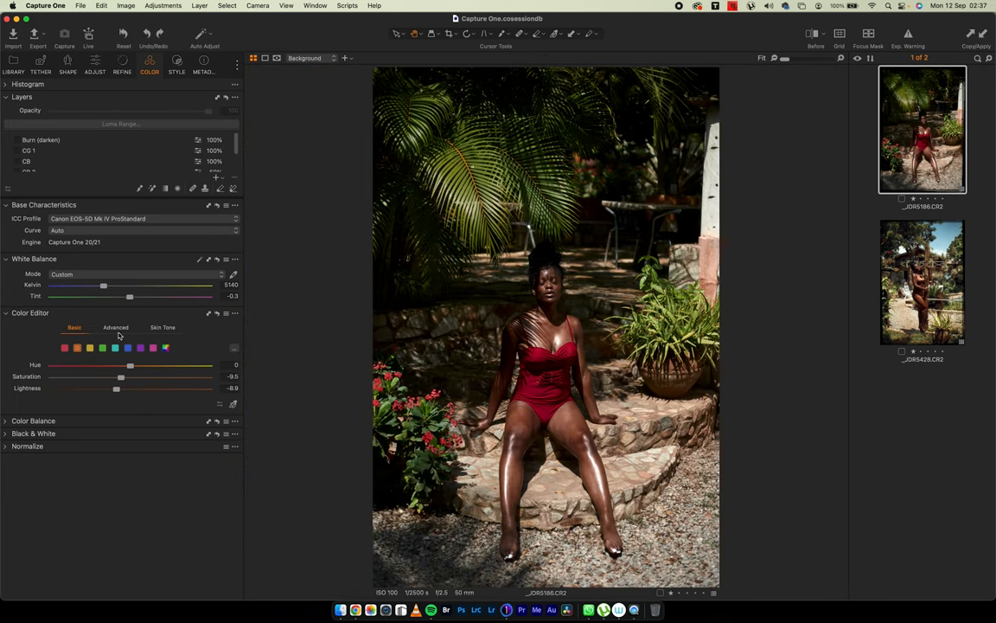
- Switch the Color Editor to Advanced mode and select the existing red colour range
{"action": "left_click", "coordinate": [111, 327]}
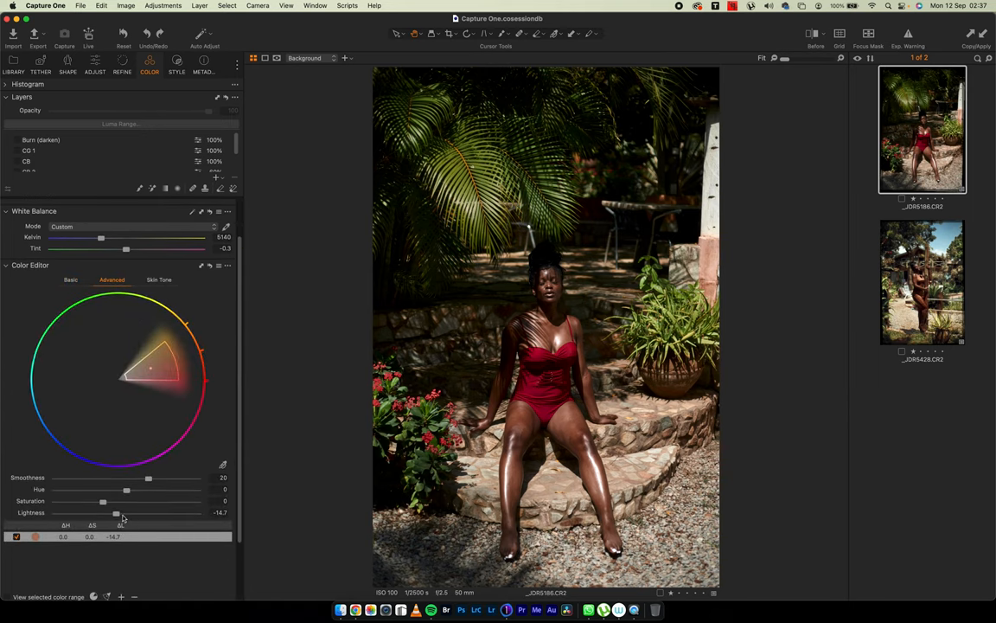
{"action": "mouse_move", "coordinate": [571, 389]}
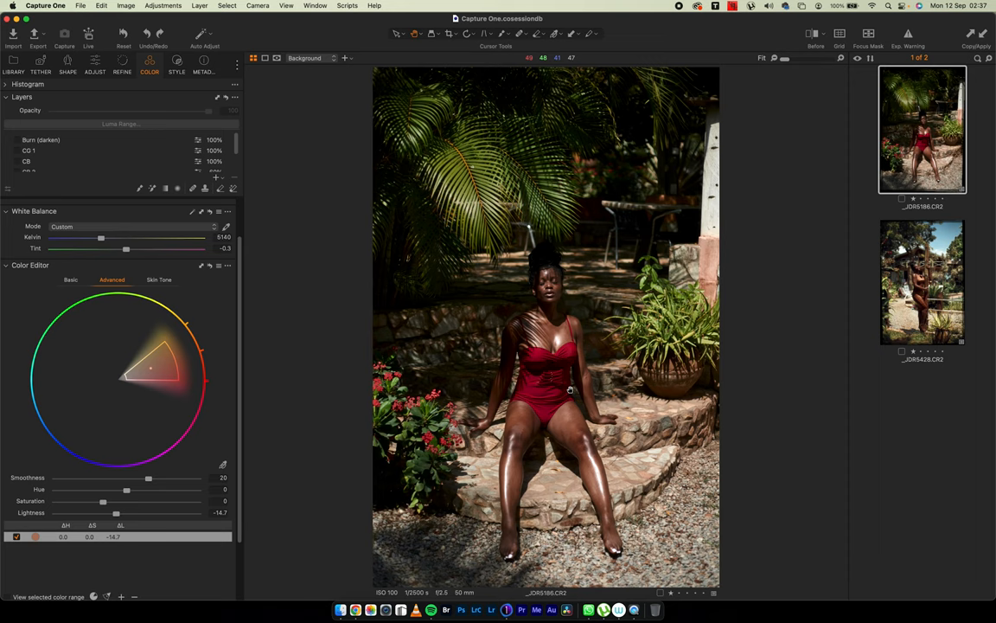
{"action": "left_click", "coordinate": [16, 537]}
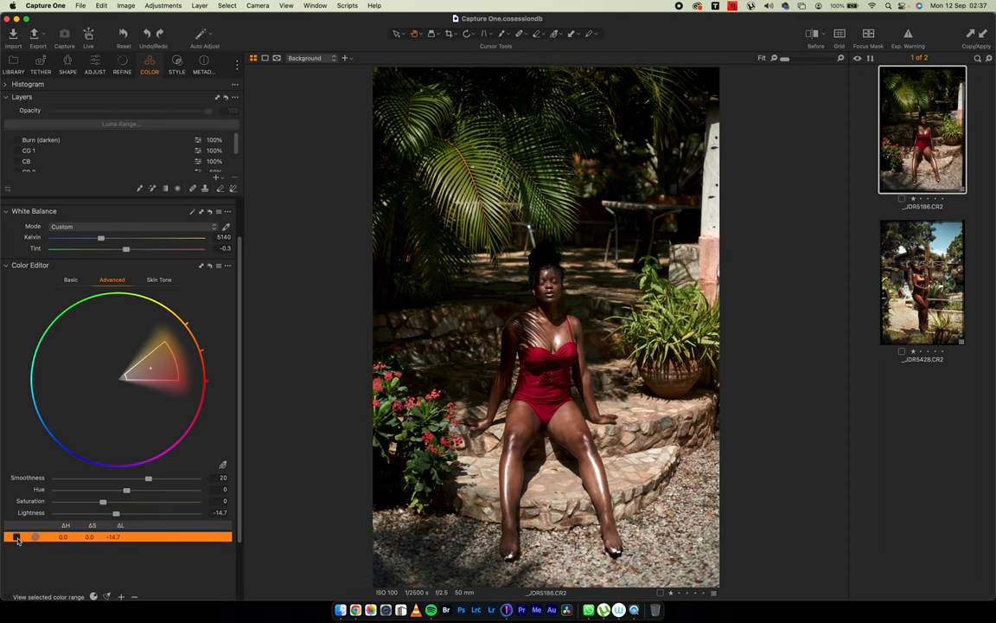
{"action": "left_click", "coordinate": [15, 536]}
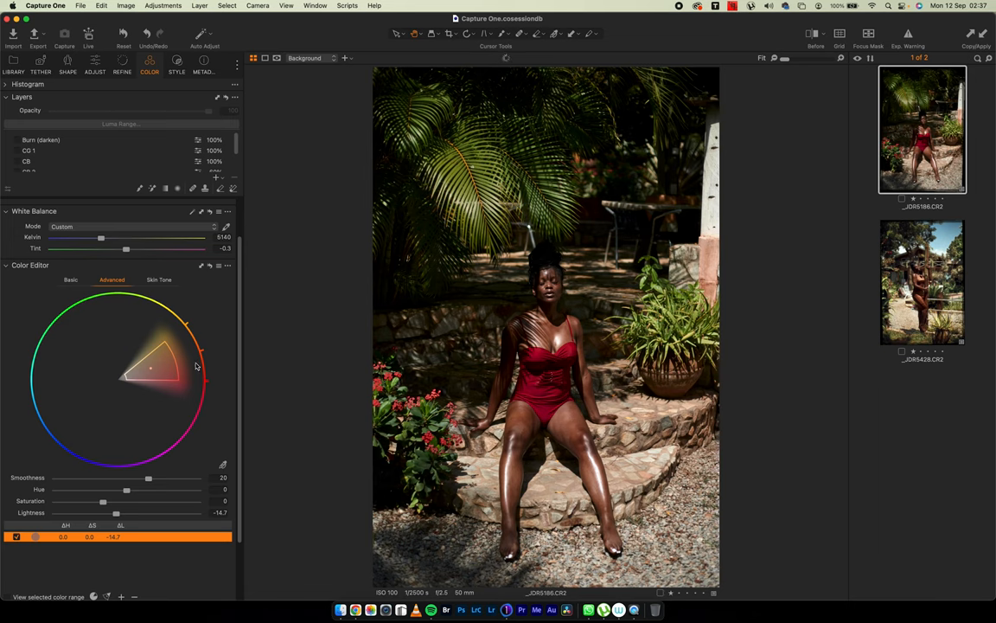
{"action": "mouse_move", "coordinate": [83, 294]}
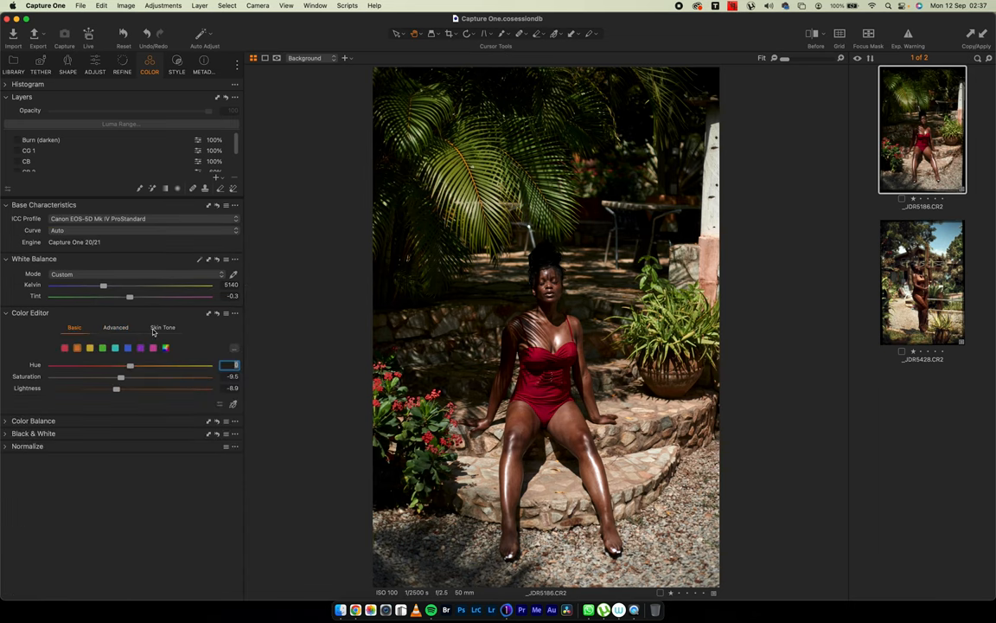
- Review the Skin Tone mode of the Color Editor, then collapse the Color Editor
{"action": "left_click", "coordinate": [163, 327]}
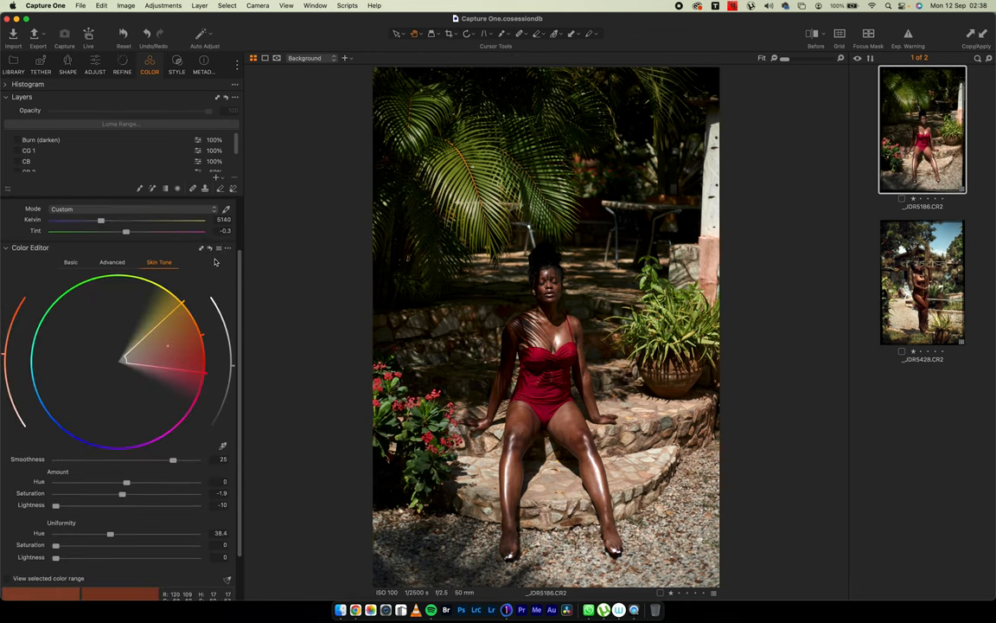
{"action": "left_click", "coordinate": [211, 249]}
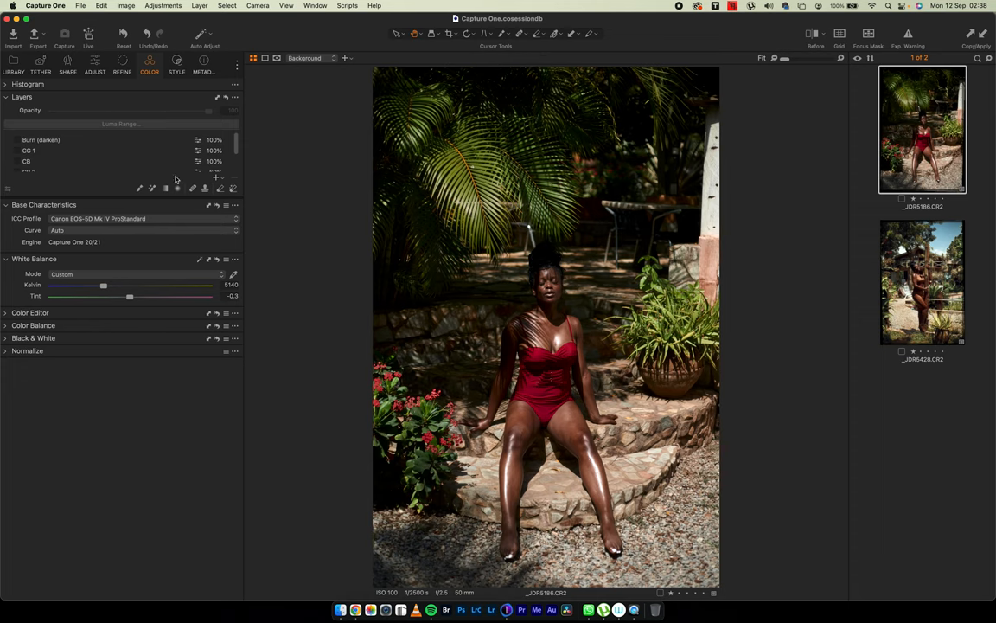
{"action": "mouse_move", "coordinate": [21, 145]}
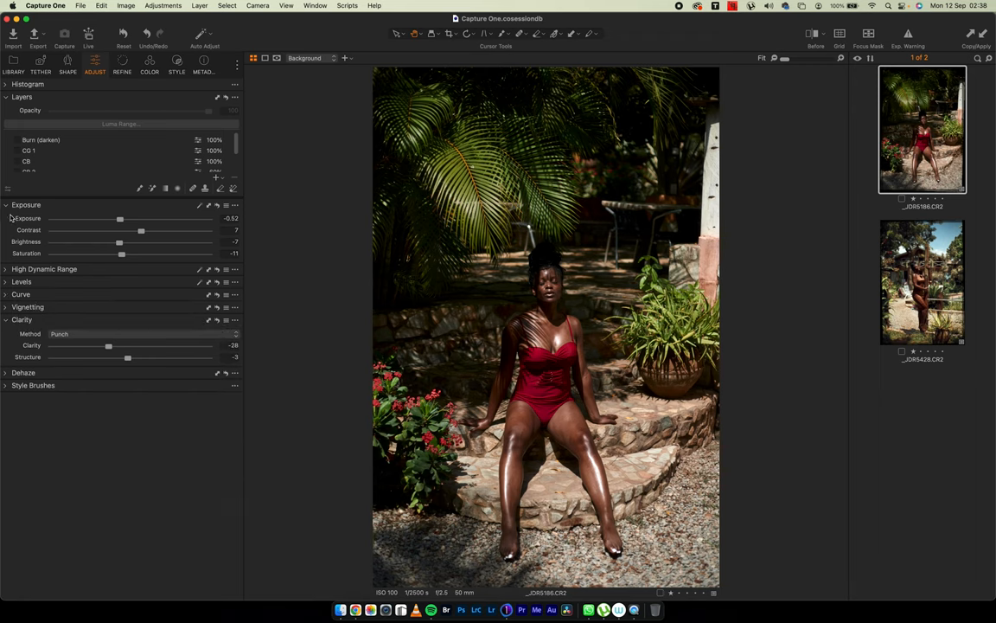
- Collapse Exposure, expand the built-in Style Brushes and activate the Burn (darken) layer
{"action": "left_click", "coordinate": [7, 204]}
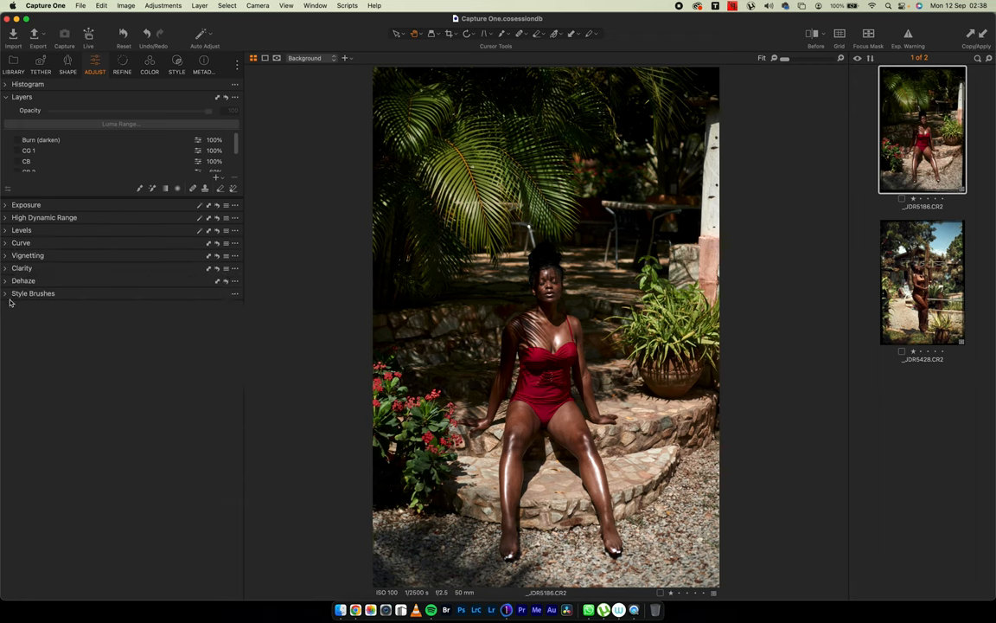
{"action": "left_click", "coordinate": [33, 294]}
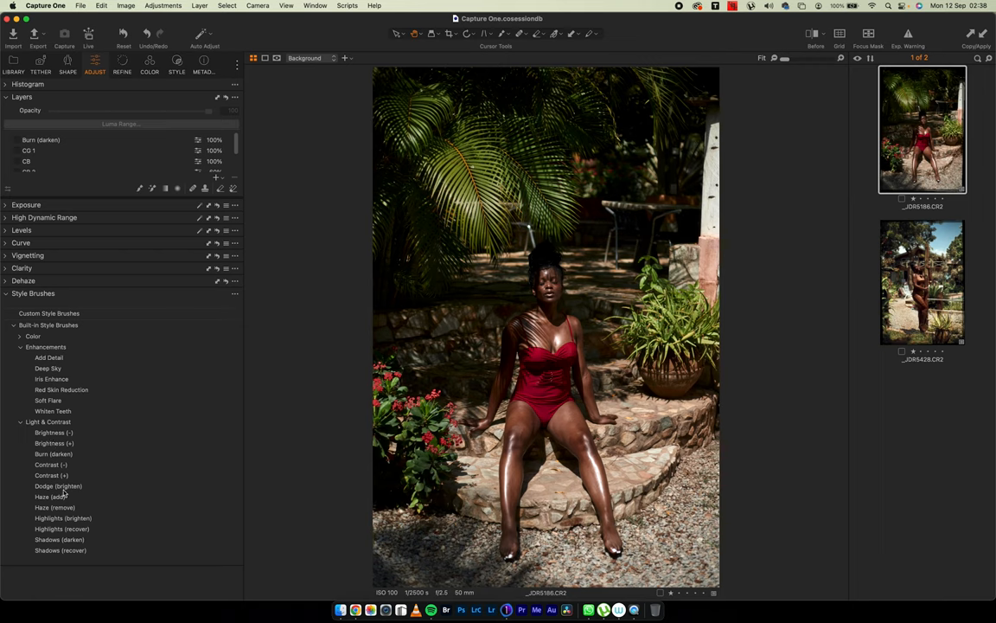
{"action": "mouse_move", "coordinate": [62, 491]}
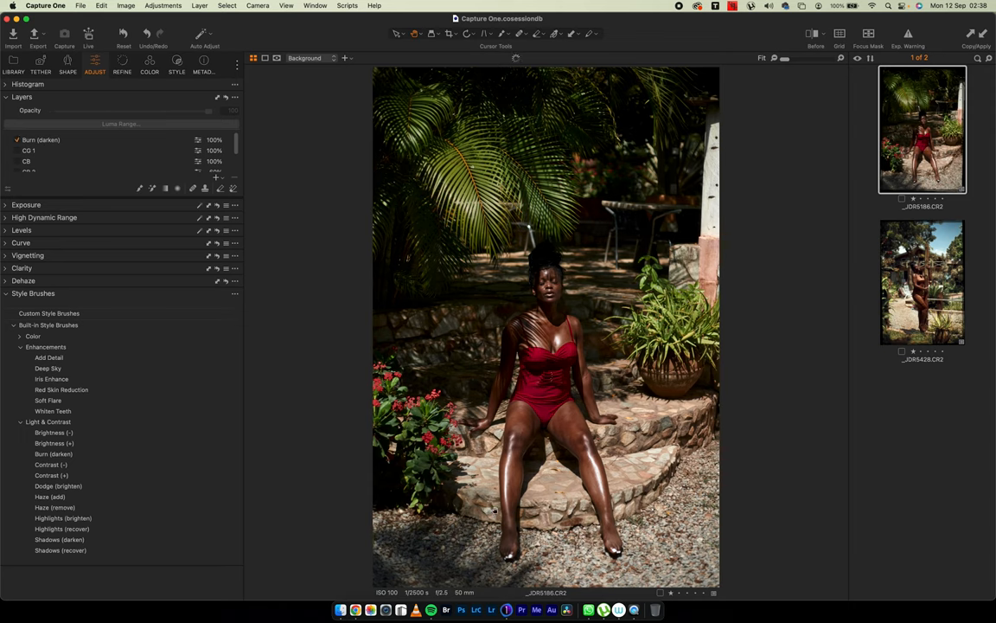
{"action": "left_click", "coordinate": [42, 138]}
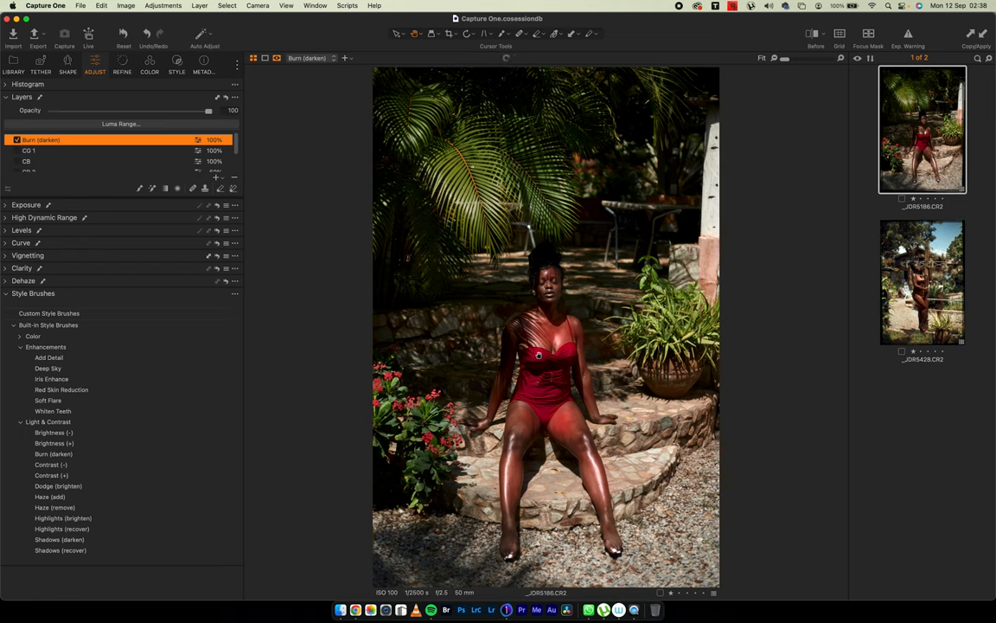
{"action": "mouse_move", "coordinate": [555, 328]}
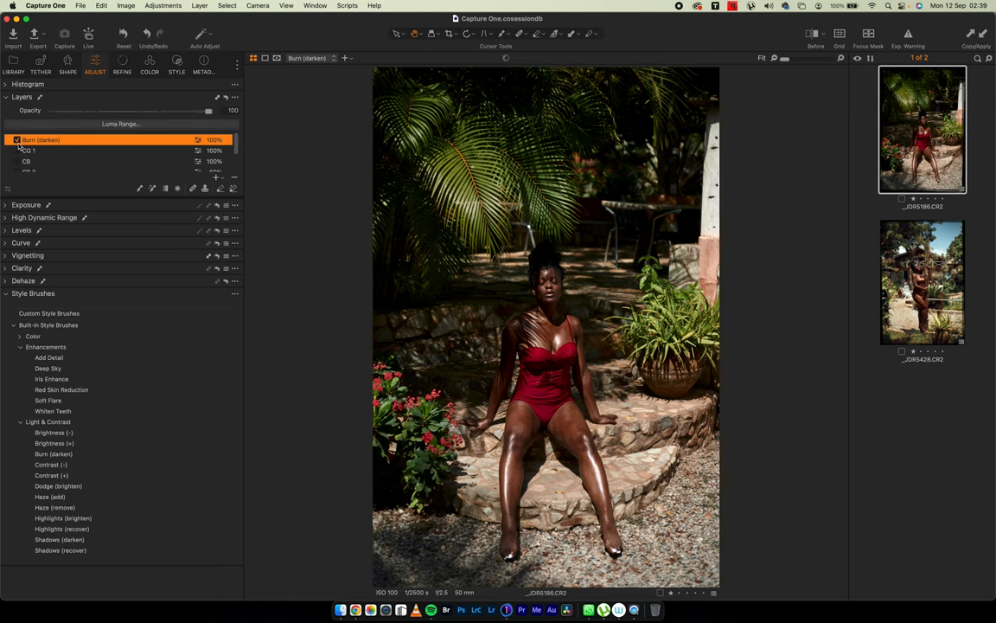
{"action": "left_click", "coordinate": [16, 140]}
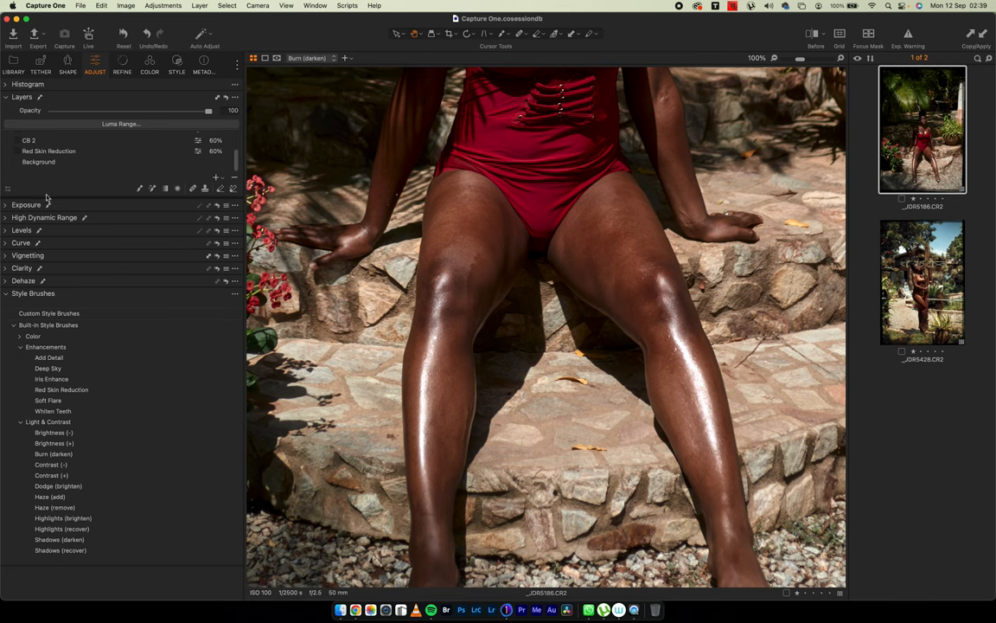
- Select the Red Skin Reduction layer for opacity adjustment
{"action": "left_click", "coordinate": [49, 150]}
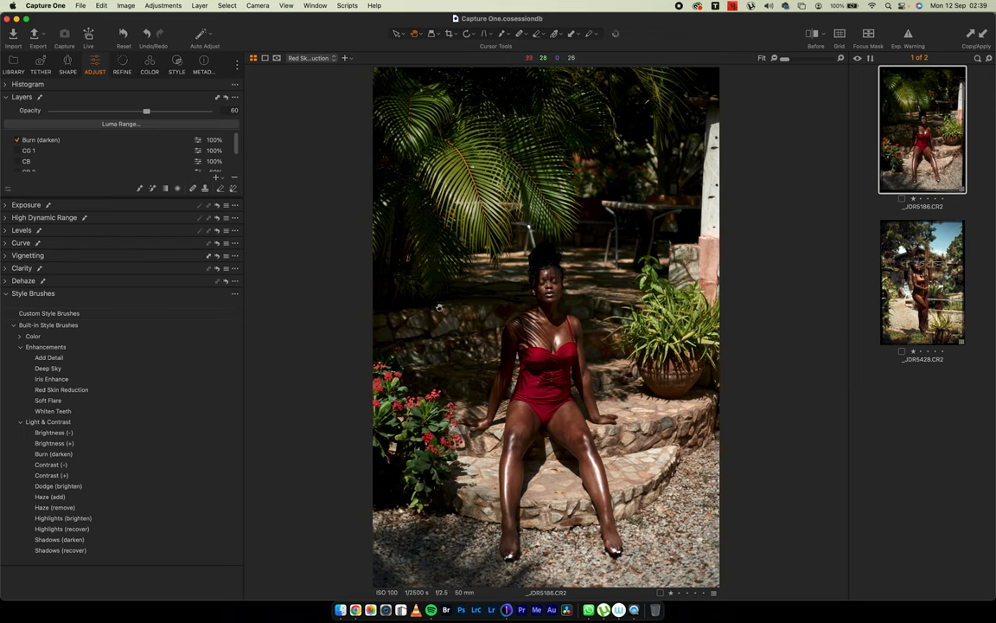
{"action": "mouse_move", "coordinate": [460, 380]}
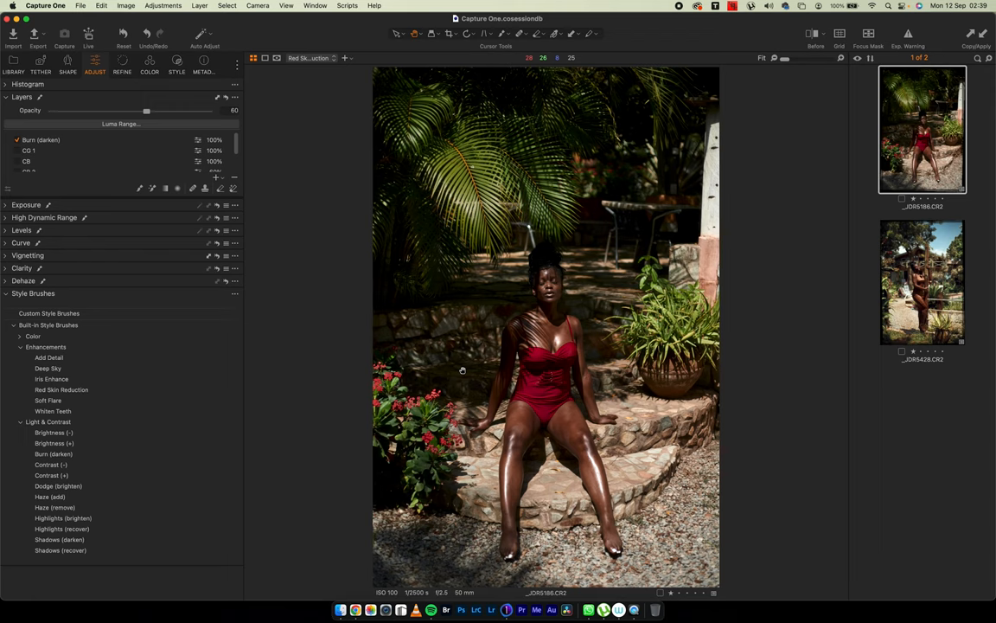
{"action": "mouse_move", "coordinate": [408, 337]}
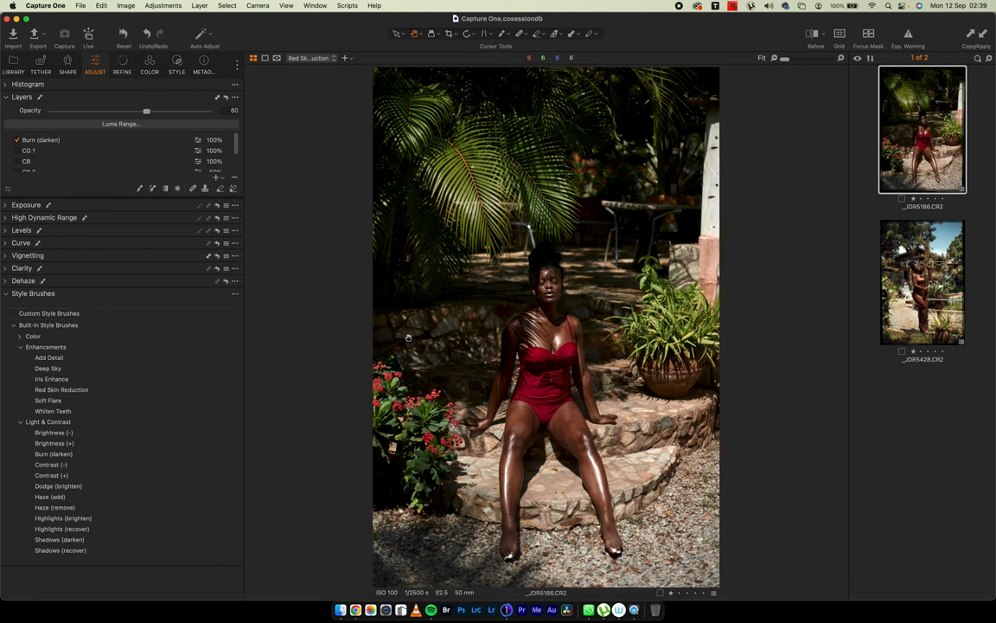
{"action": "mouse_move", "coordinate": [505, 256]}
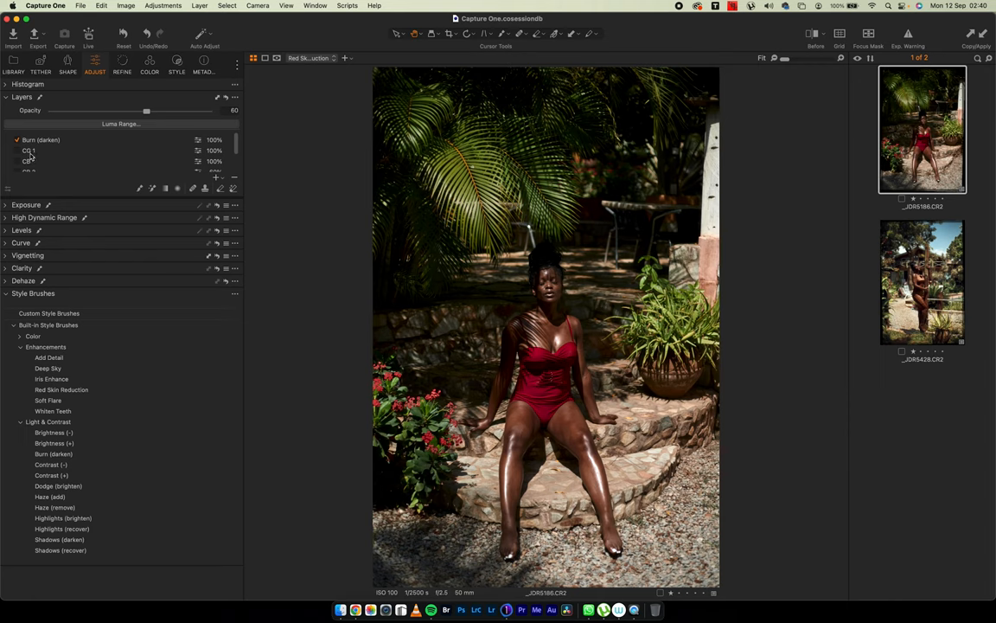
- Select the CO 1 layer, toggle it off and on to compare, then return to the Color tools
{"action": "left_click", "coordinate": [27, 148]}
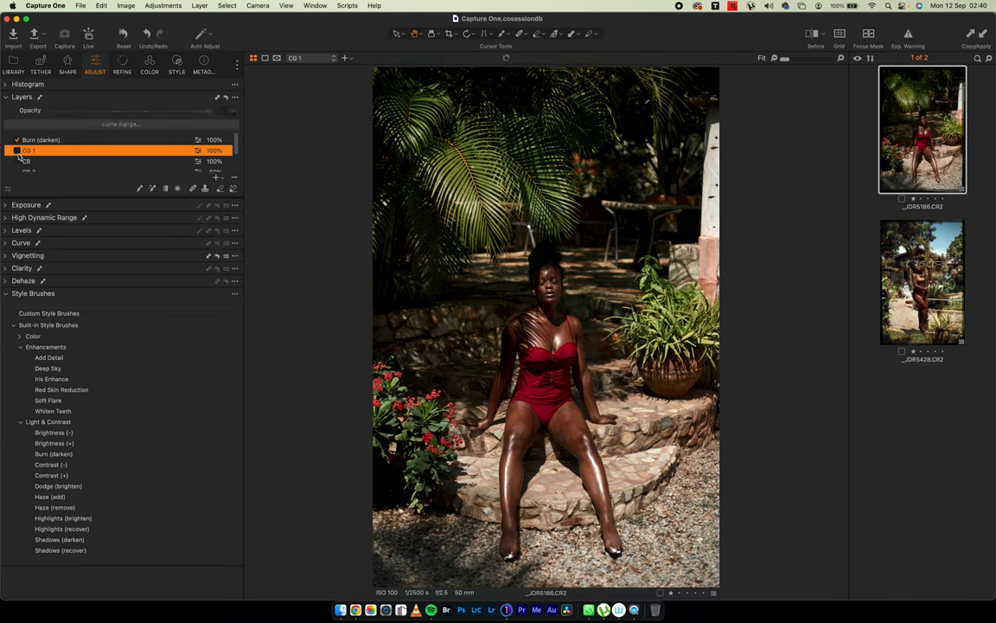
{"action": "left_click", "coordinate": [16, 151]}
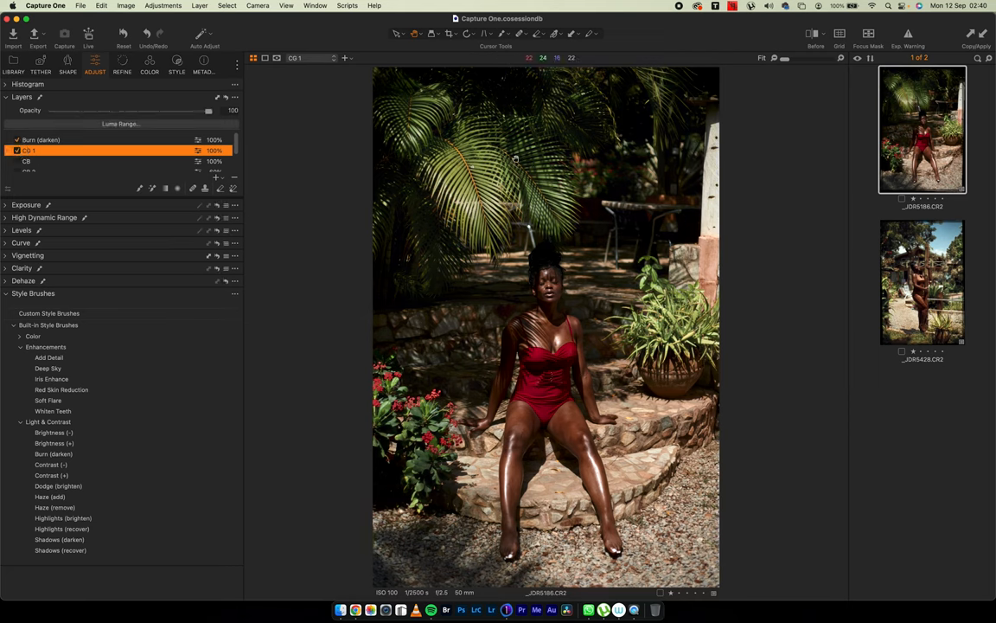
{"action": "mouse_move", "coordinate": [370, 171]}
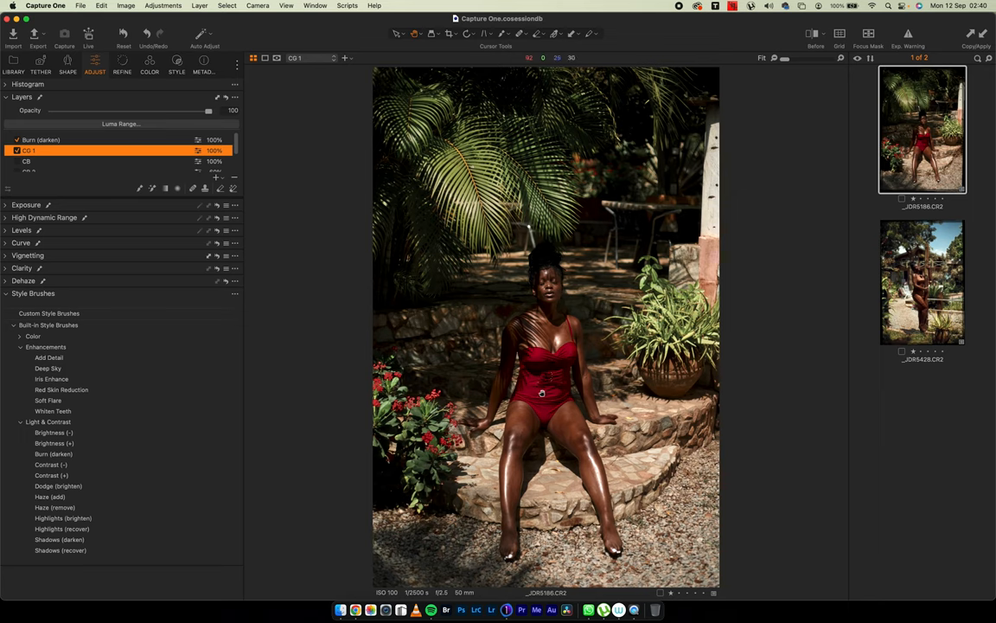
{"action": "mouse_move", "coordinate": [547, 405]}
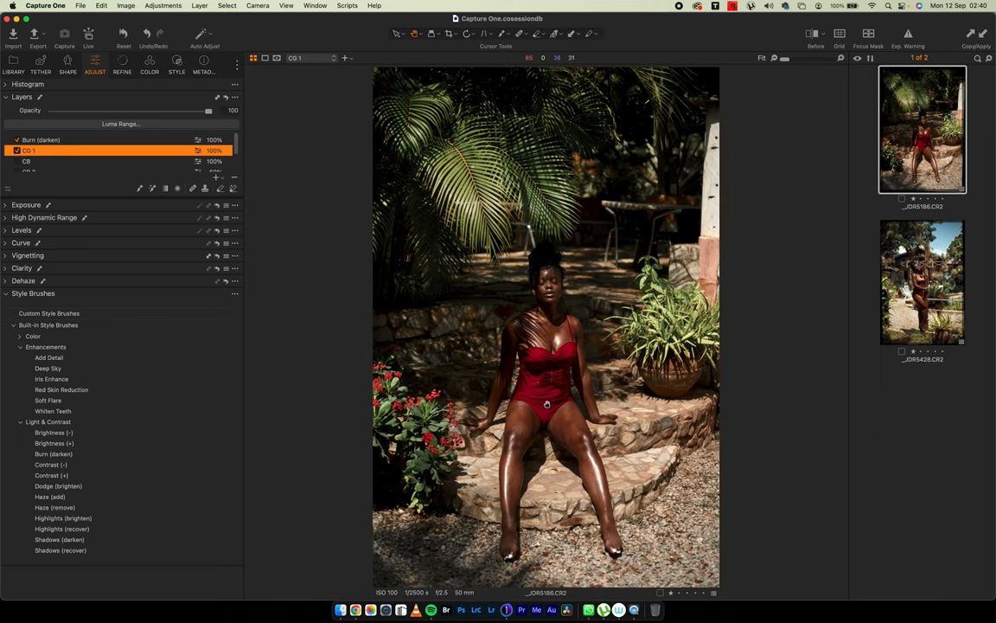
{"action": "mouse_move", "coordinate": [543, 406]}
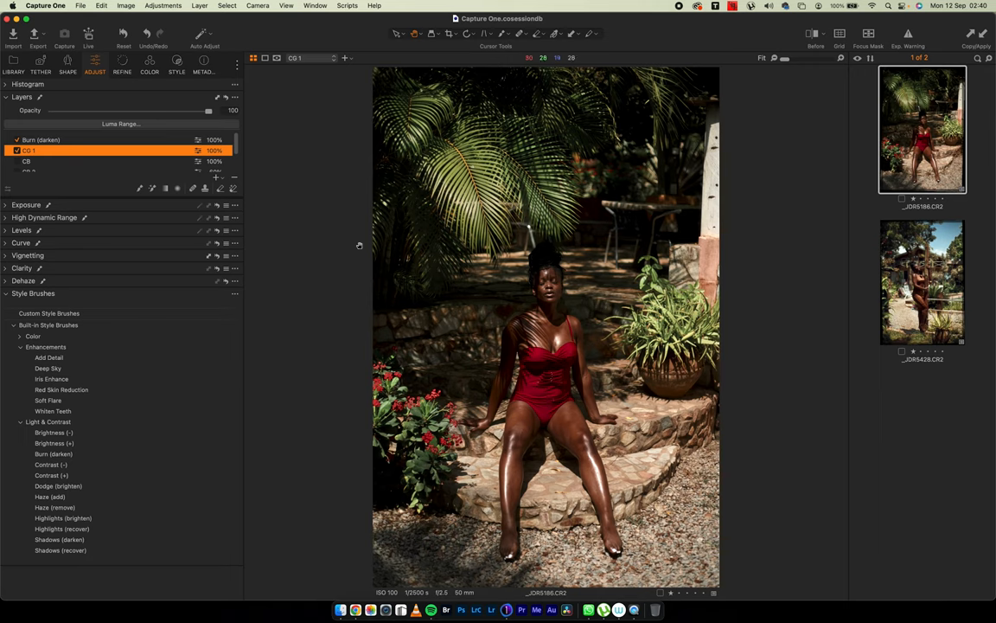
{"action": "left_click", "coordinate": [16, 150]}
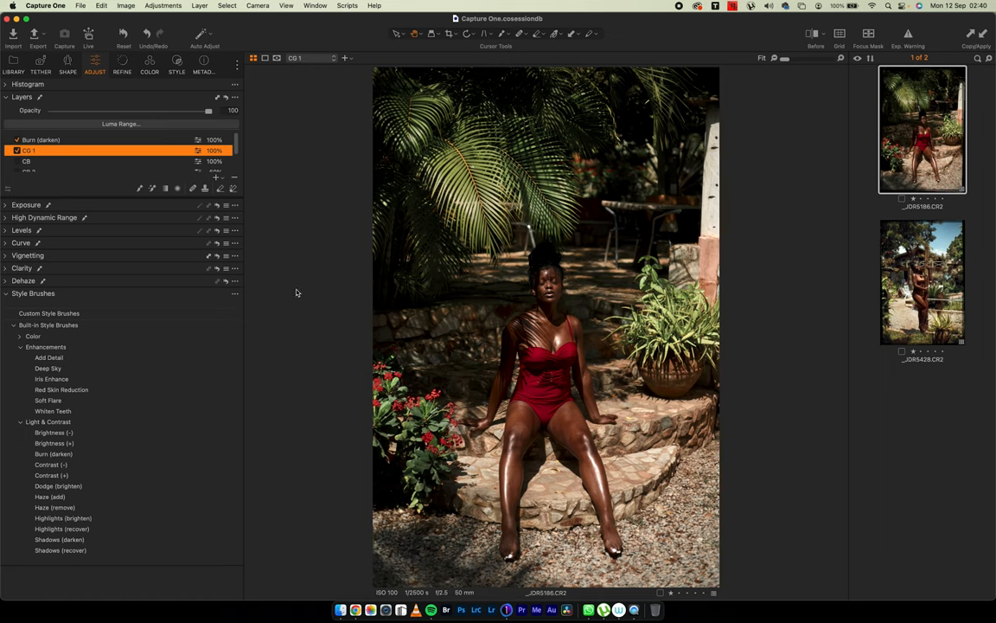
{"action": "mouse_move", "coordinate": [294, 235]}
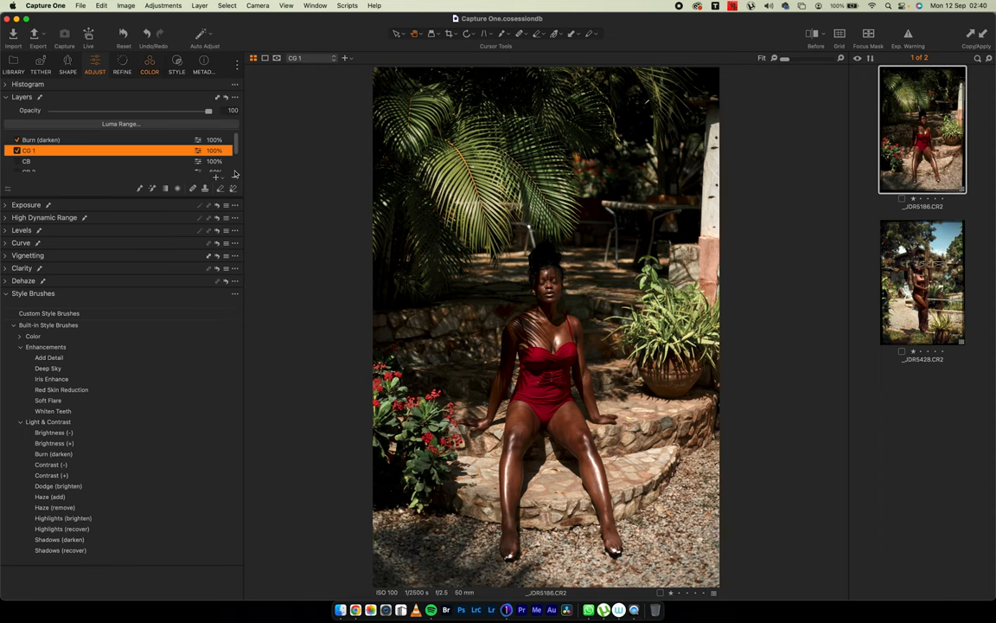
{"action": "left_click", "coordinate": [149, 62]}
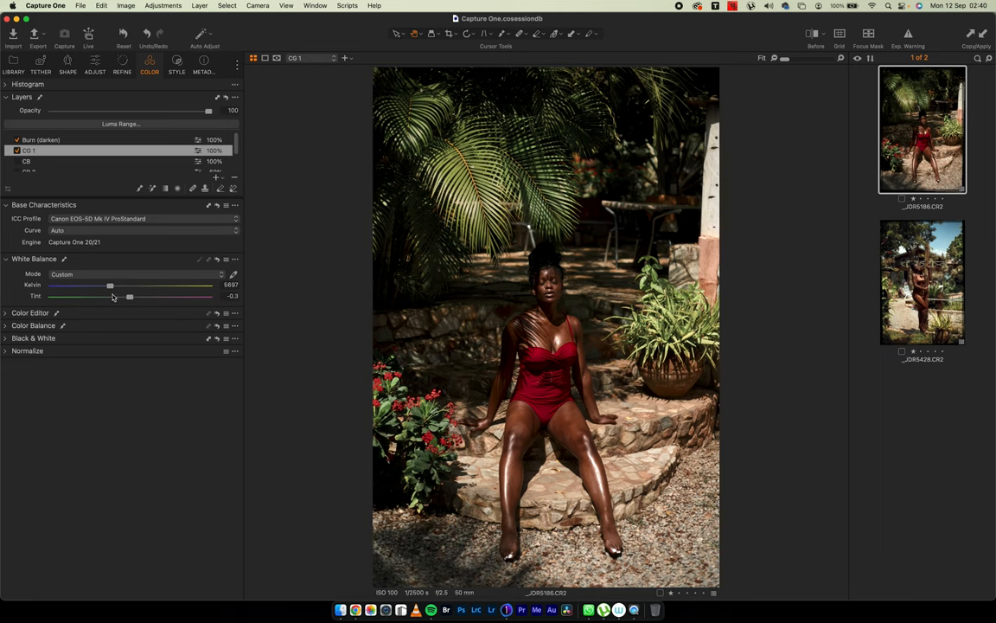
{"action": "mouse_move", "coordinate": [205, 298]}
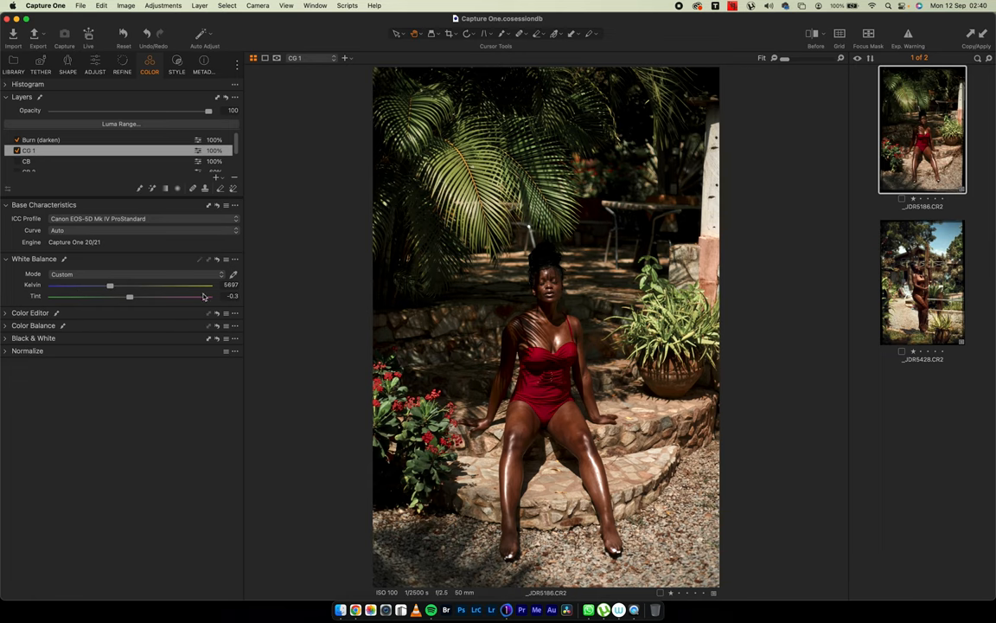
{"action": "mouse_move", "coordinate": [225, 275]}
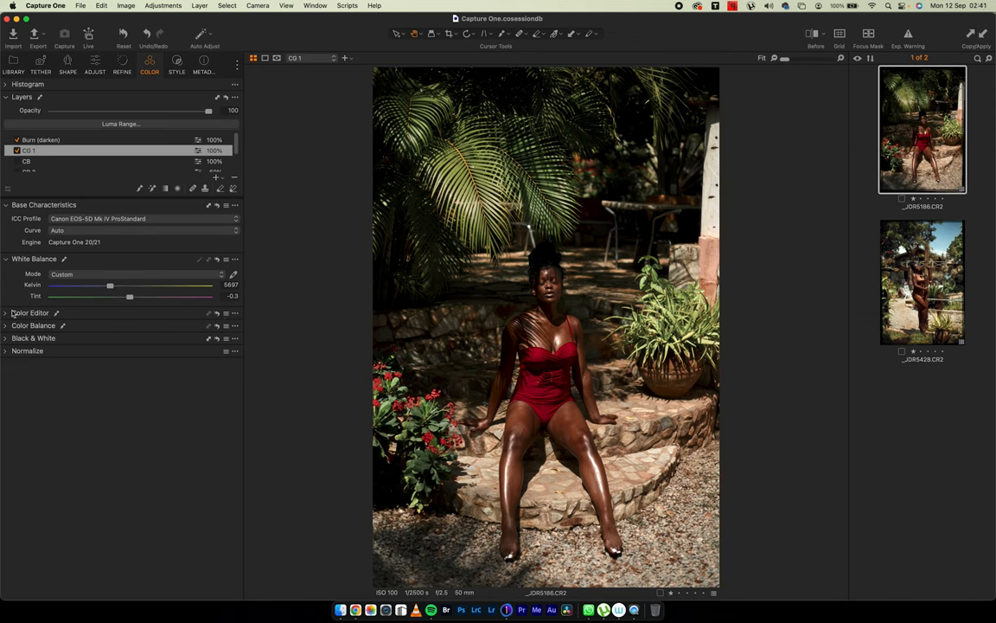
- Expand the Color Editor in Advanced mode, then select the CB layer
{"action": "left_click", "coordinate": [31, 311]}
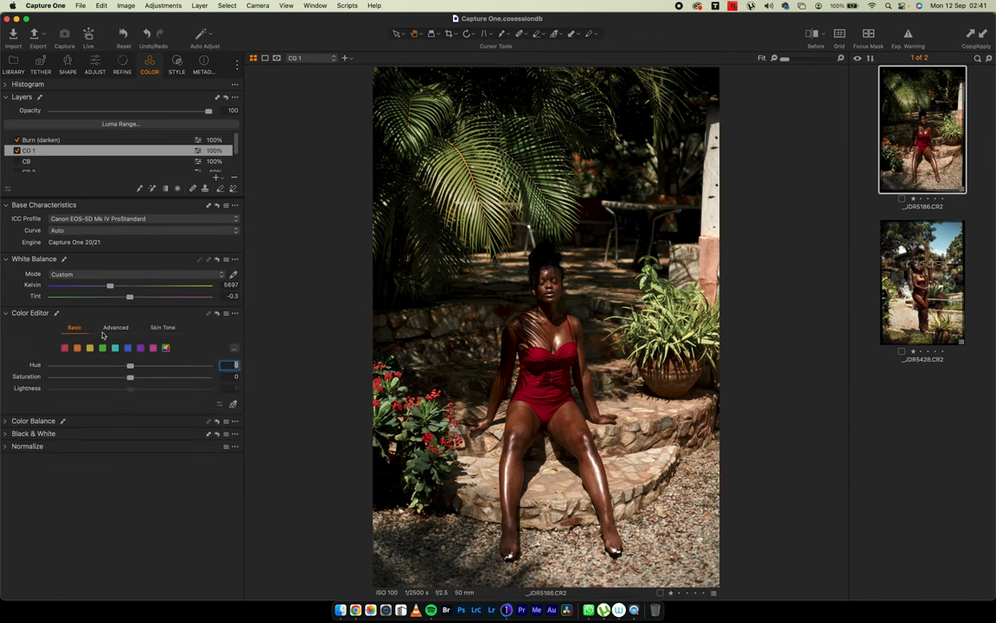
{"action": "left_click", "coordinate": [111, 327]}
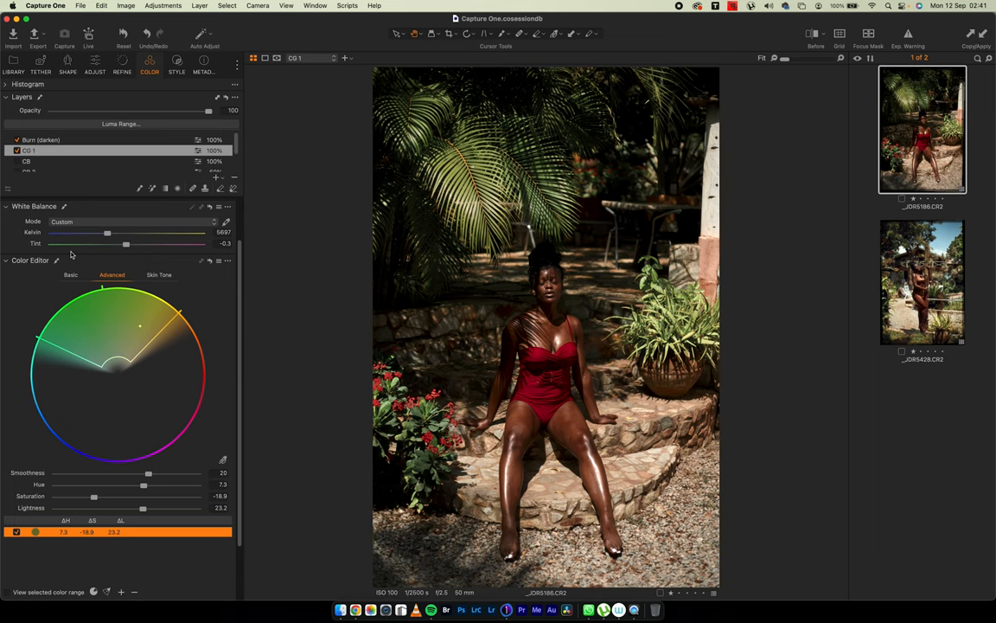
{"action": "left_click", "coordinate": [26, 162]}
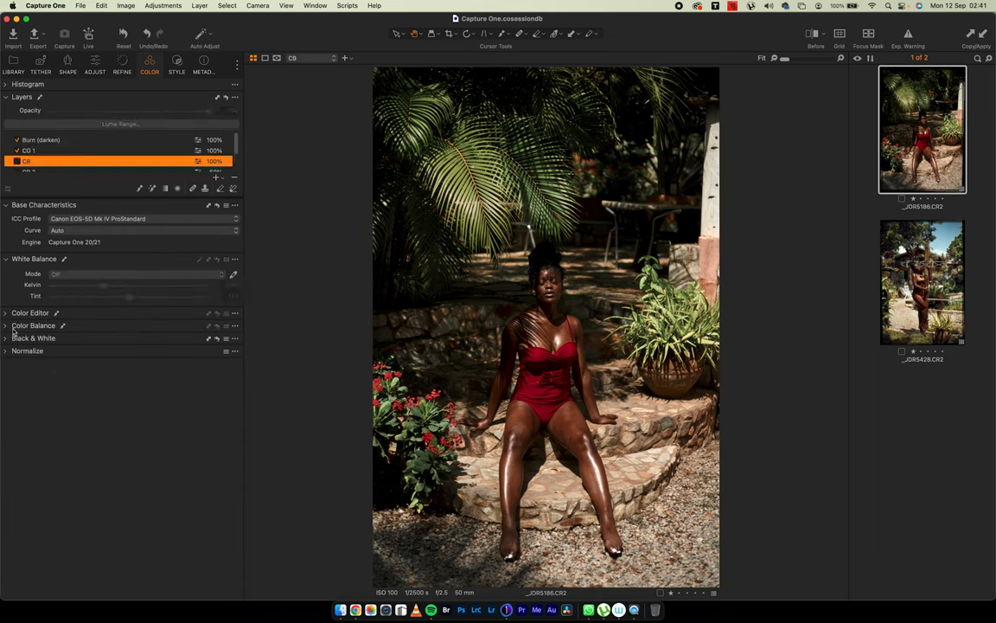
- Expand Color Balance on the CB layer and show its 3-way shadow, midtone and highlight wheels
{"action": "left_click", "coordinate": [34, 325]}
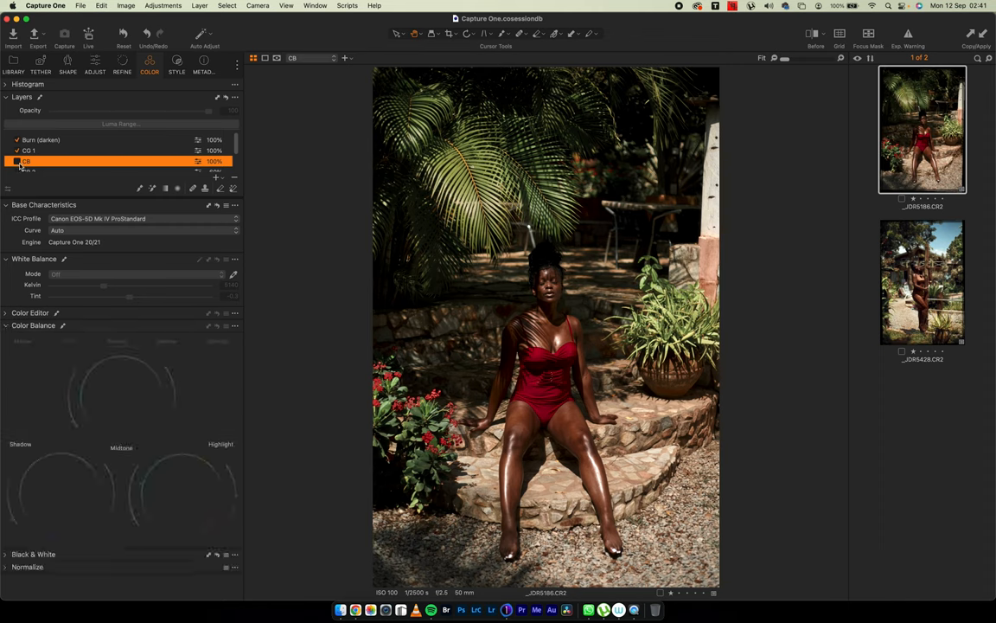
{"action": "left_click", "coordinate": [17, 162]}
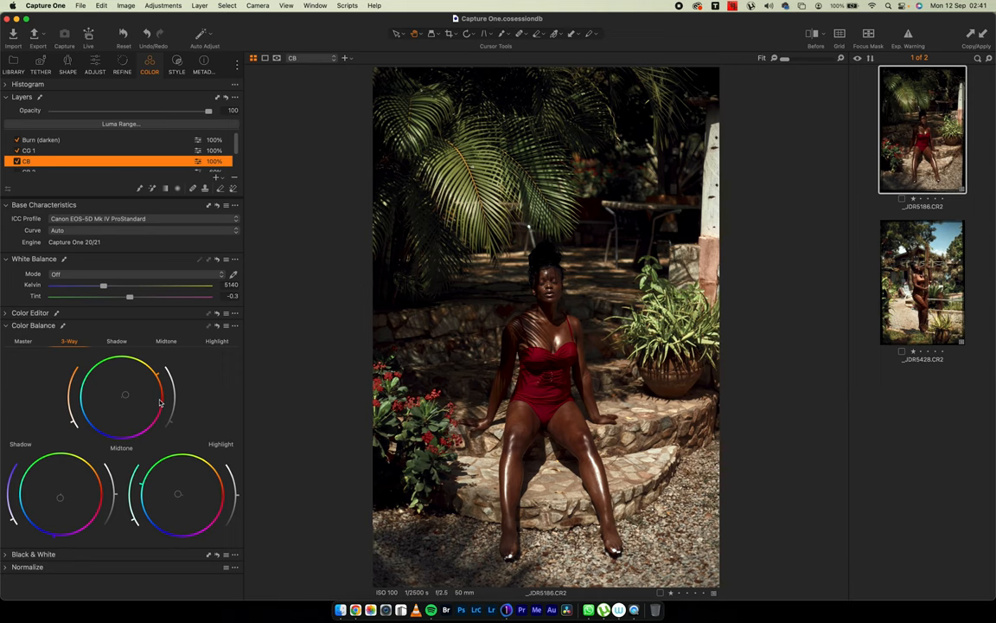
{"action": "mouse_move", "coordinate": [176, 428]}
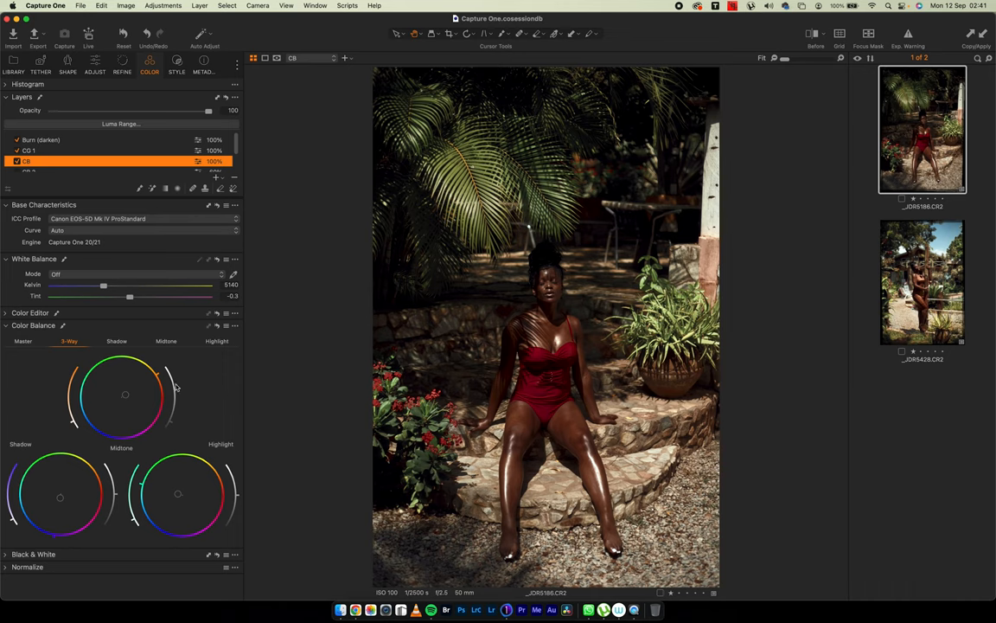
{"action": "mouse_move", "coordinate": [172, 361]}
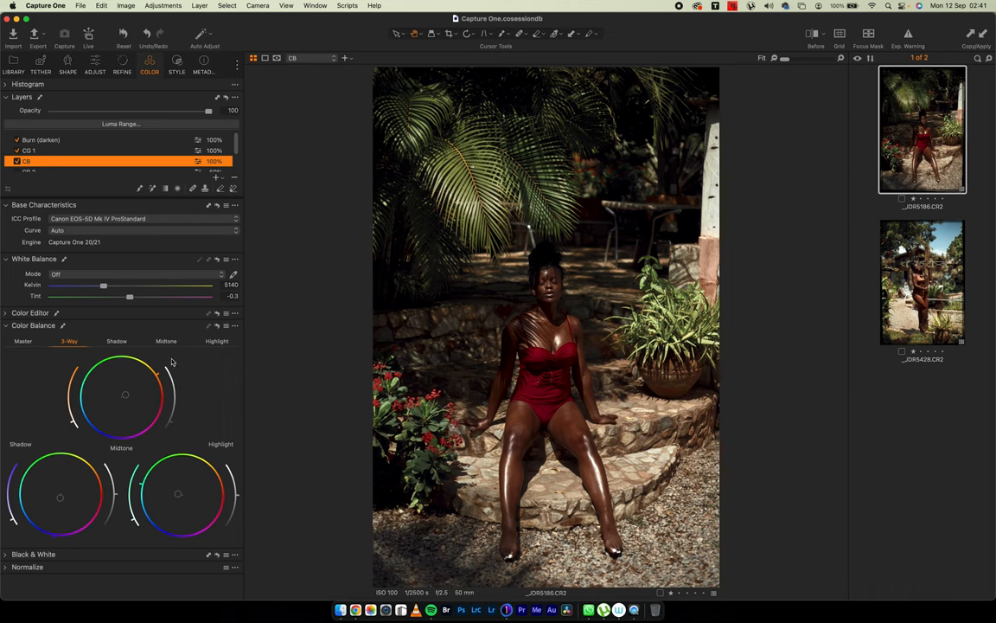
{"action": "mouse_move", "coordinate": [64, 381]}
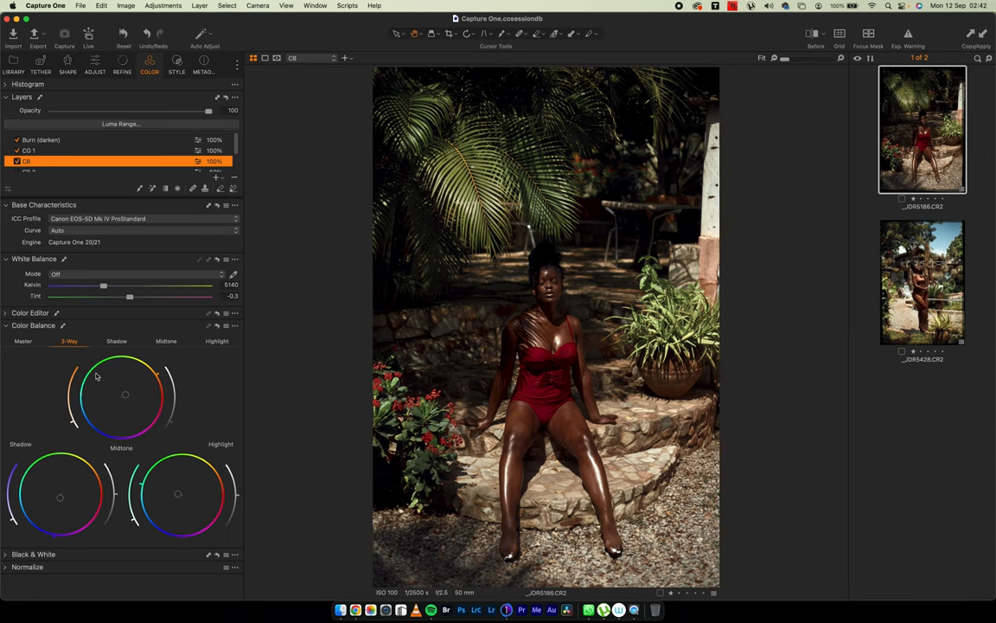
{"action": "mouse_move", "coordinate": [138, 372]}
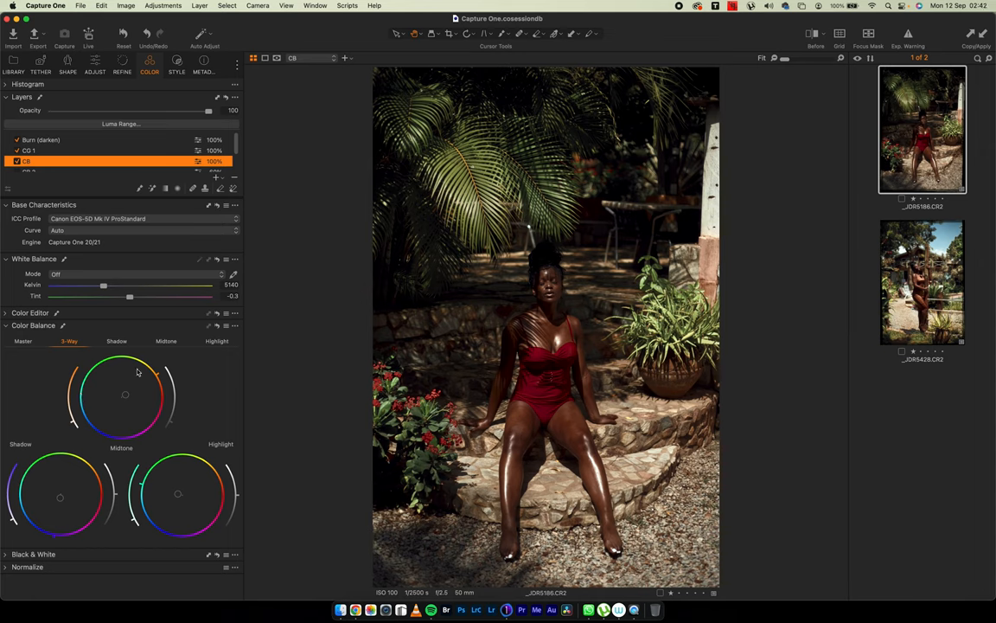
{"action": "mouse_move", "coordinate": [177, 408]}
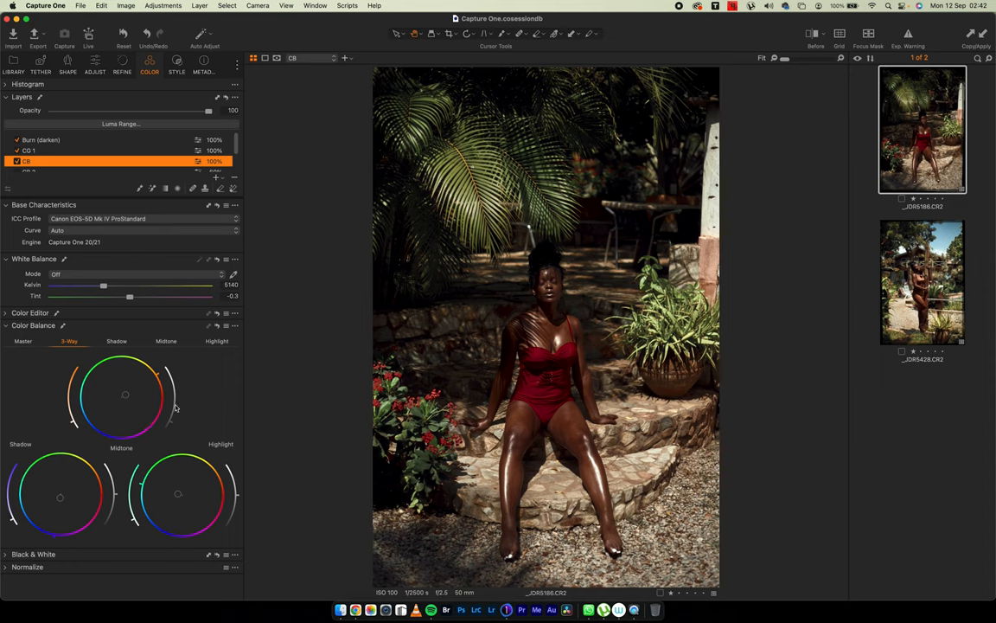
{"action": "mouse_move", "coordinate": [72, 429]}
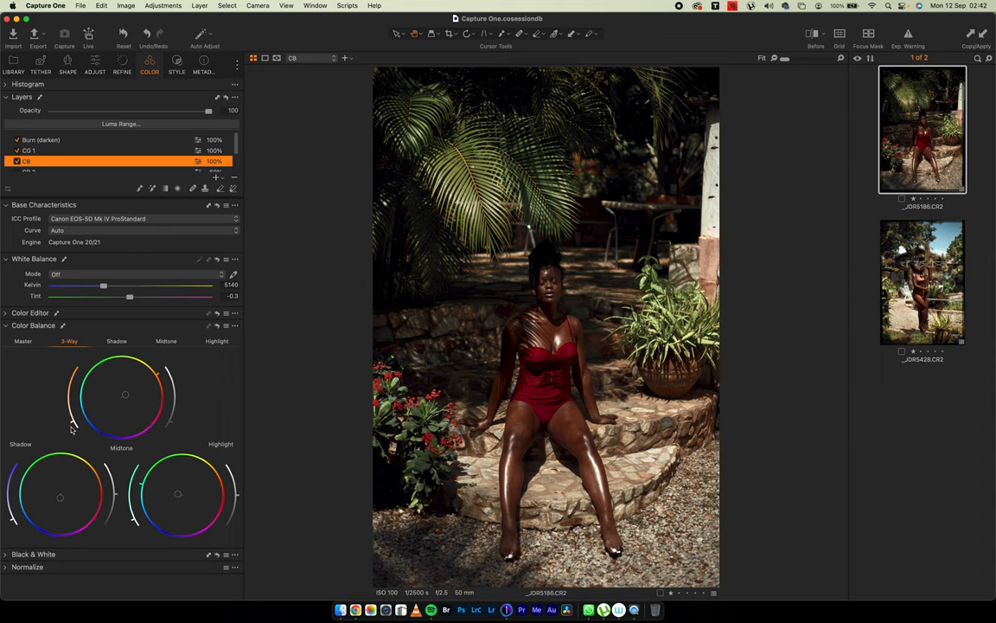
{"action": "mouse_move", "coordinate": [166, 433]}
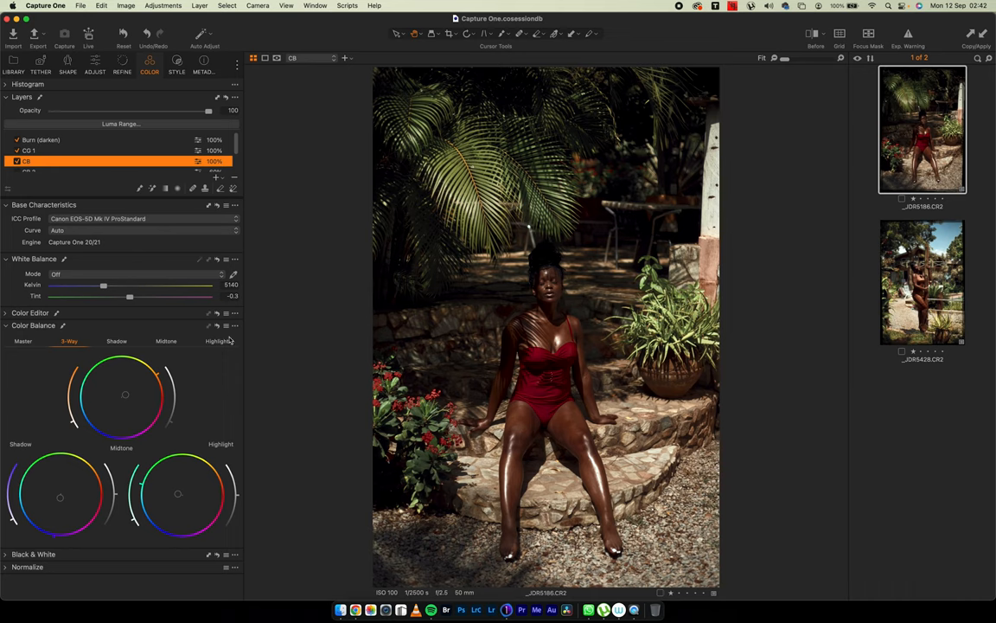
{"action": "mouse_move", "coordinate": [173, 429]}
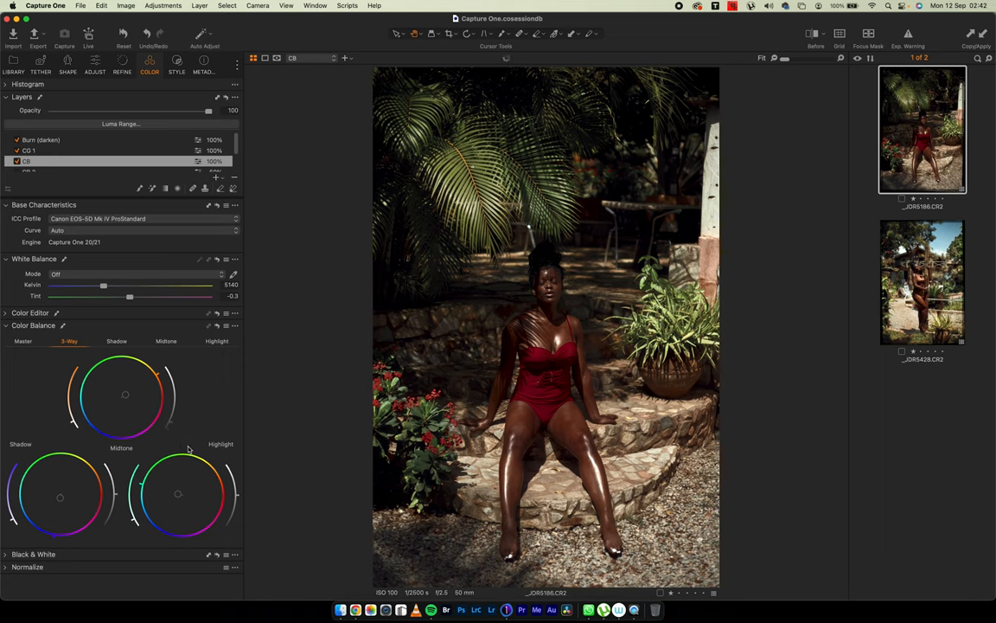
{"action": "mouse_move", "coordinate": [364, 460]}
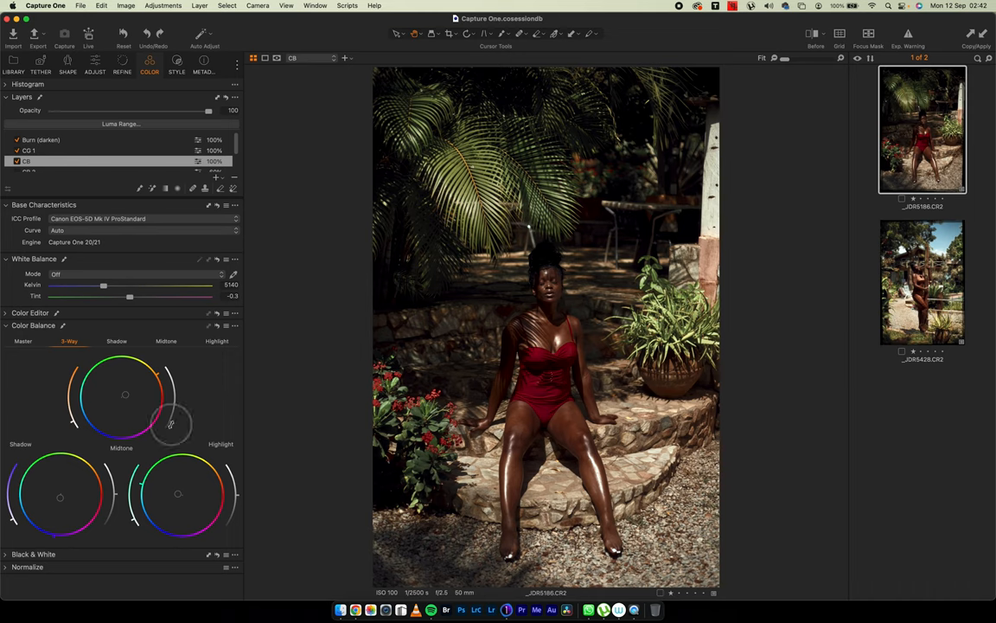
{"action": "mouse_move", "coordinate": [176, 441]}
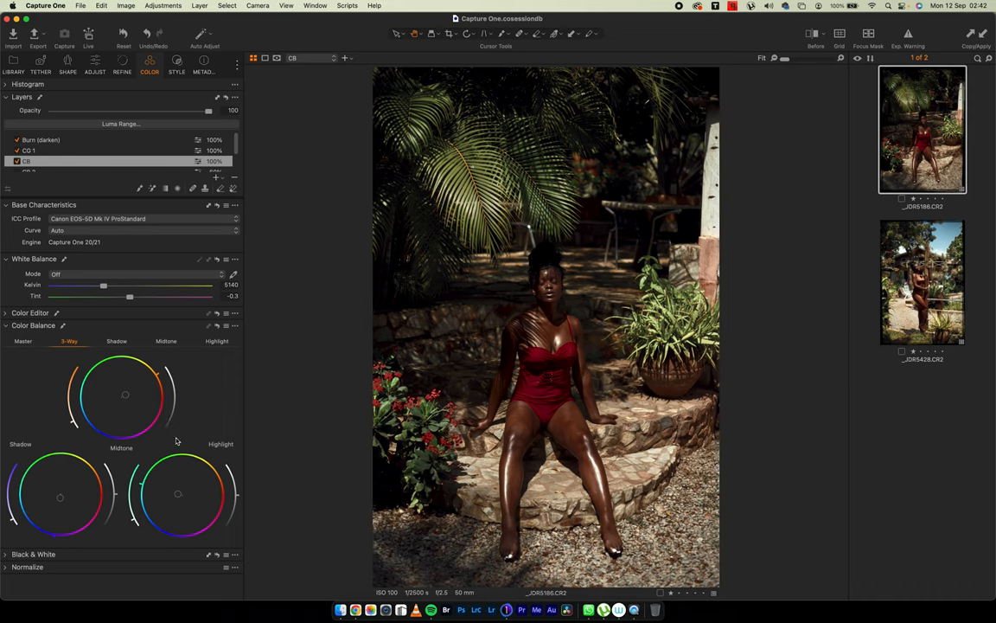
{"action": "mouse_move", "coordinate": [169, 440]}
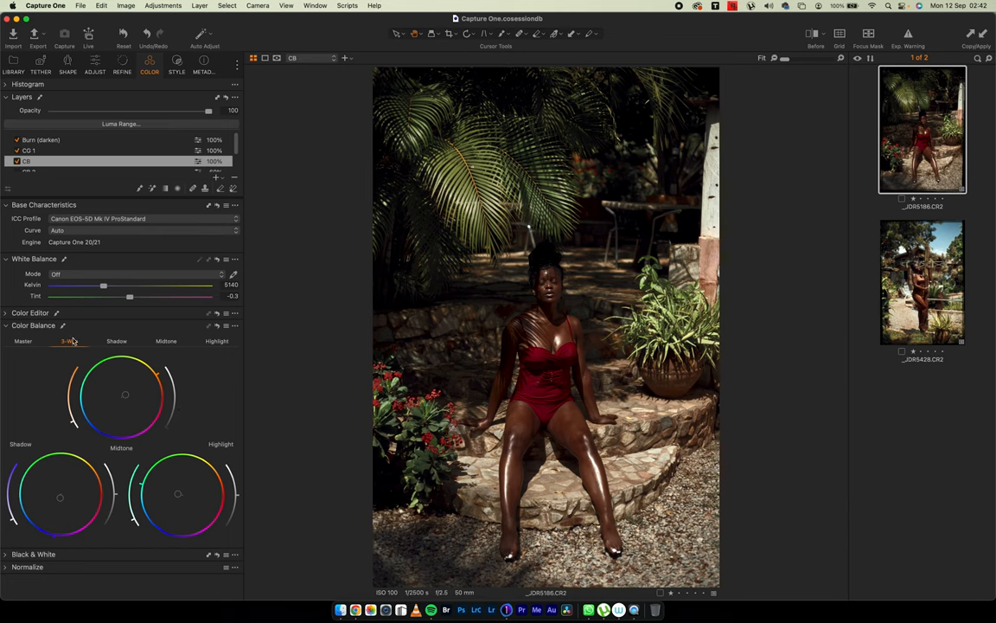
{"action": "mouse_move", "coordinate": [165, 443]}
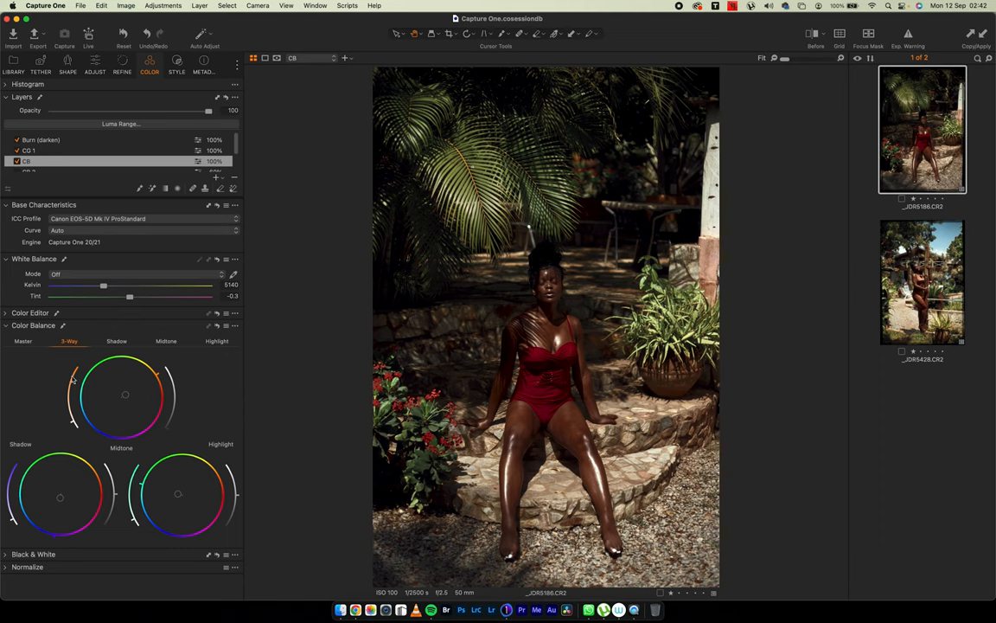
{"action": "mouse_move", "coordinate": [78, 436]}
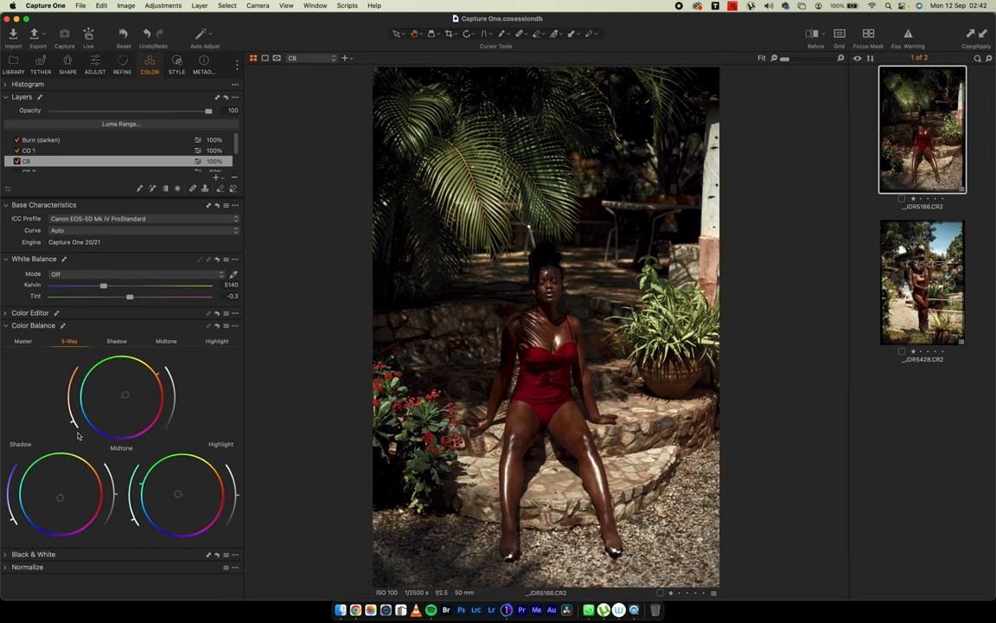
{"action": "mouse_move", "coordinate": [147, 467]}
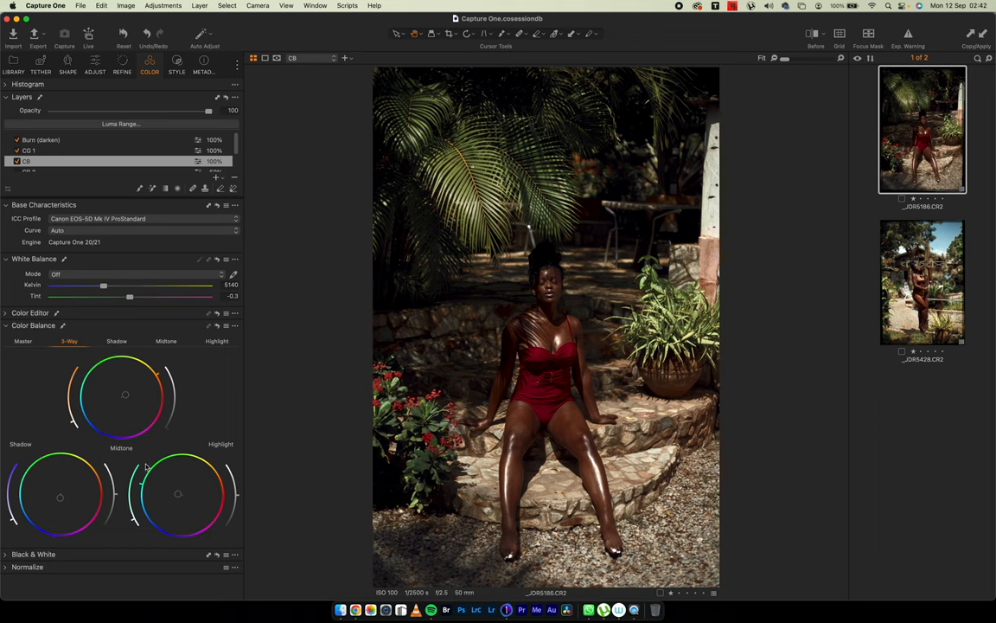
{"action": "mouse_move", "coordinate": [145, 467]}
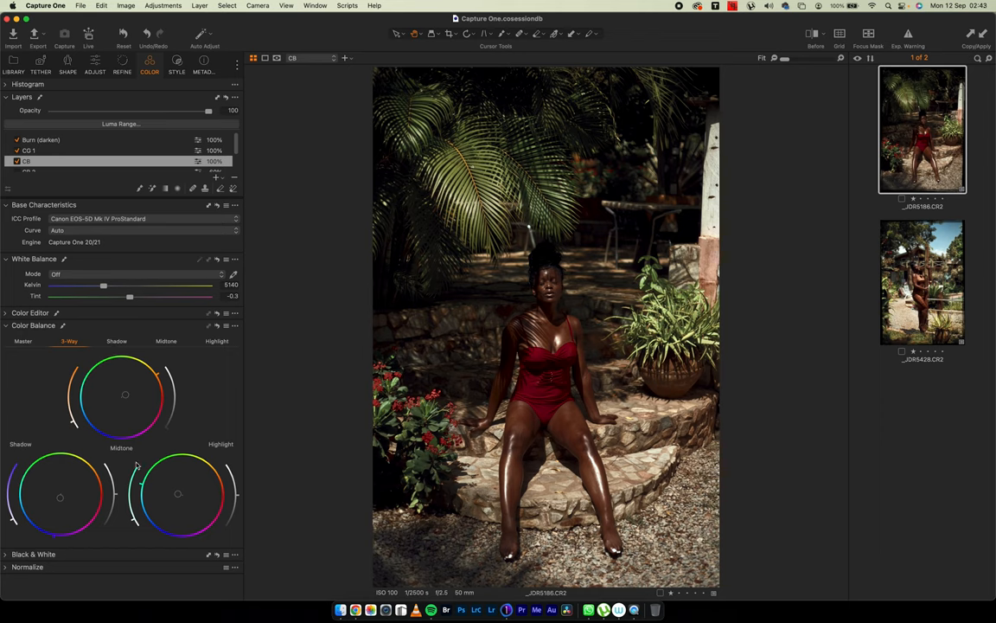
{"action": "mouse_move", "coordinate": [156, 389]}
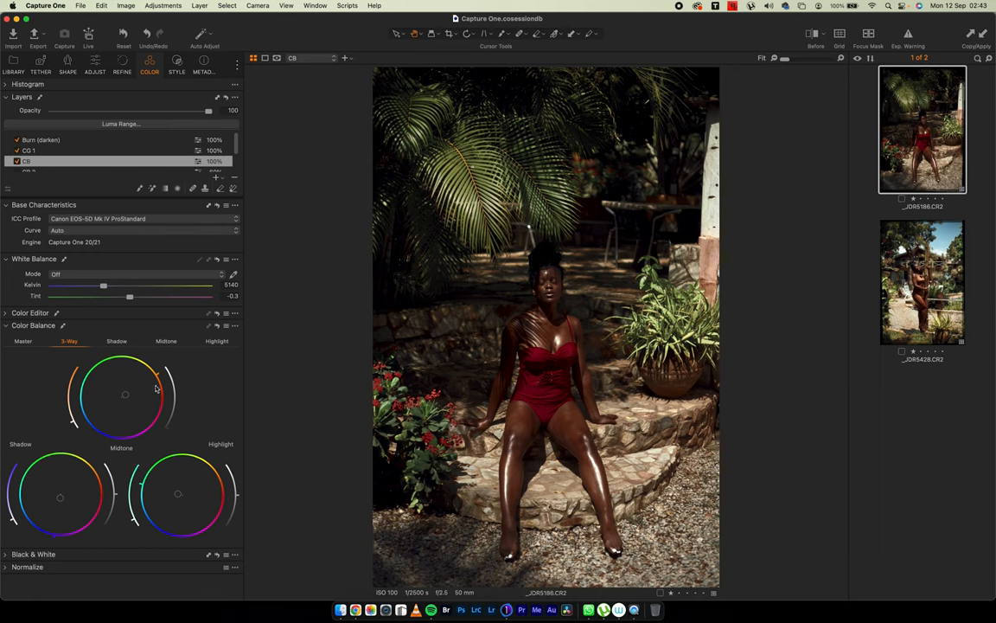
{"action": "mouse_move", "coordinate": [228, 523]}
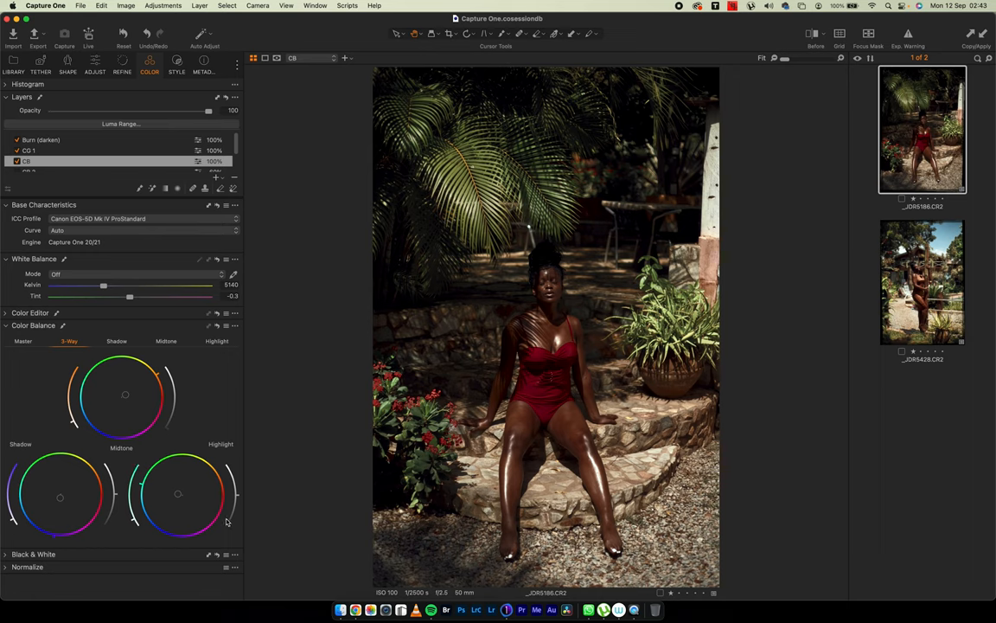
{"action": "mouse_move", "coordinate": [147, 488]}
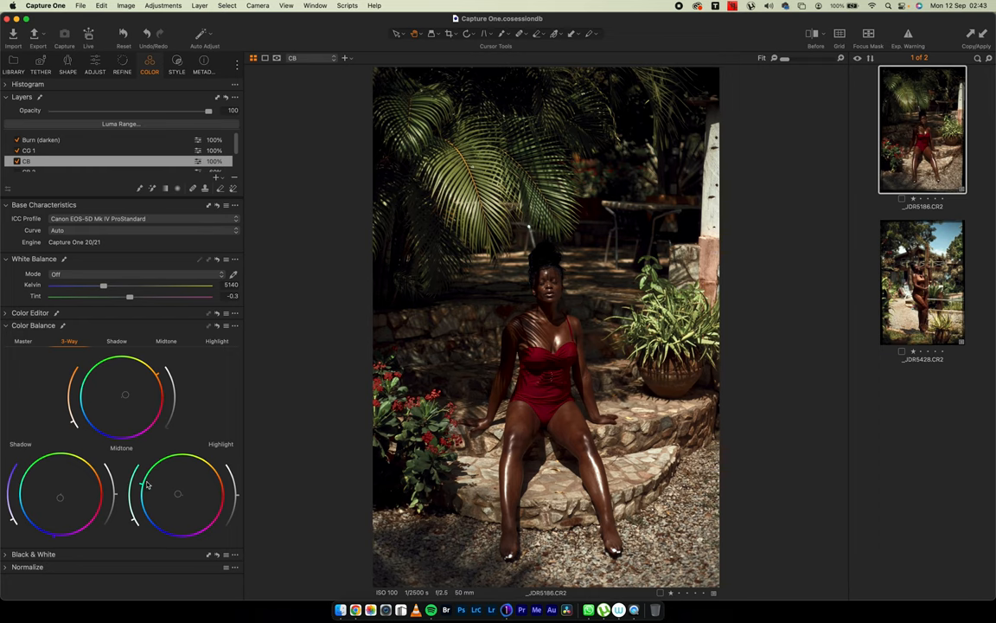
{"action": "mouse_move", "coordinate": [55, 543]}
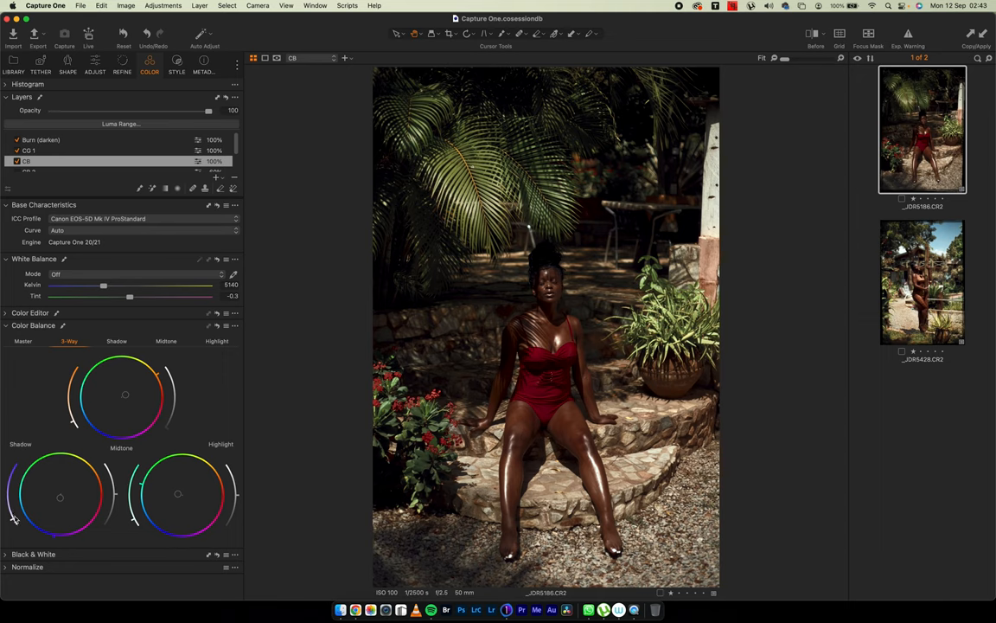
{"action": "mouse_move", "coordinate": [76, 457]}
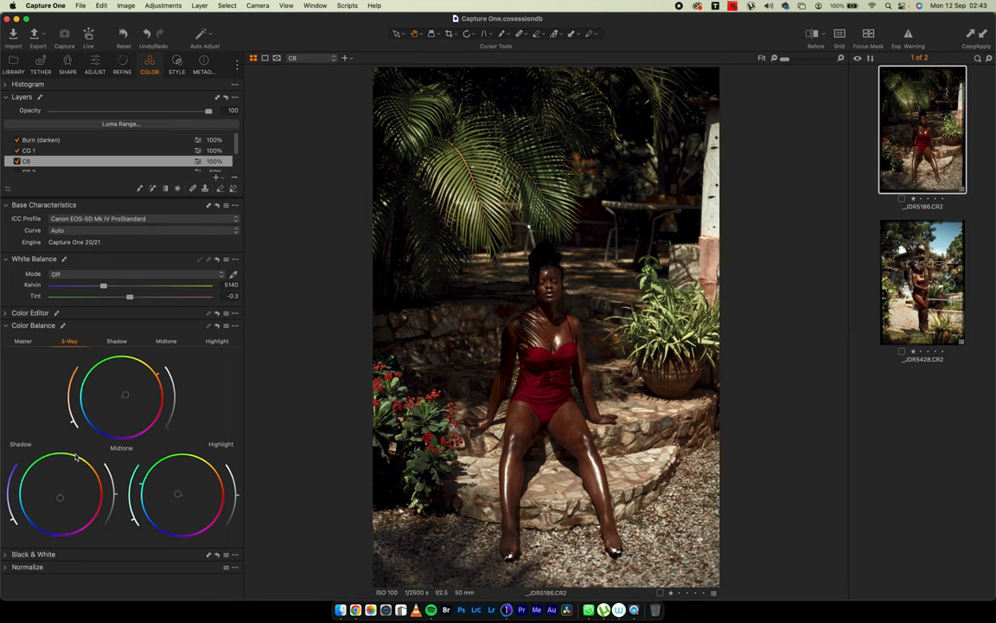
{"action": "mouse_move", "coordinate": [121, 364]}
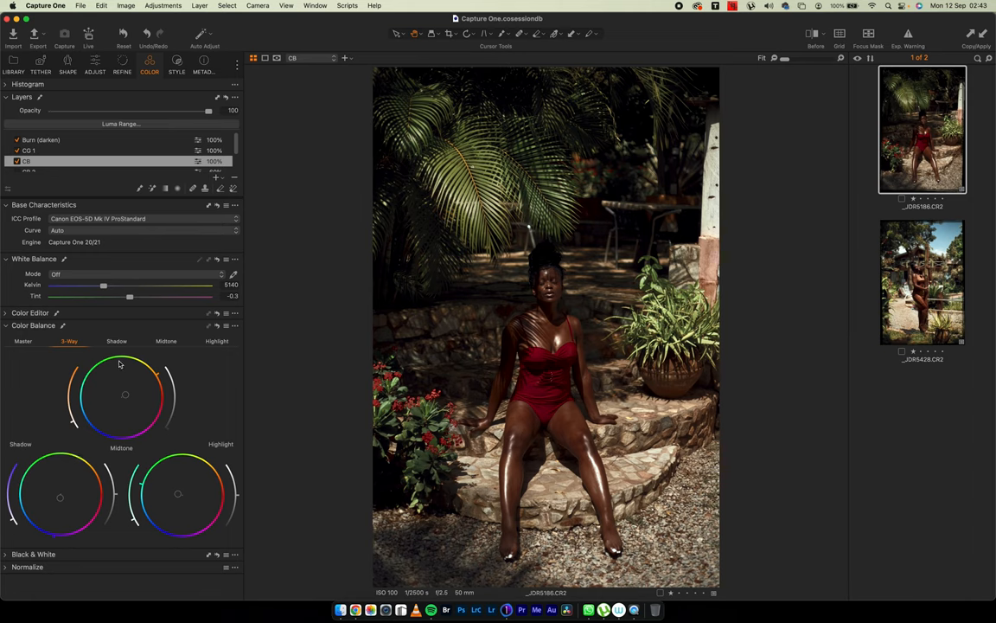
{"action": "mouse_move", "coordinate": [166, 381]}
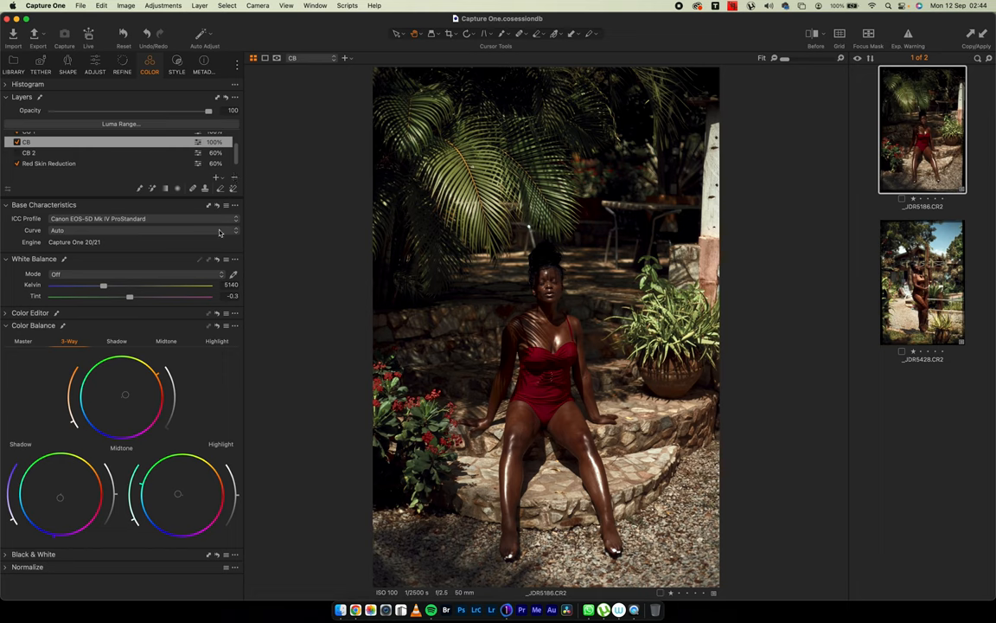
{"action": "mouse_move", "coordinate": [142, 270]}
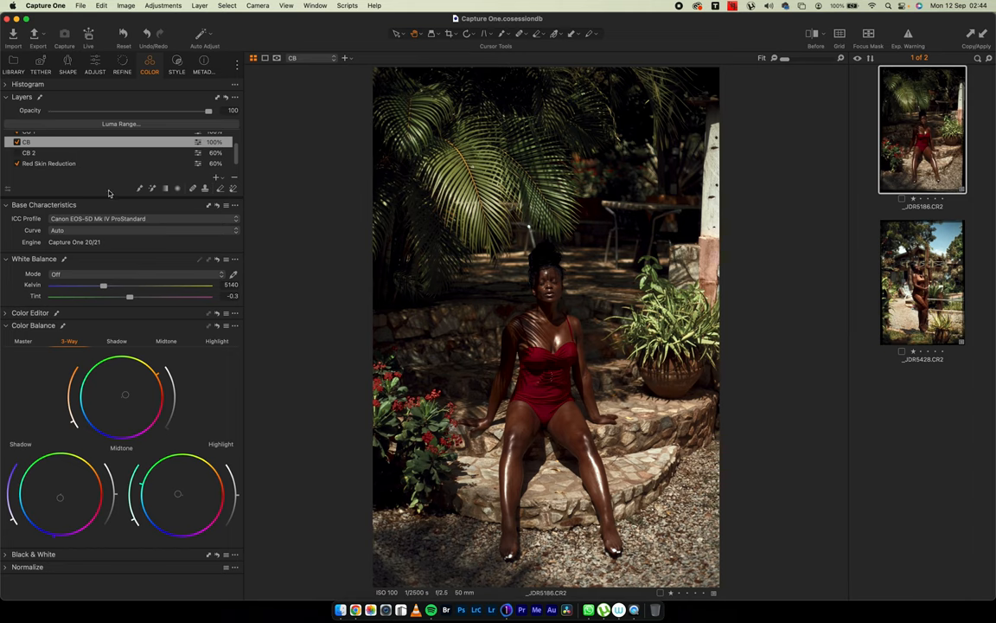
{"action": "mouse_move", "coordinate": [242, 178]}
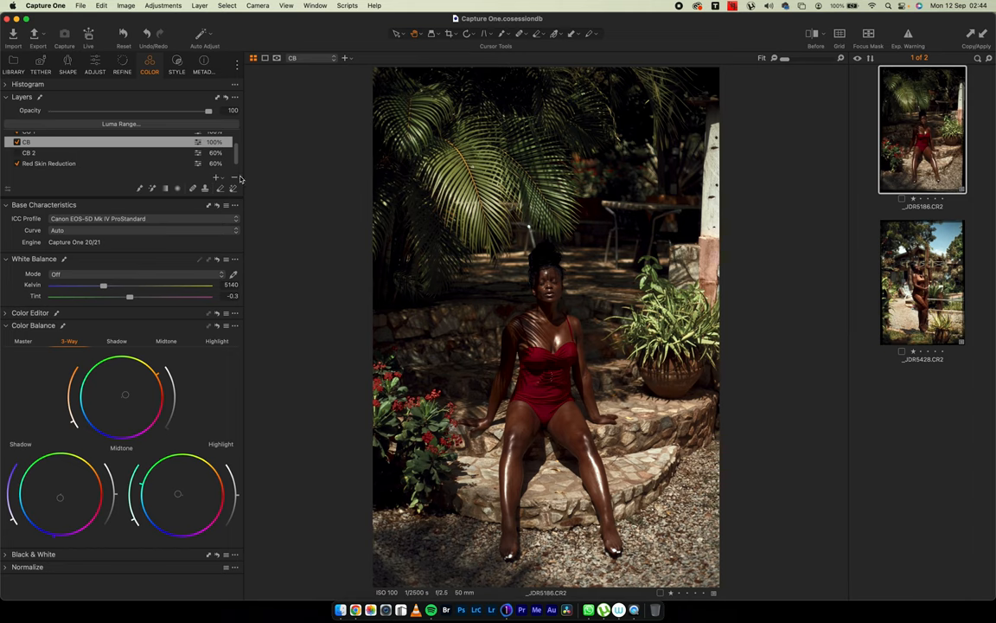
{"action": "mouse_move", "coordinate": [222, 196]}
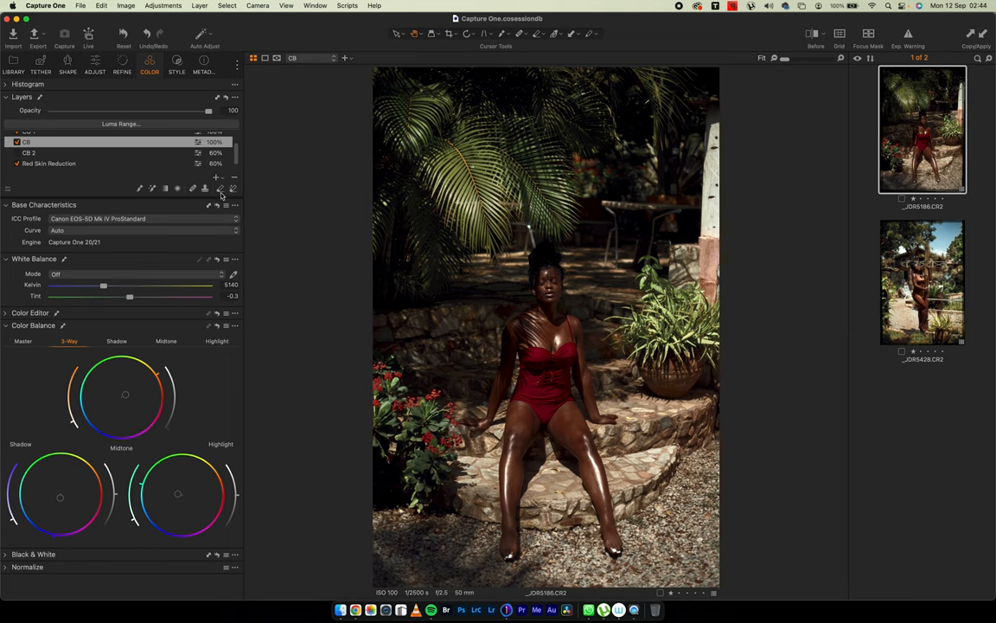
{"action": "mouse_move", "coordinate": [180, 277]}
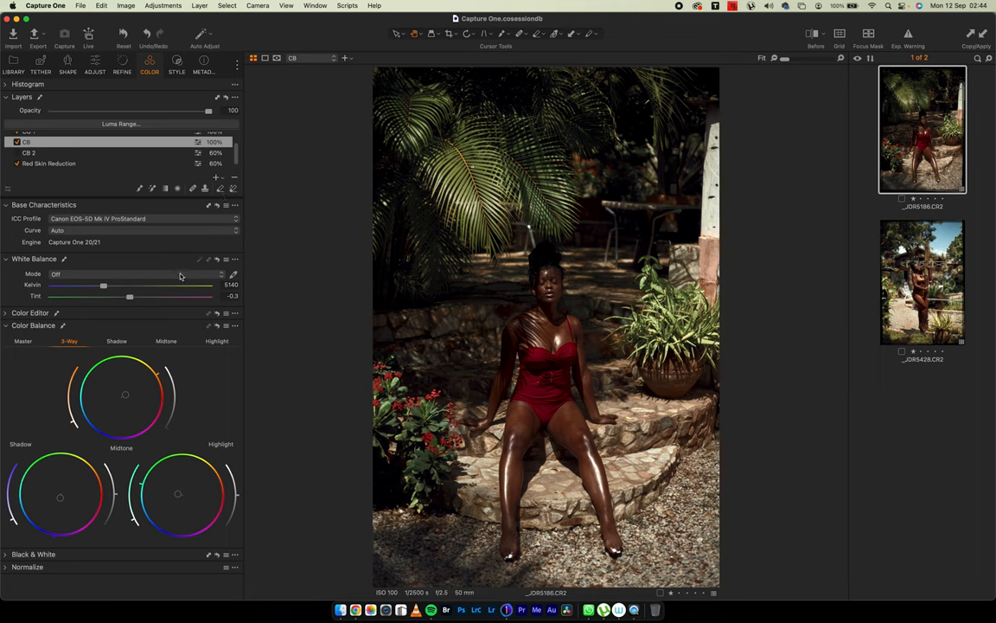
{"action": "mouse_move", "coordinate": [194, 287]}
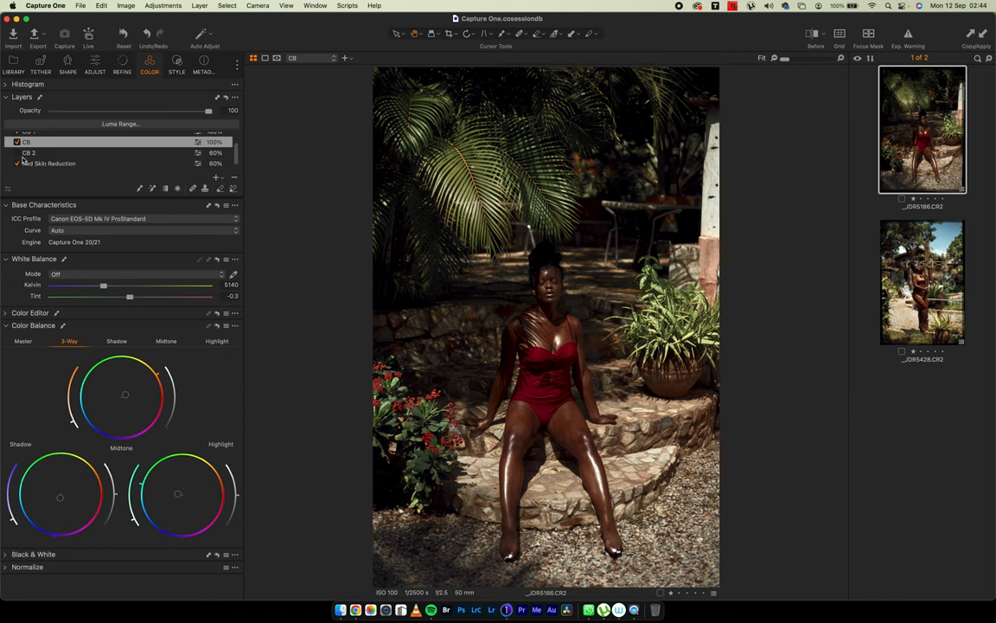
- Select the CB 2 layer, push its 3-way colour balance toward cooler blue/cyan and toggle to compare
{"action": "left_click", "coordinate": [29, 152]}
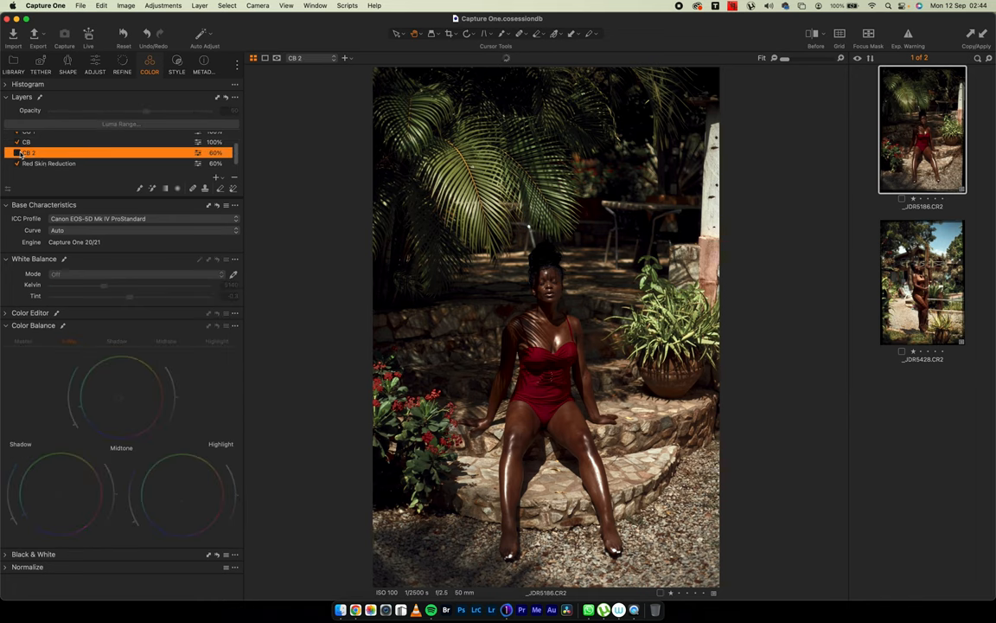
{"action": "left_click", "coordinate": [16, 152]}
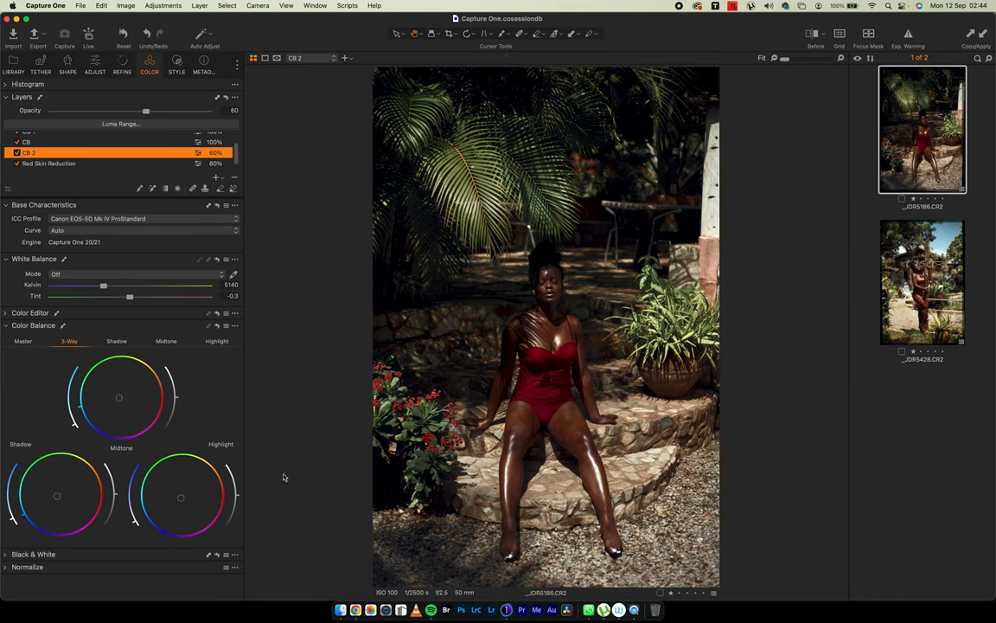
{"action": "mouse_move", "coordinate": [141, 469]}
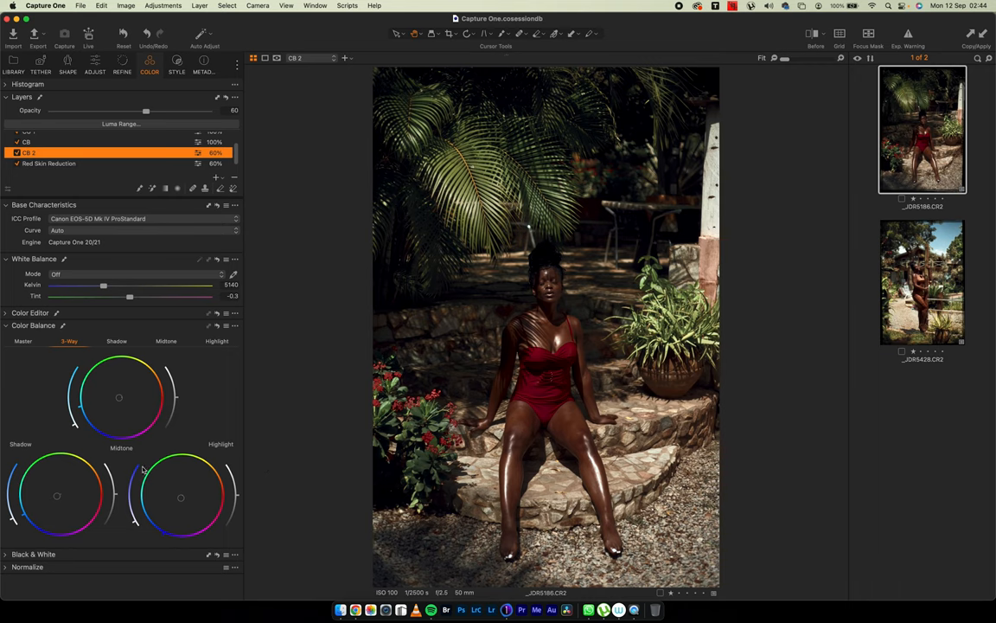
{"action": "mouse_move", "coordinate": [59, 468]}
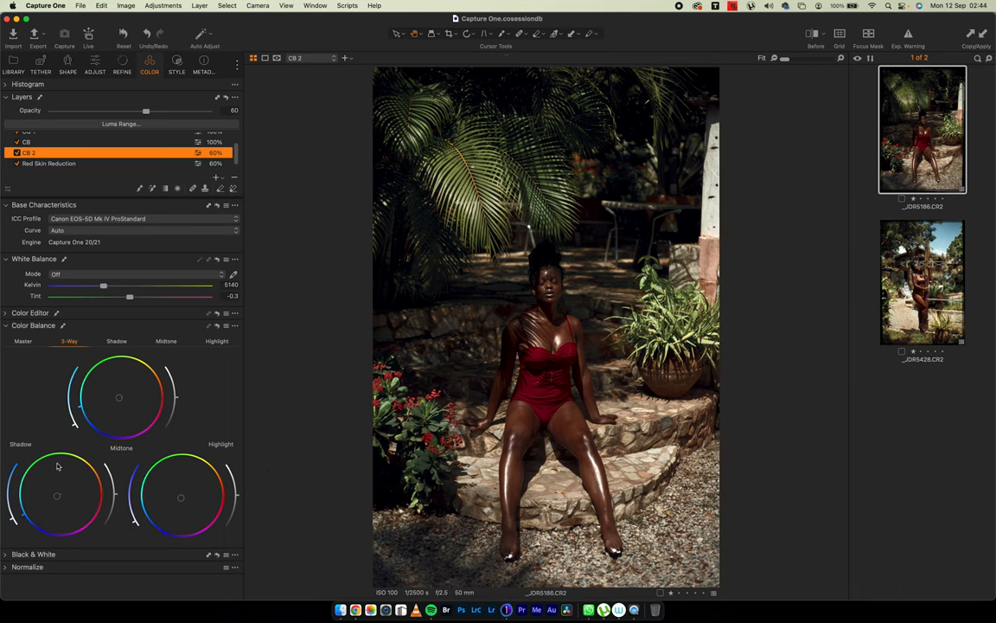
{"action": "mouse_move", "coordinate": [57, 356]}
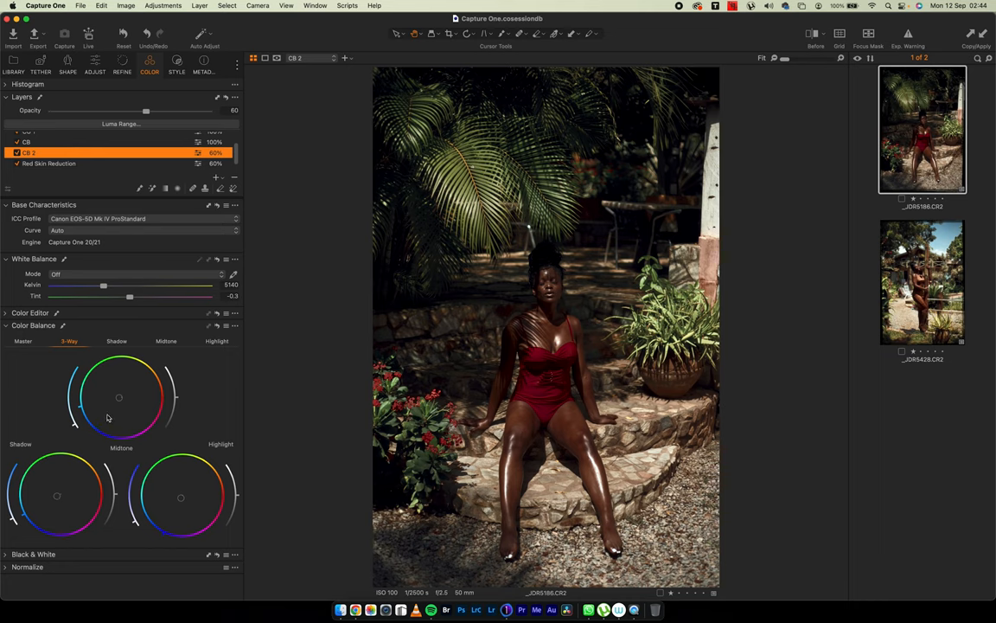
{"action": "left_click", "coordinate": [17, 152]}
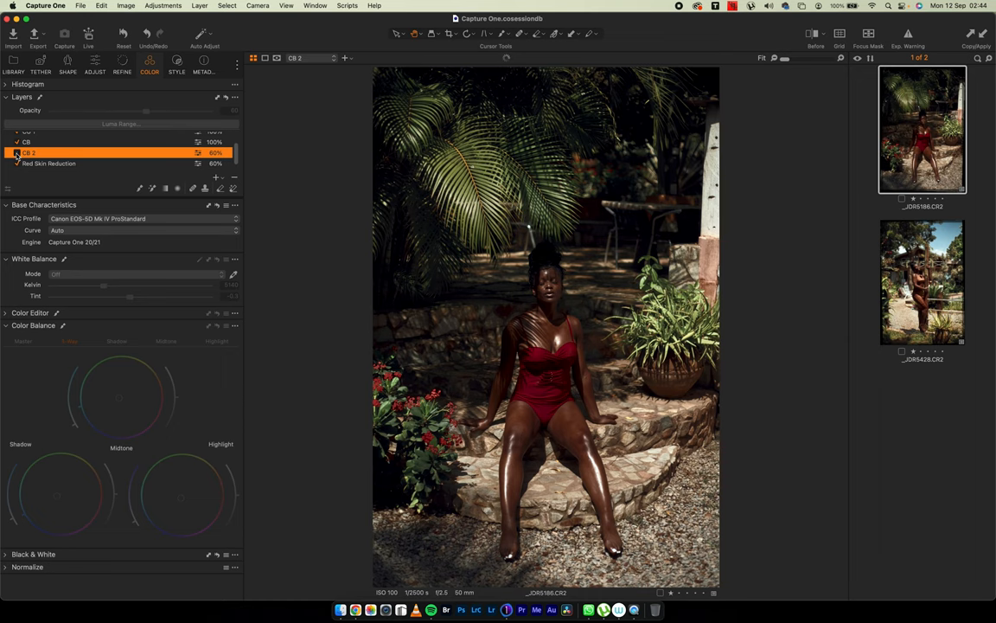
{"action": "left_click", "coordinate": [16, 153]}
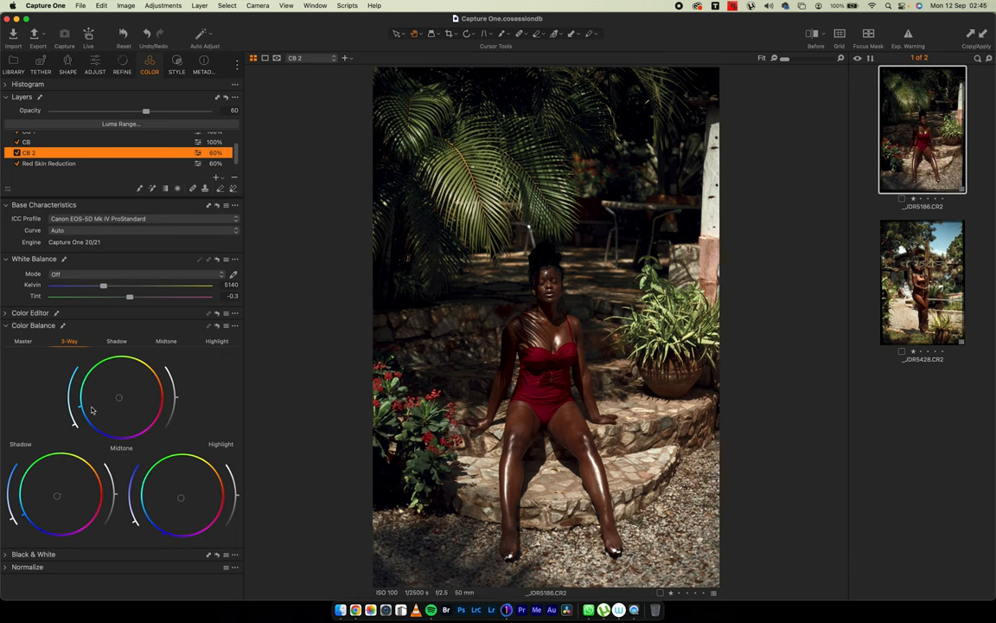
{"action": "mouse_move", "coordinate": [86, 426]}
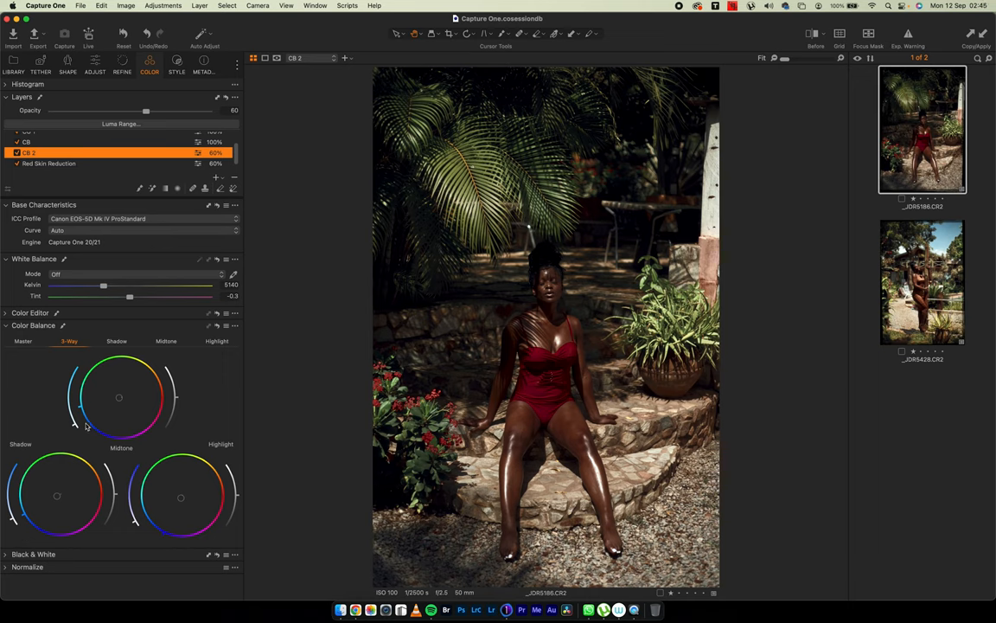
{"action": "mouse_move", "coordinate": [10, 328]}
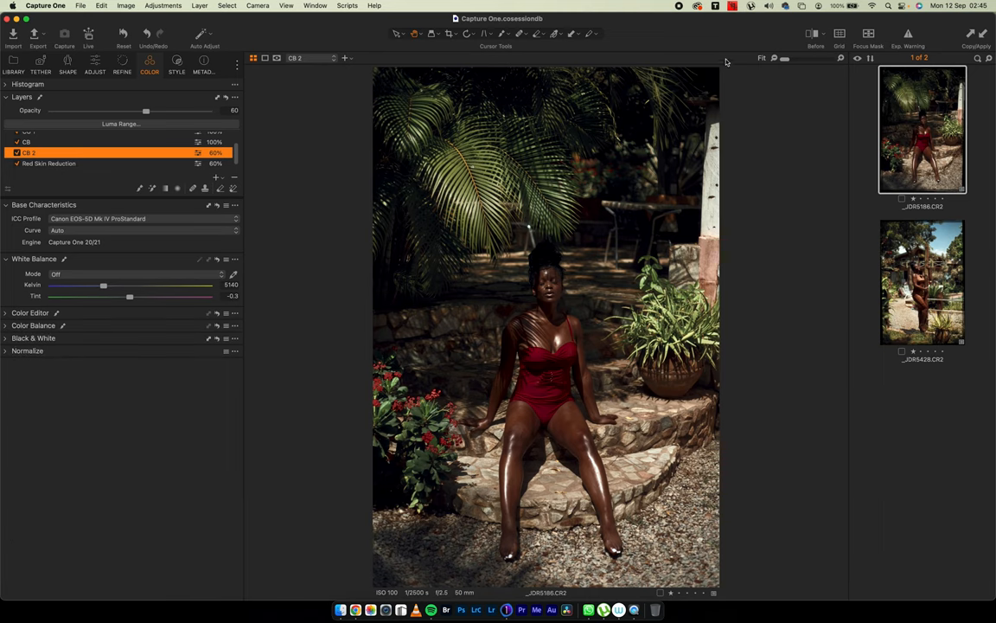
- Compare Before/After with the original, then select the CB layer and expand its Color Balance
{"action": "left_click", "coordinate": [817, 38]}
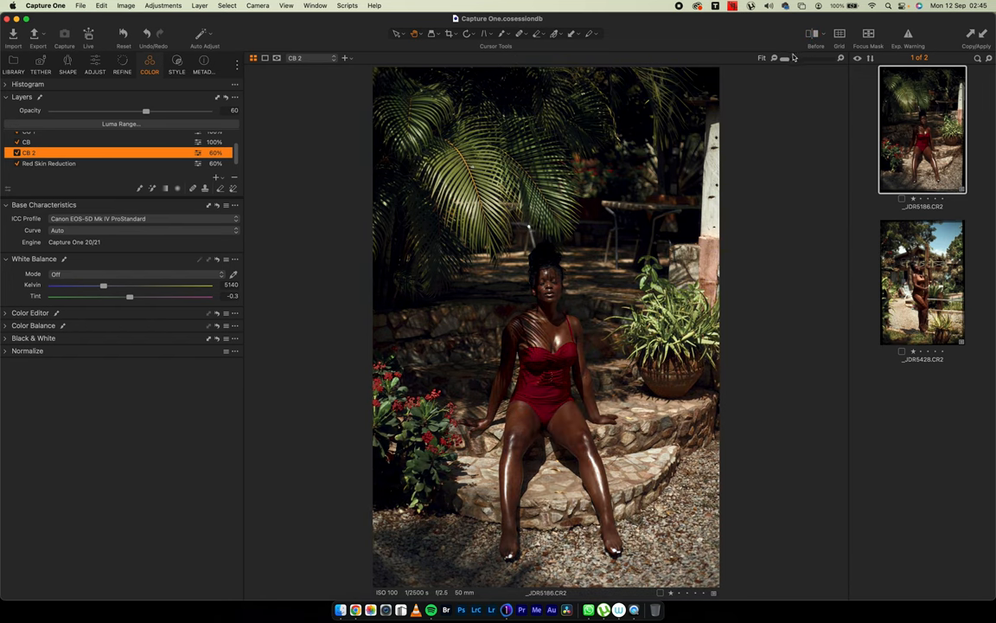
{"action": "left_click", "coordinate": [813, 37]}
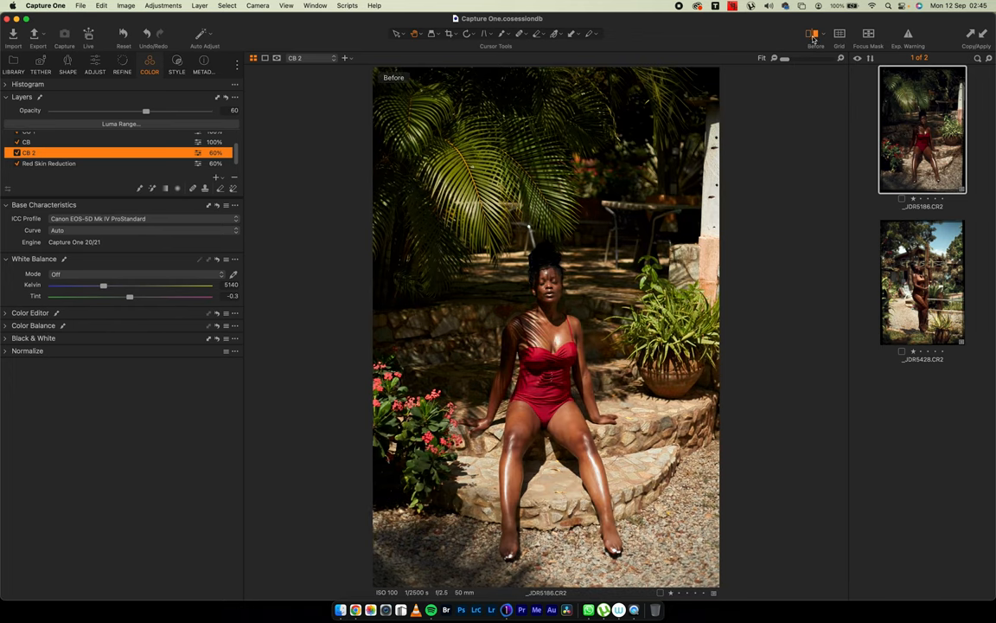
{"action": "left_click", "coordinate": [813, 35]}
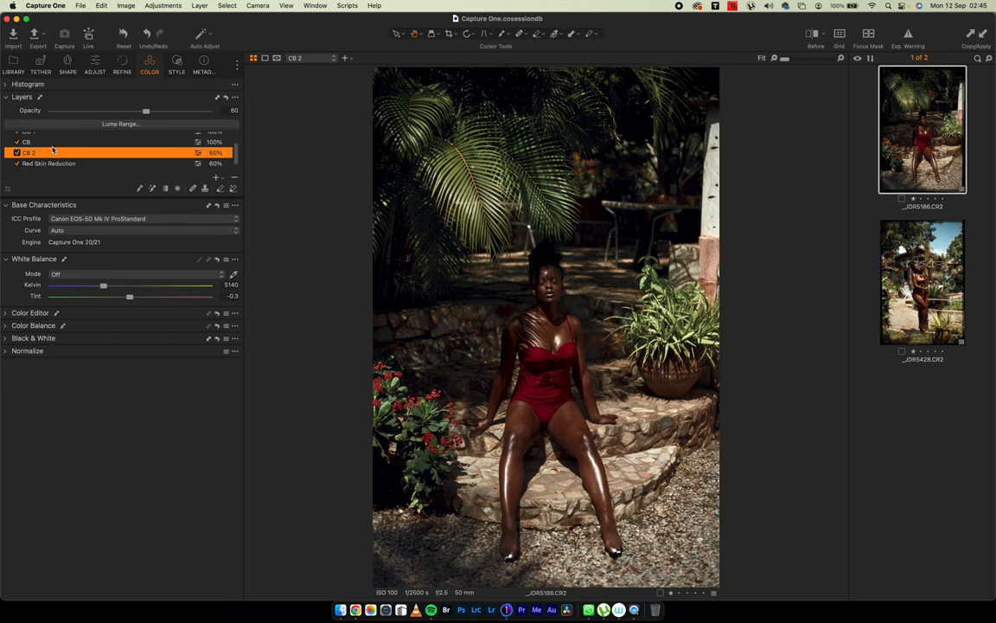
{"action": "left_click", "coordinate": [28, 142]}
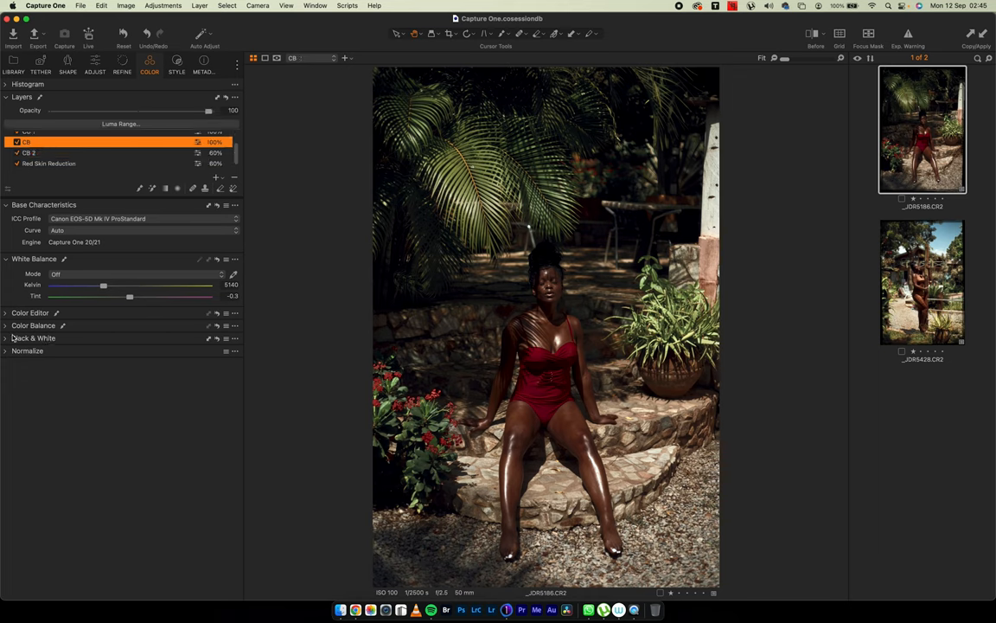
{"action": "left_click", "coordinate": [32, 326]}
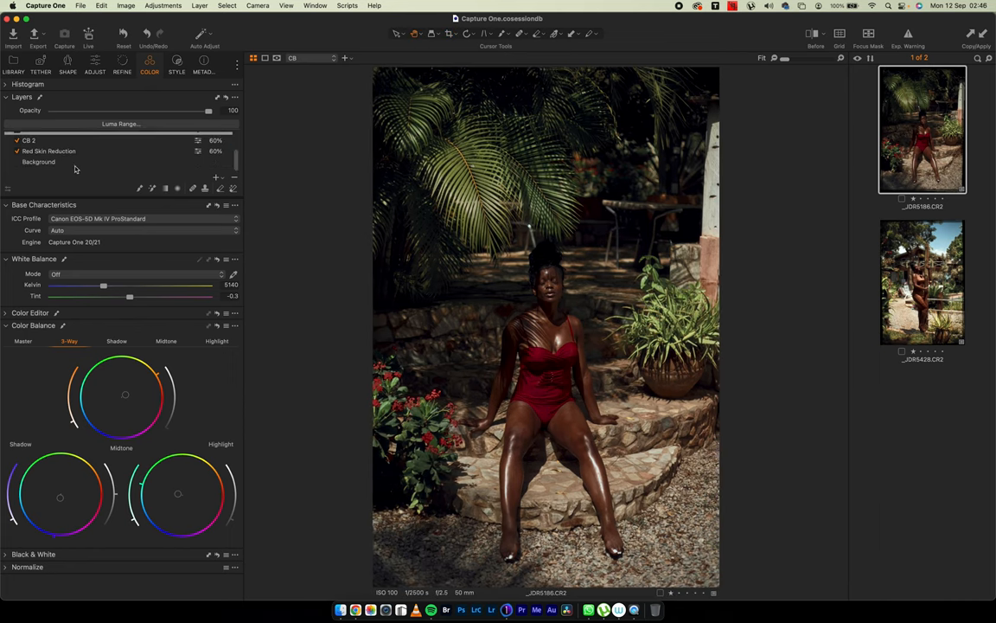
- On the Background layer set Film Grain to Soft Grain with Impact 41 and Granularity 65
{"action": "left_click", "coordinate": [38, 163]}
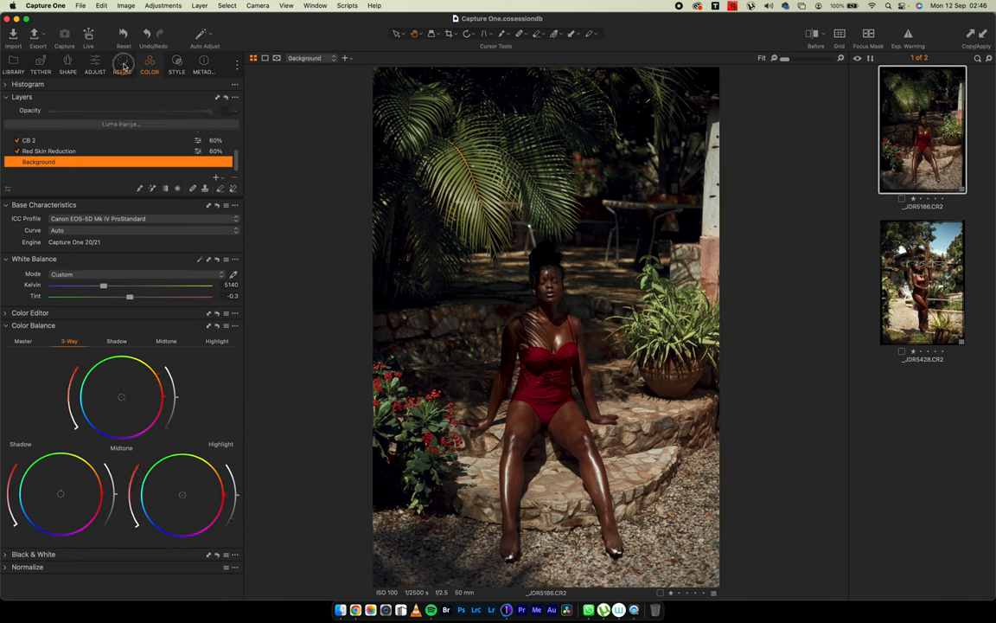
{"action": "left_click", "coordinate": [121, 63]}
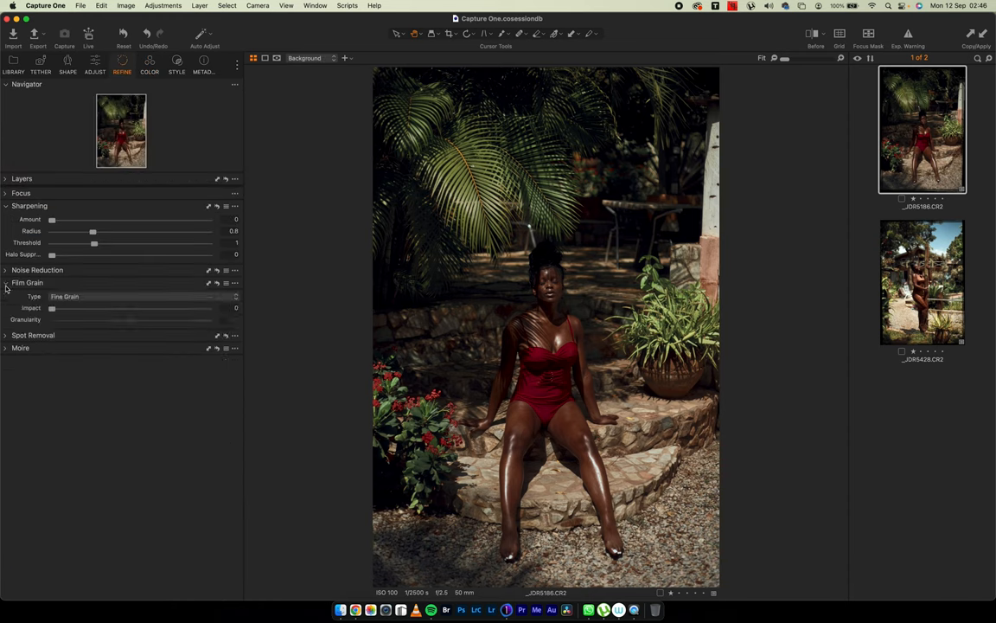
{"action": "left_click_drag", "start_coordinate": [52, 307], "coordinate": [90, 308]}
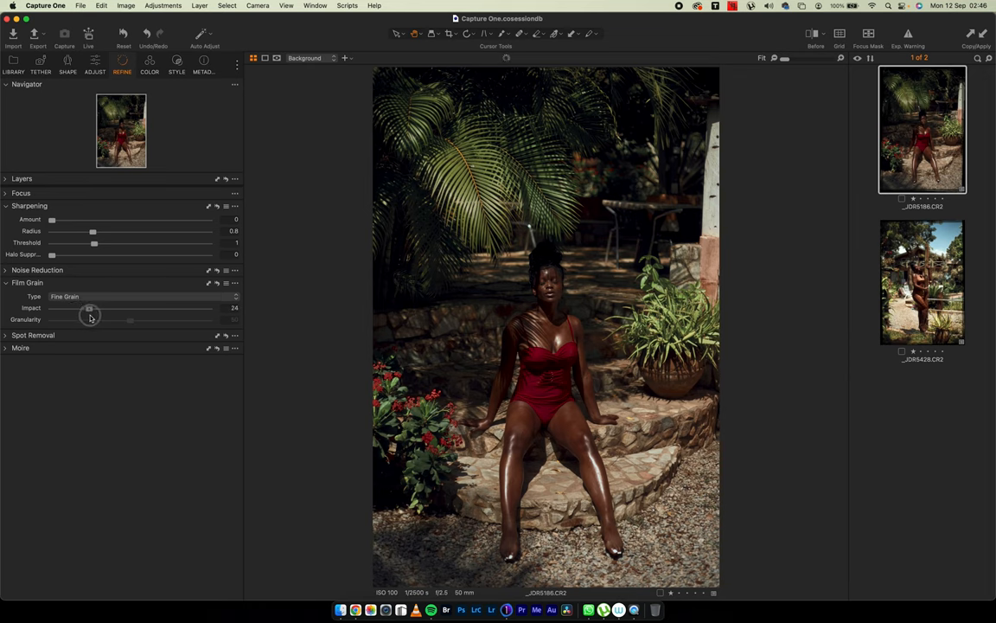
{"action": "left_click_drag", "start_coordinate": [90, 308], "coordinate": [93, 308]}
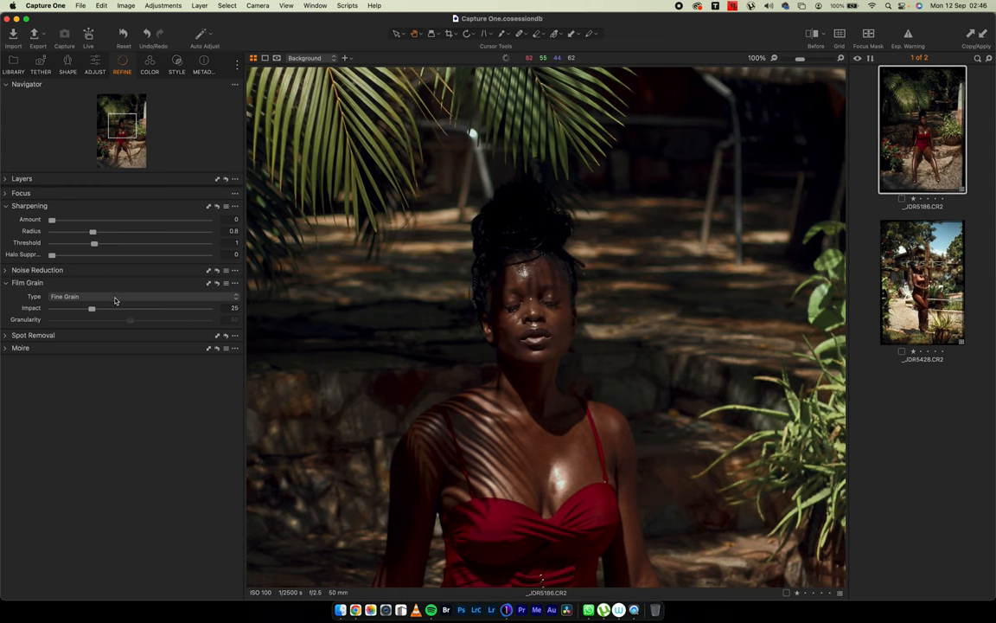
{"action": "left_click", "coordinate": [66, 297]}
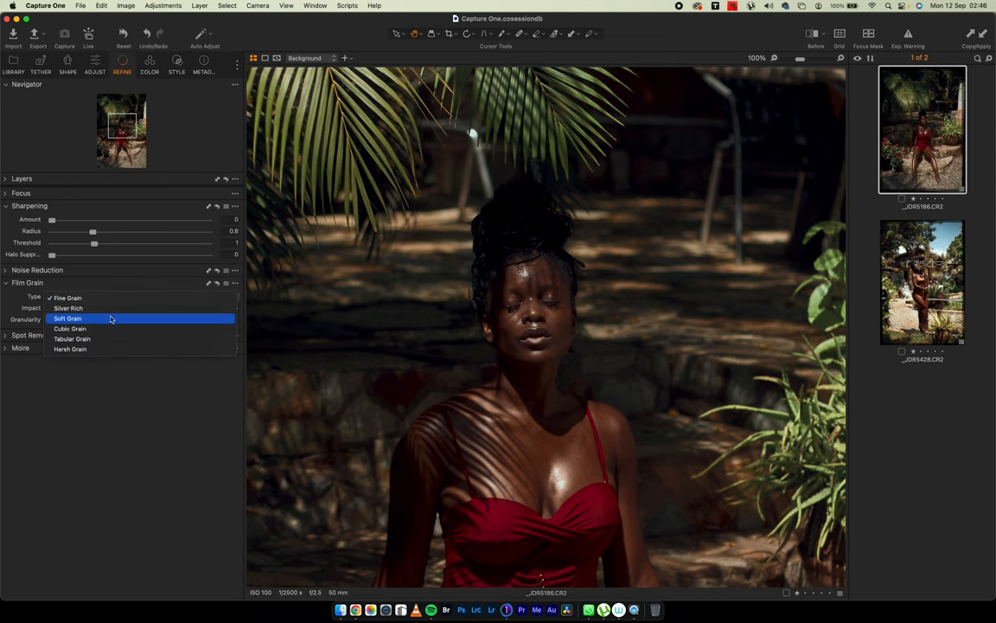
{"action": "left_click", "coordinate": [67, 319]}
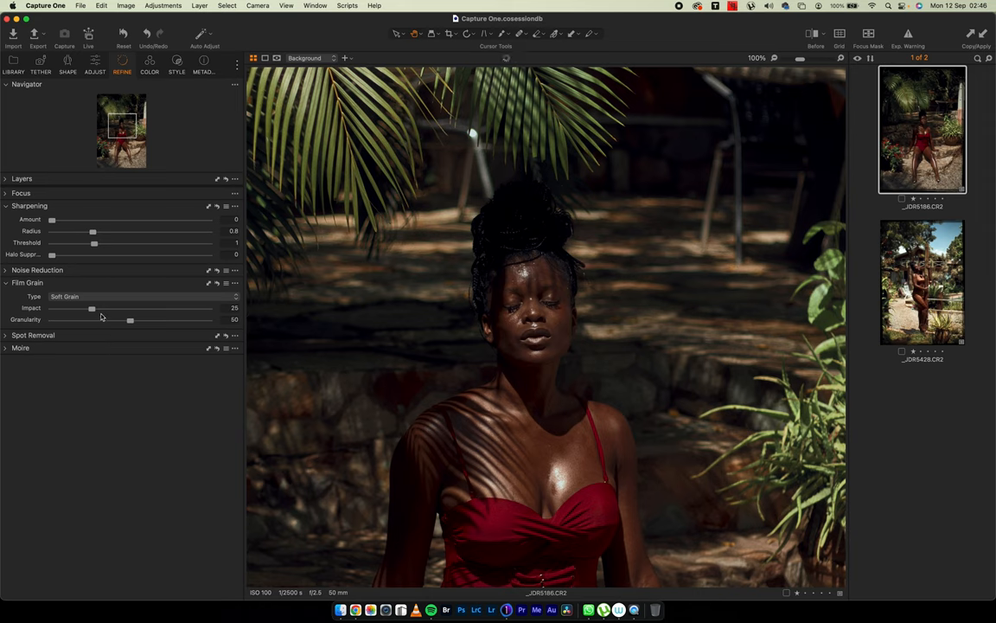
{"action": "left_click_drag", "start_coordinate": [92, 308], "coordinate": [128, 308]}
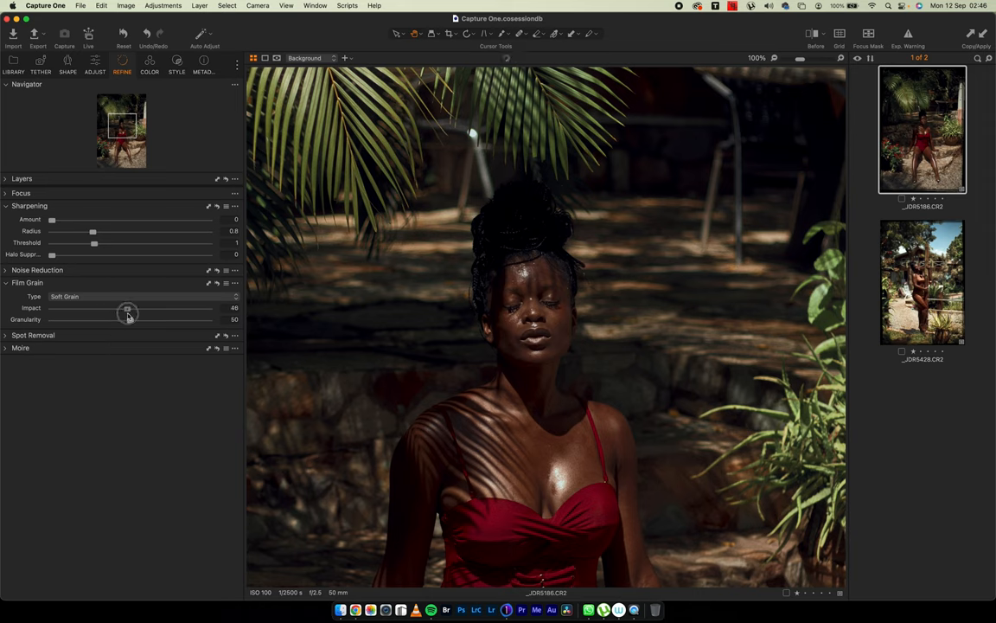
{"action": "left_click_drag", "start_coordinate": [128, 310], "coordinate": [118, 311]}
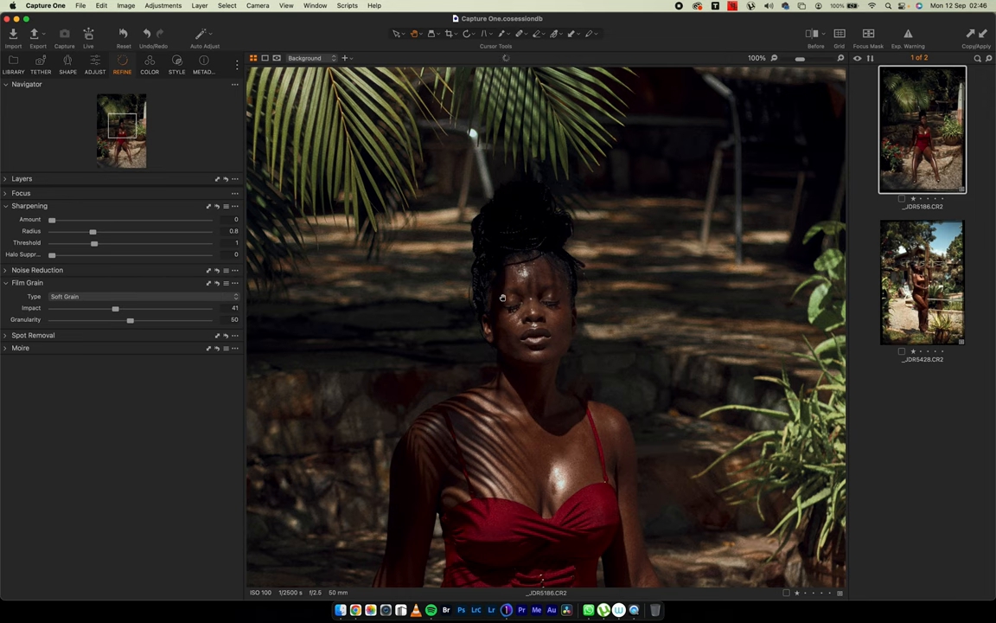
{"action": "left_click", "coordinate": [762, 58]}
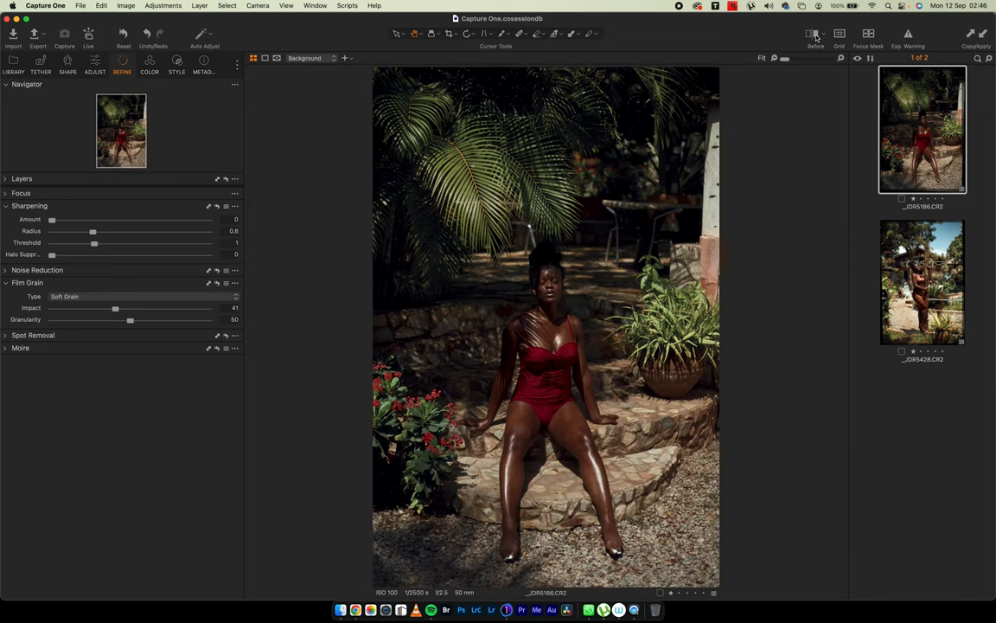
{"action": "left_click", "coordinate": [813, 35]}
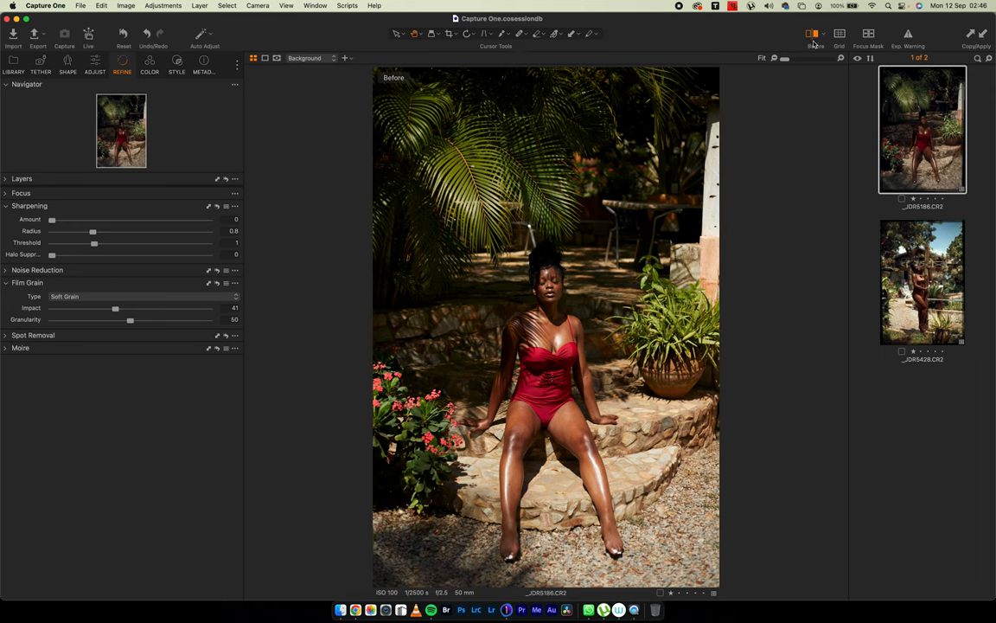
{"action": "left_click", "coordinate": [813, 35]}
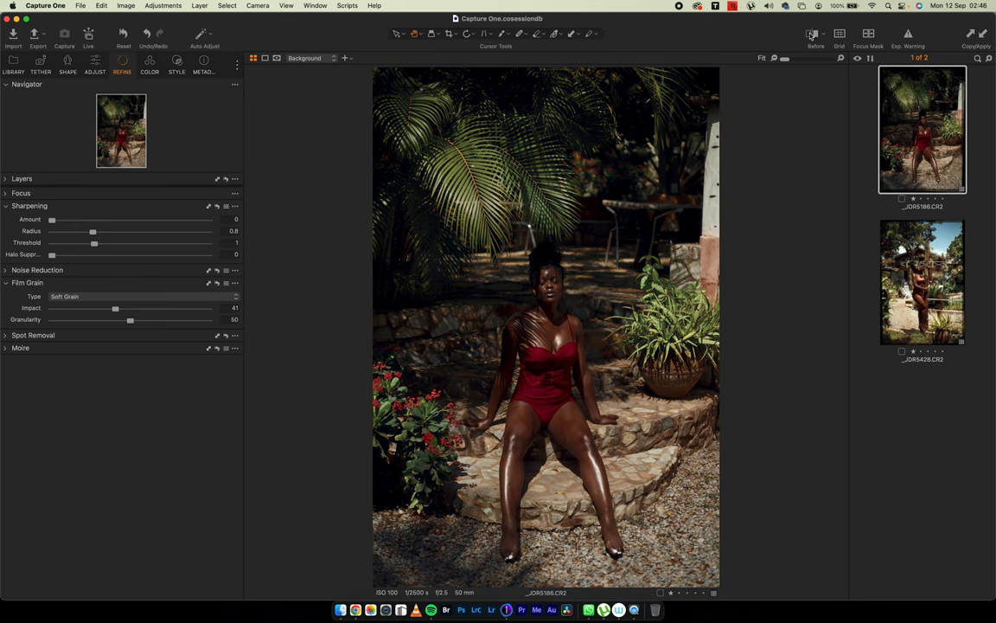
{"action": "left_click", "coordinate": [813, 35]}
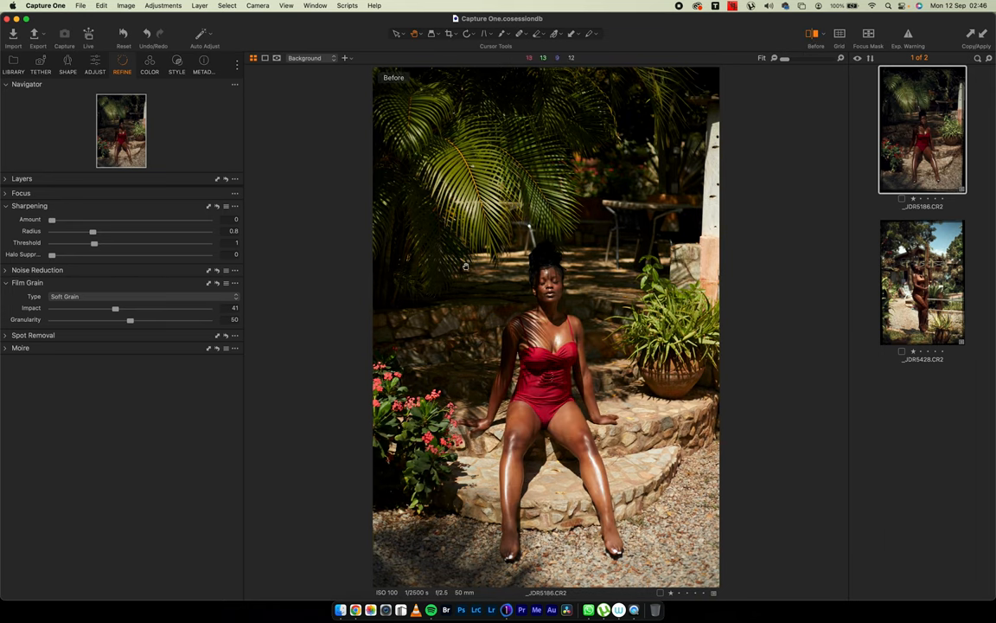
{"action": "left_click", "coordinate": [813, 33]}
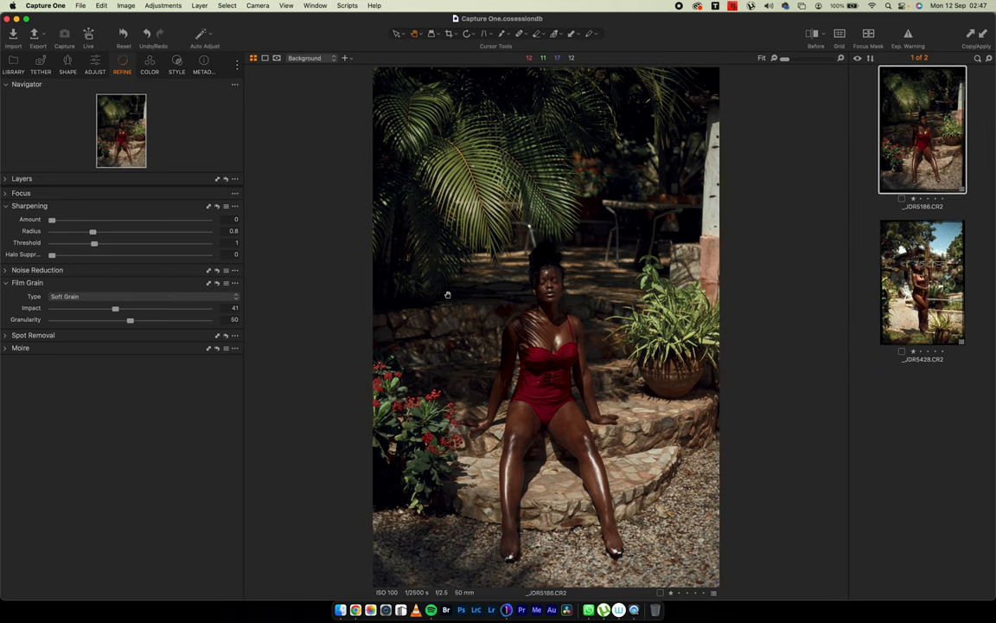
{"action": "mouse_move", "coordinate": [578, 319]}
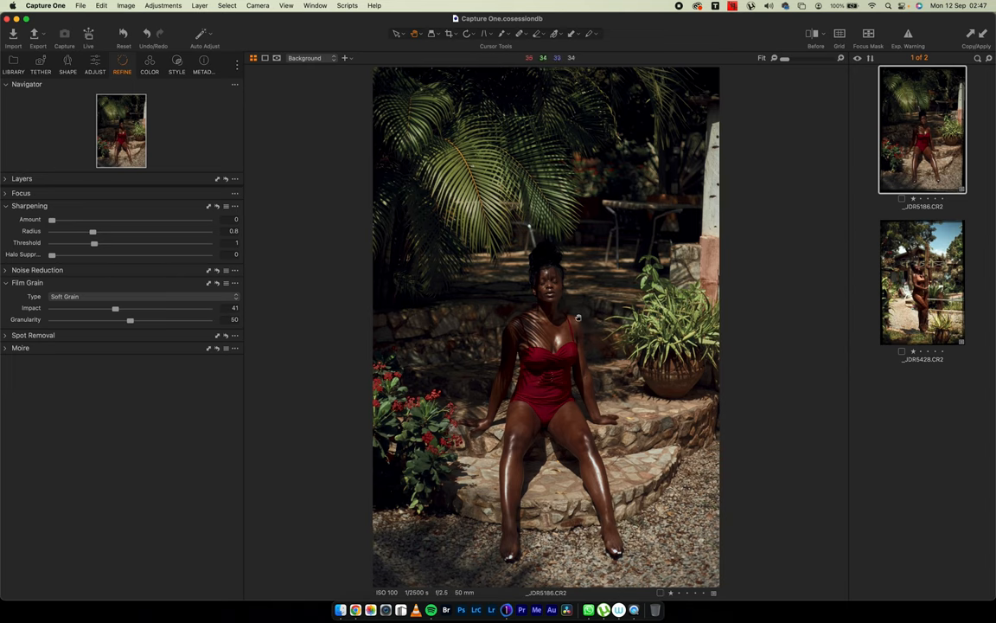
{"action": "mouse_move", "coordinate": [597, 353]}
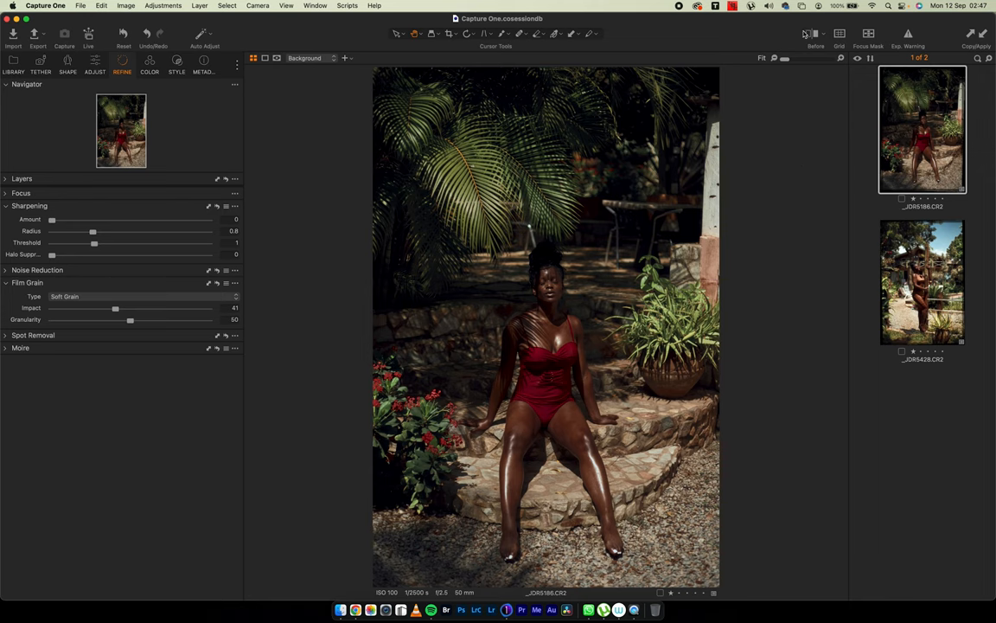
{"action": "left_click", "coordinate": [813, 35]}
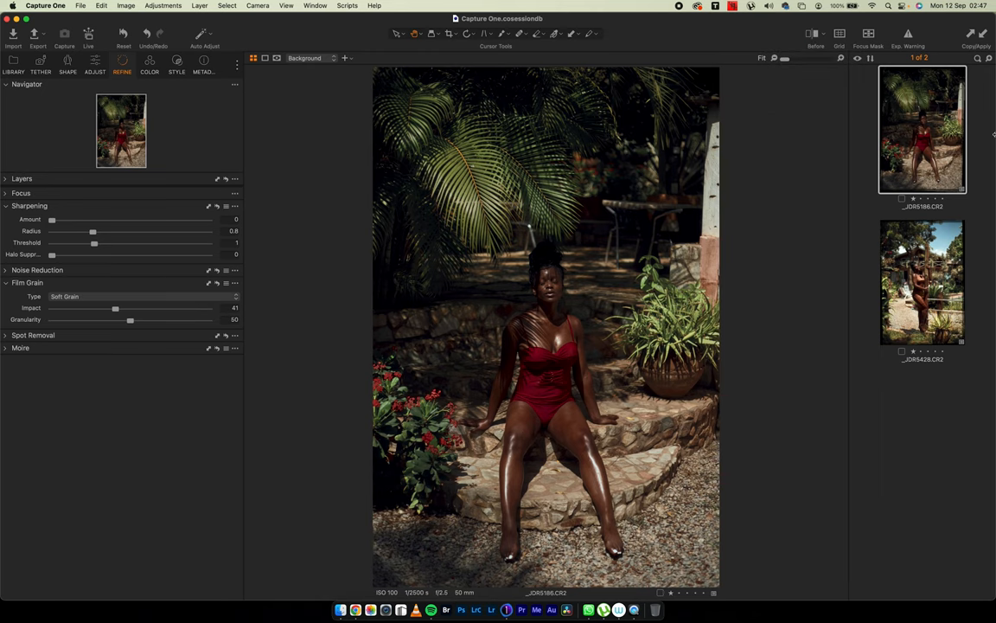
{"action": "mouse_move", "coordinate": [910, 277]}
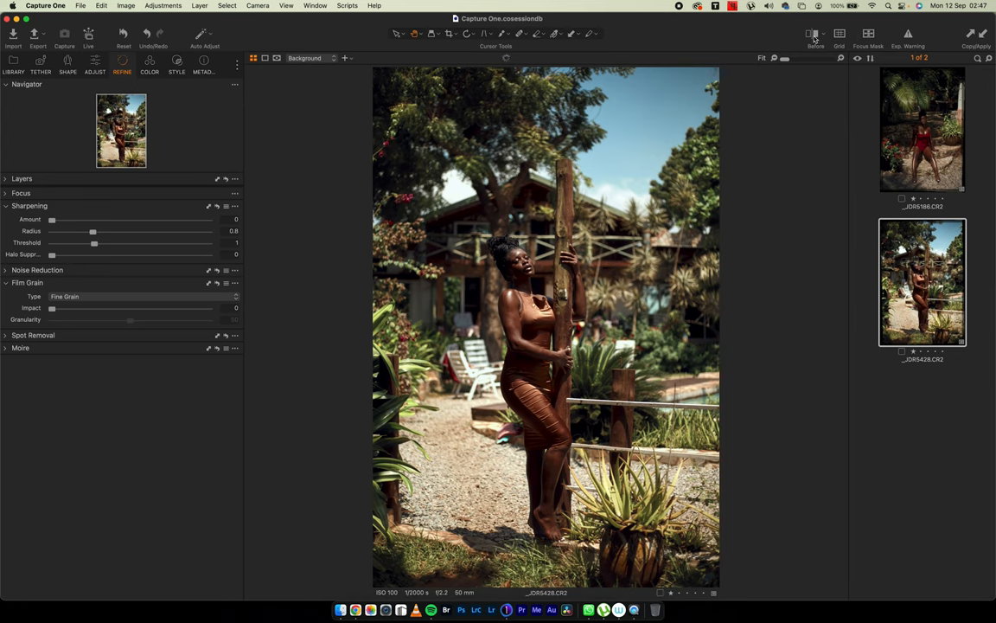
{"action": "mouse_move", "coordinate": [812, 34]}
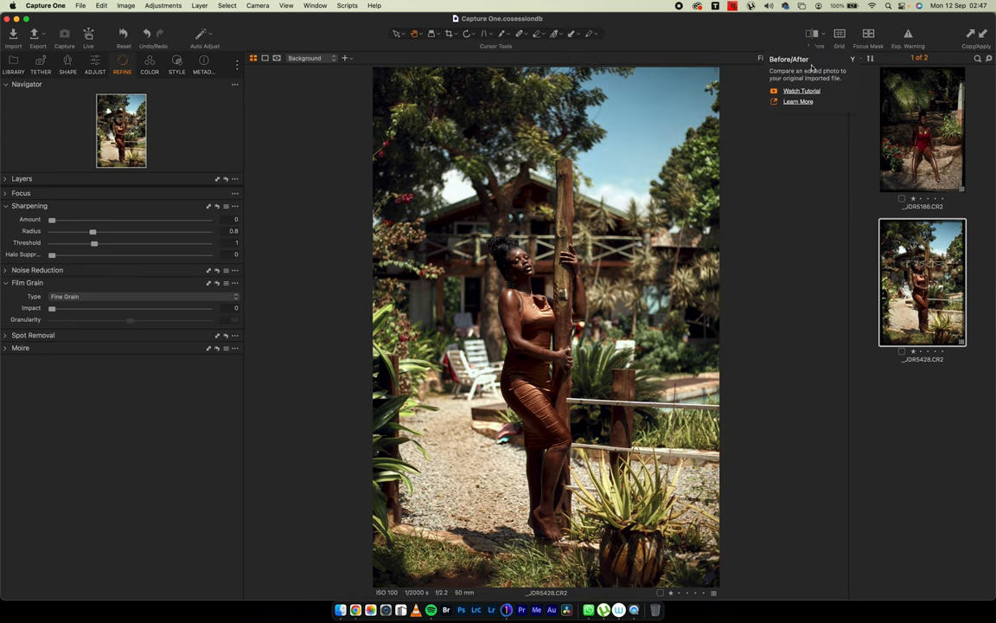
{"action": "left_click", "coordinate": [922, 130]}
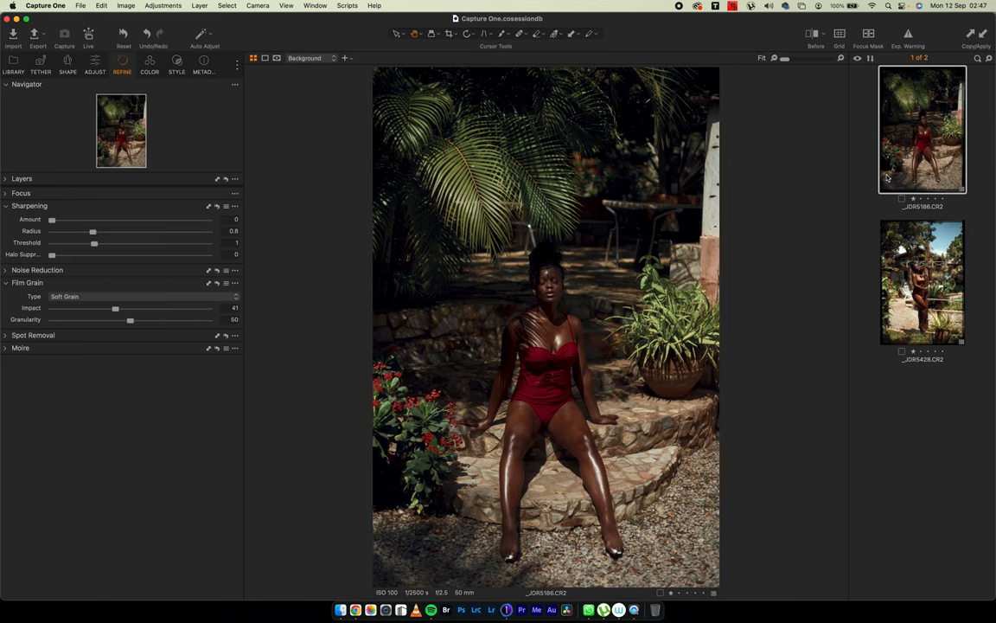